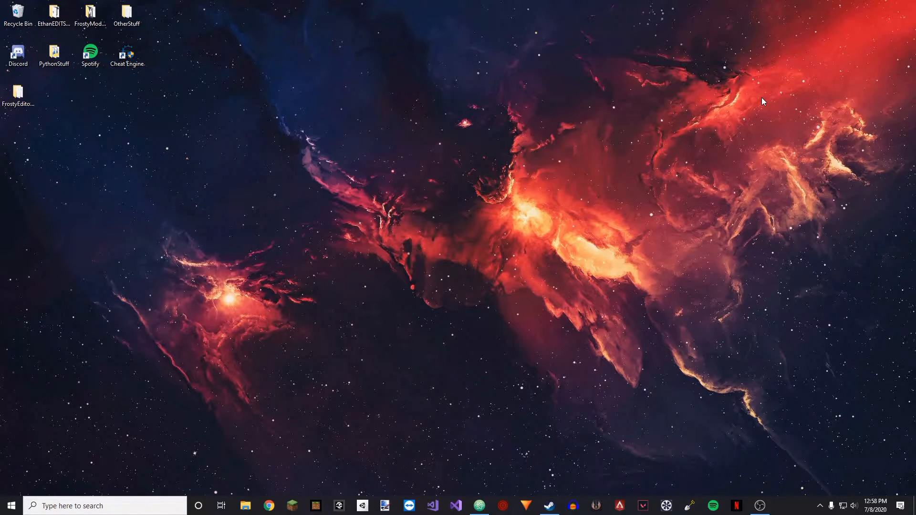
pyautogui.moveTo(608, 115)
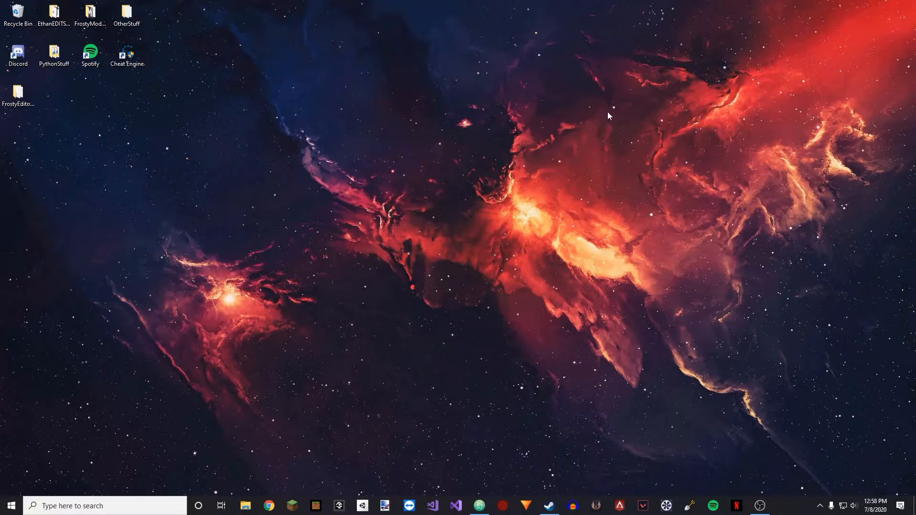
pyautogui.moveTo(603, 127)
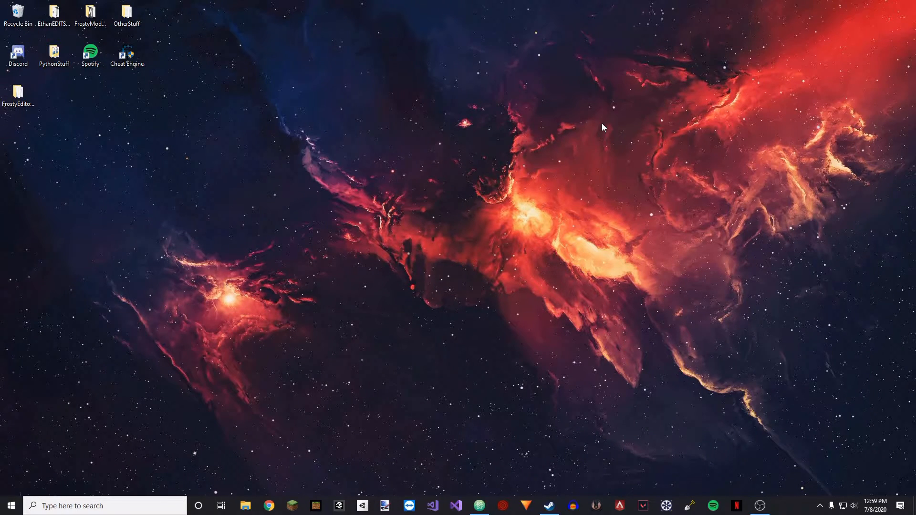
pyautogui.moveTo(525, 332)
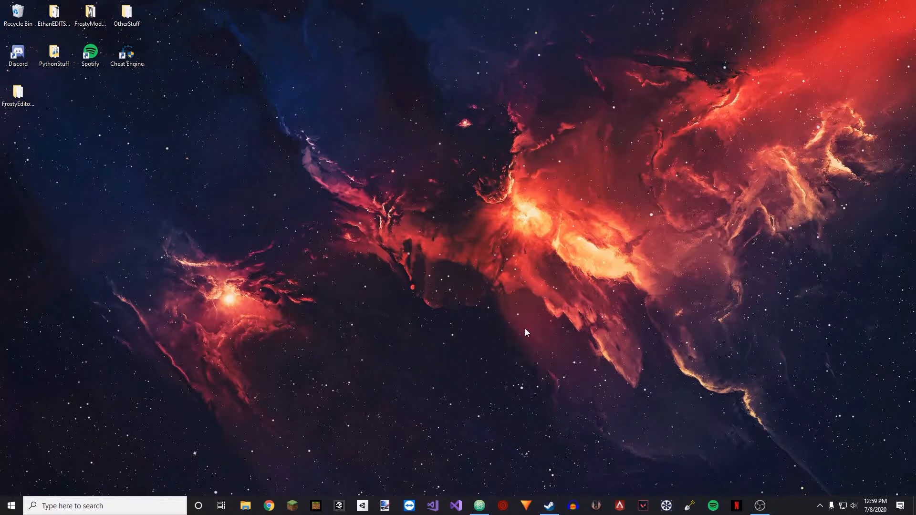
pyautogui.moveTo(517, 352)
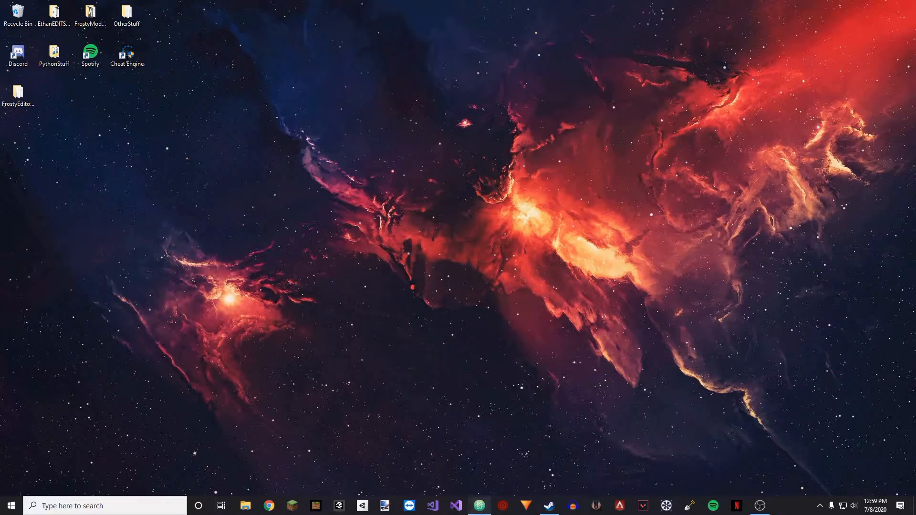
# - Launch the Atom editor from the taskbar
pyautogui.click(479, 506)
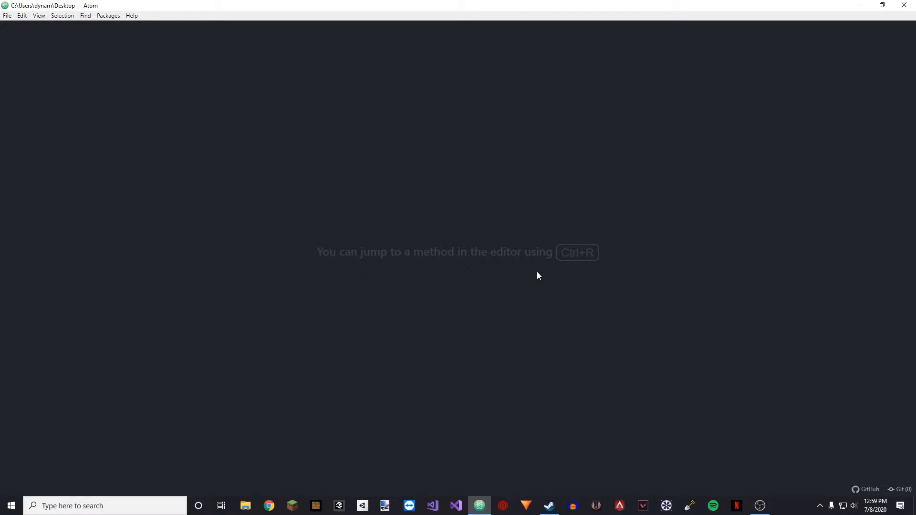
pyautogui.moveTo(548, 258)
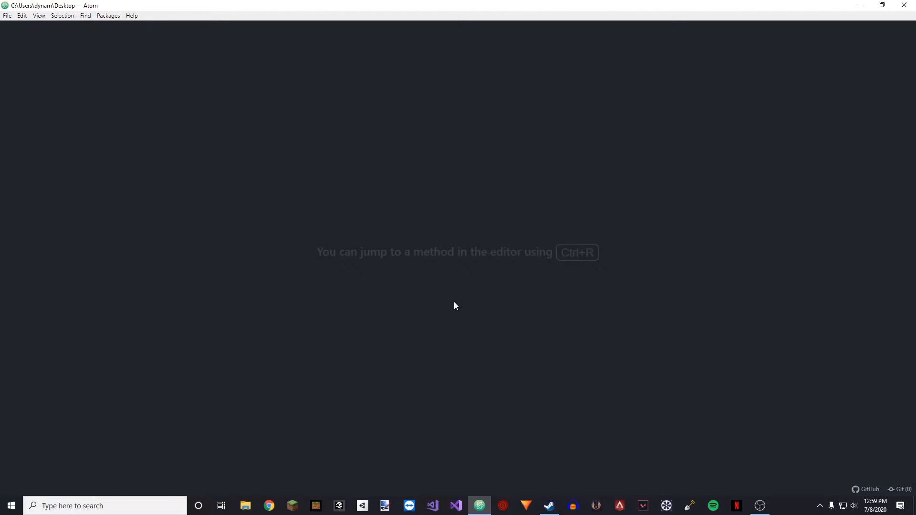
# - Create a new file and save it to the Desktop as glow.py
pyautogui.click(7, 15)
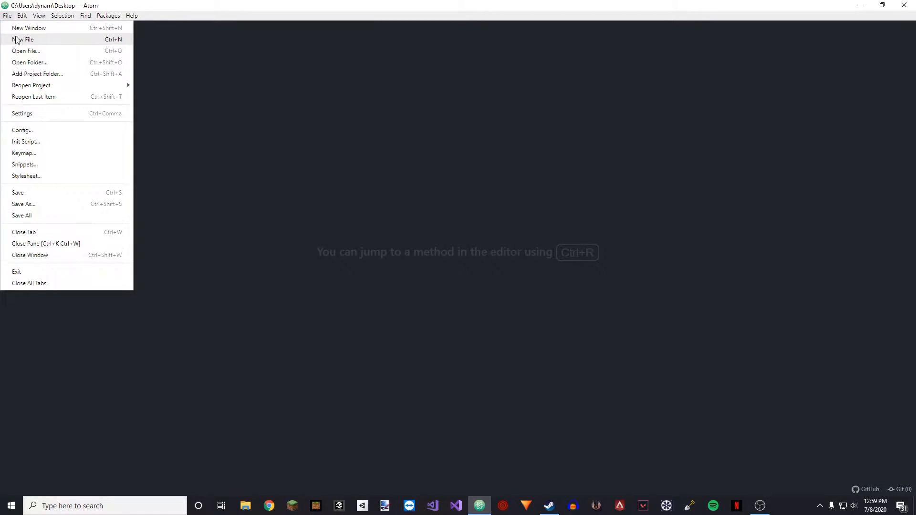
pyautogui.click(23, 204)
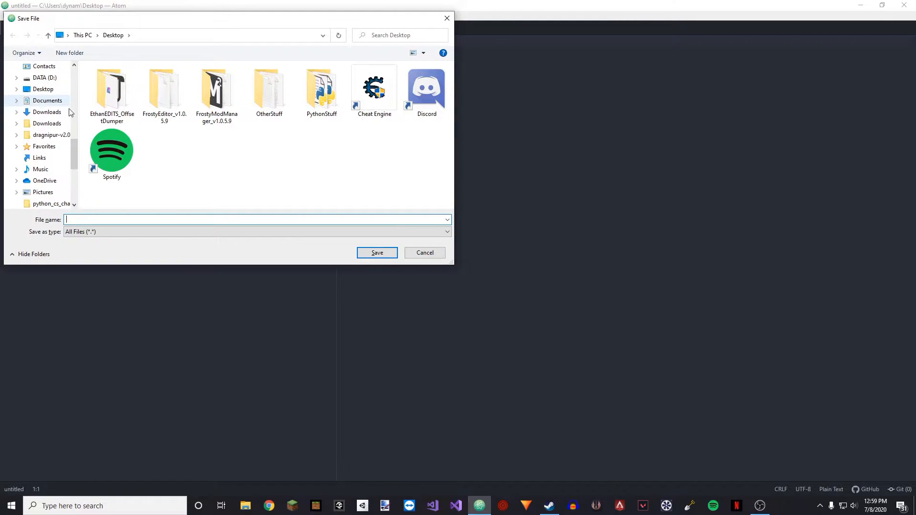
pyautogui.write('g')
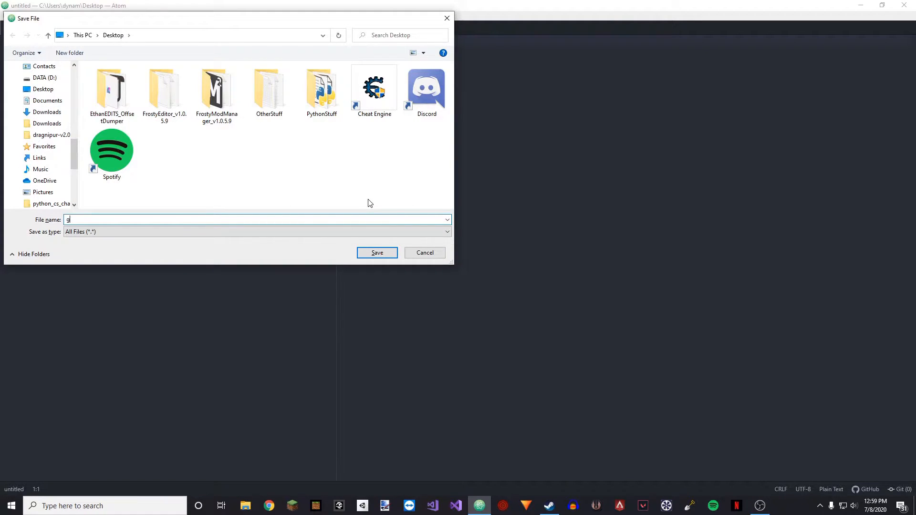
pyautogui.write('low.p')
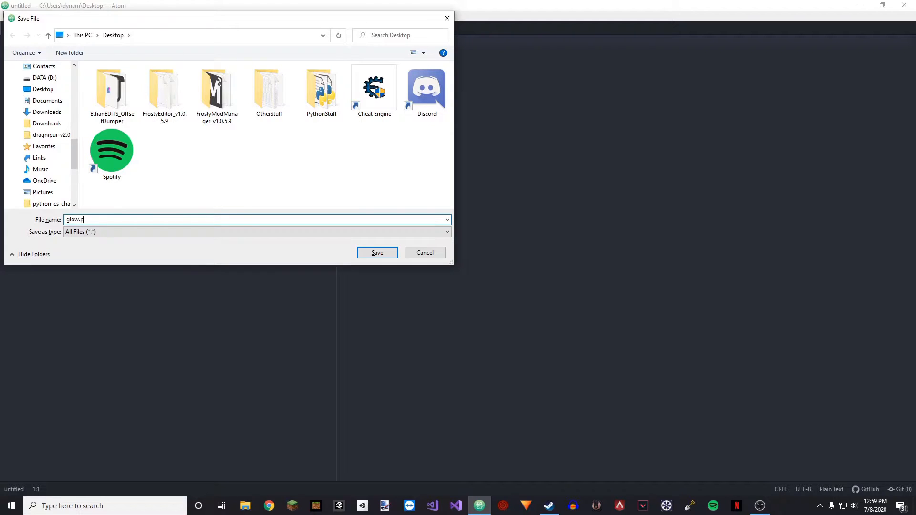
pyautogui.click(377, 252)
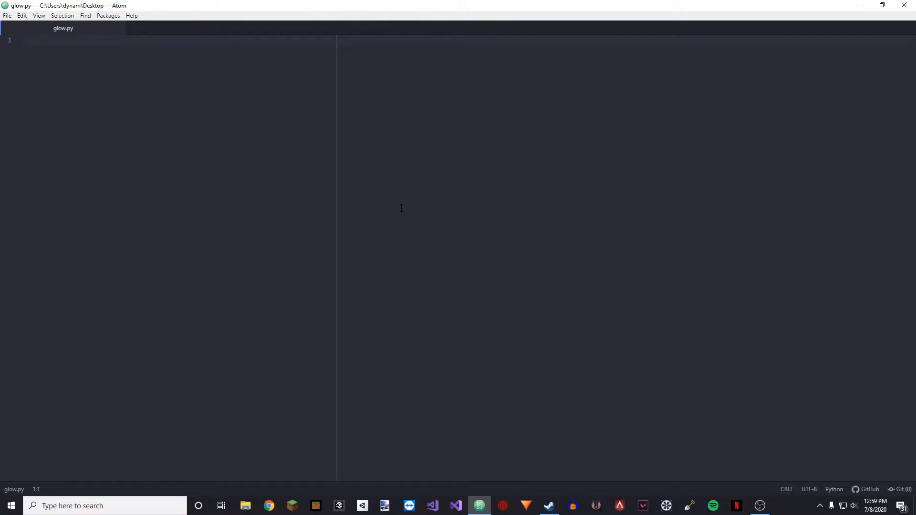
# - Write import pymem, import pymem.process and import keyboard at the top of glow.py
pyautogui.write('import')
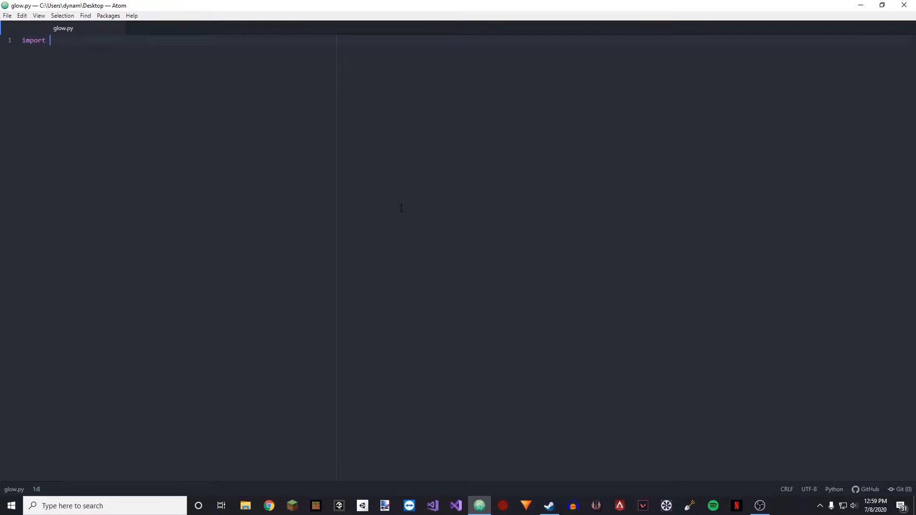
pyautogui.write('pymem')
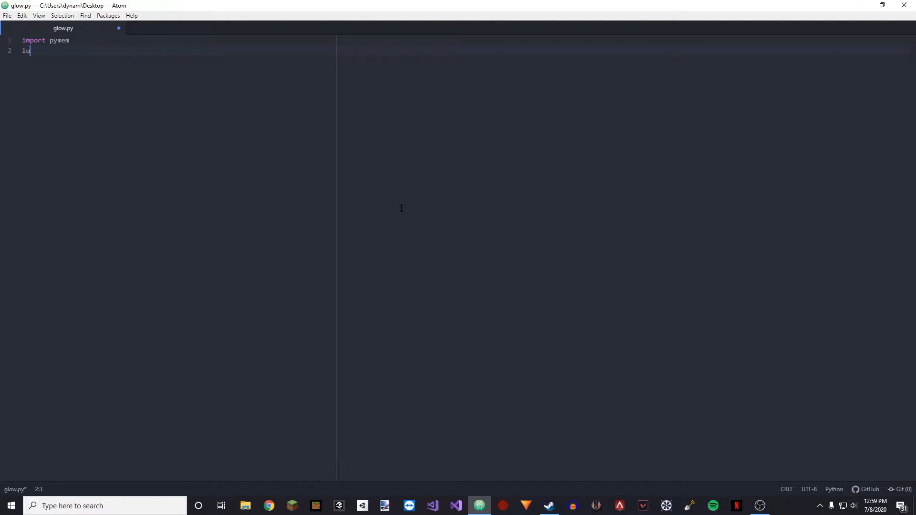
pyautogui.write('mport py')
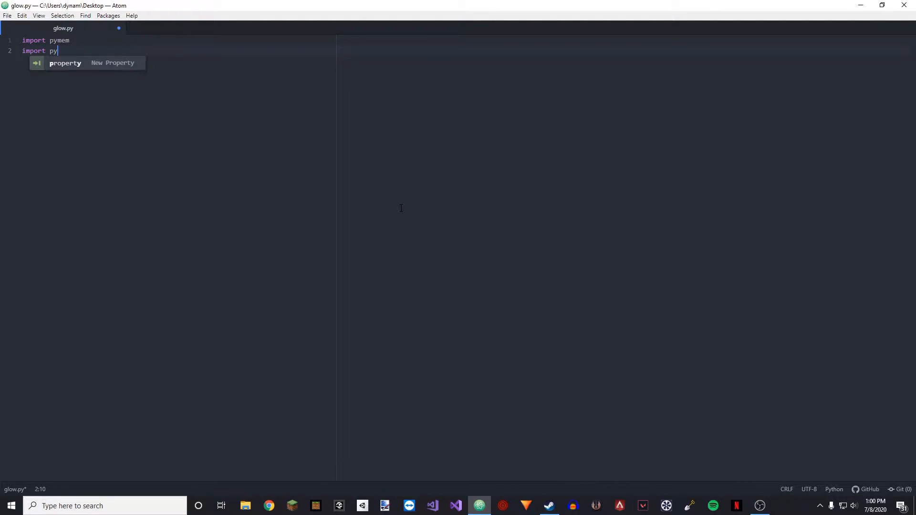
pyautogui.write('mem.process')
pyautogui.write('import')
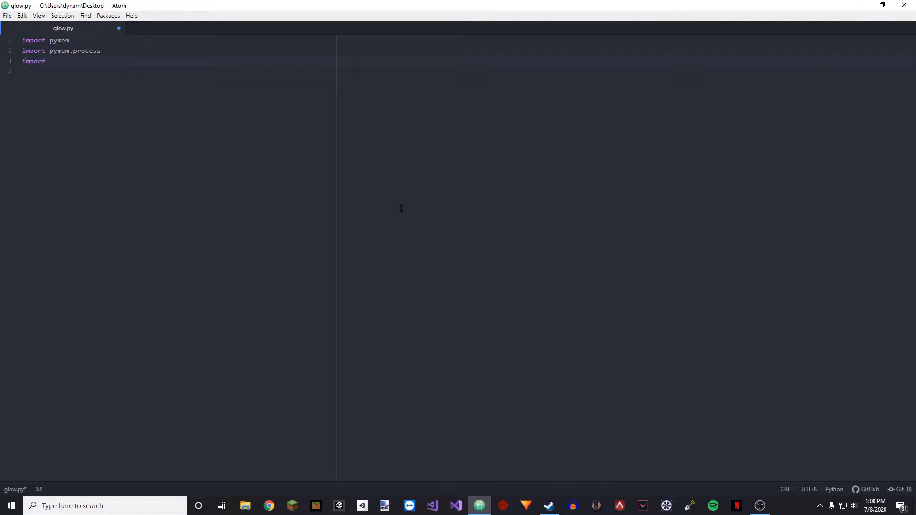
pyautogui.press('BackSpace')
pyautogui.write(' k')
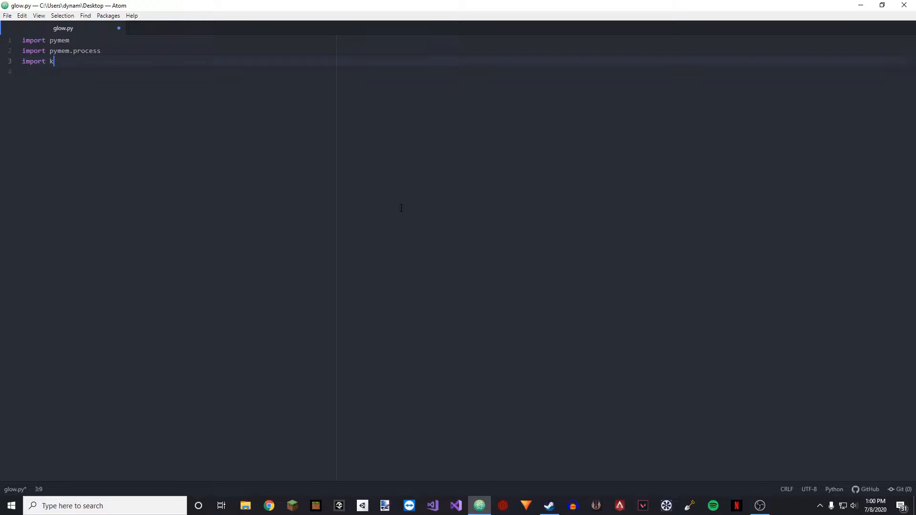
pyautogui.write('eyboard')
pyautogui.write('ha')
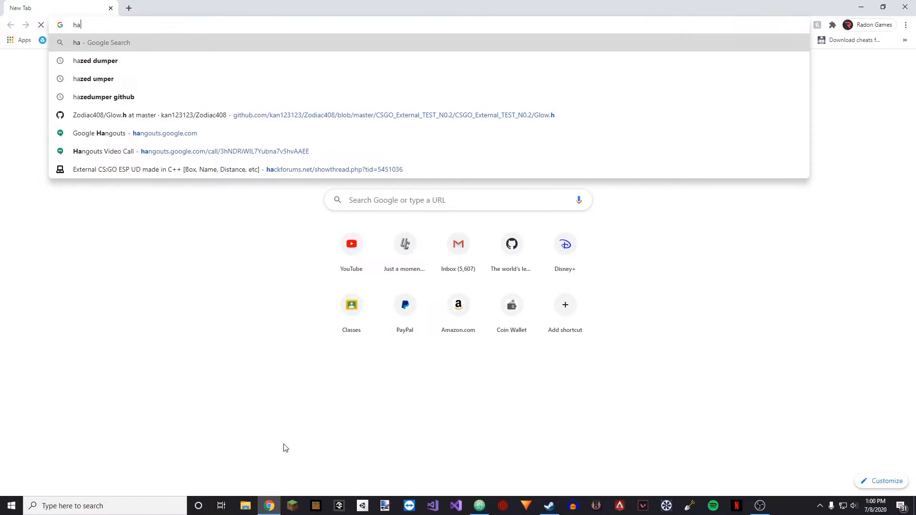
# - Search hazedumper github, open the frk1/hazedumper repo and its csgo.hpp offsets file
pyautogui.click(104, 98)
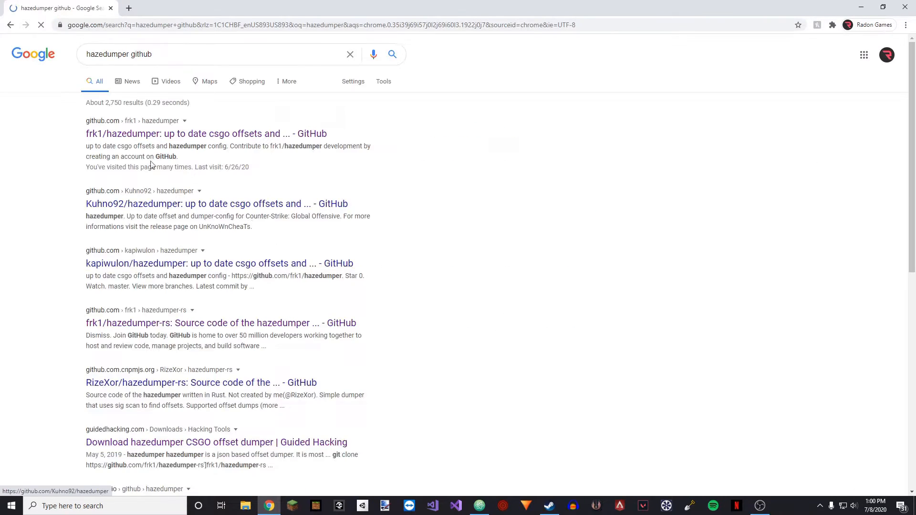
pyautogui.click(206, 133)
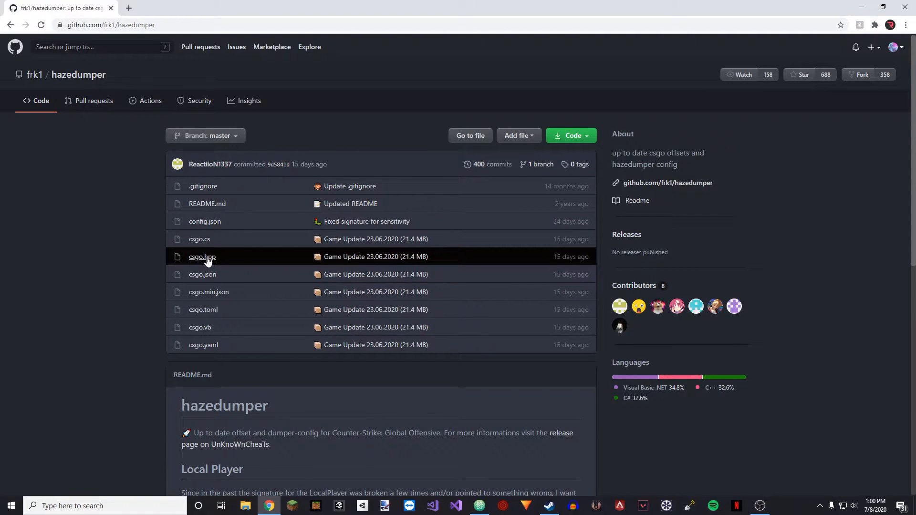
pyautogui.click(201, 257)
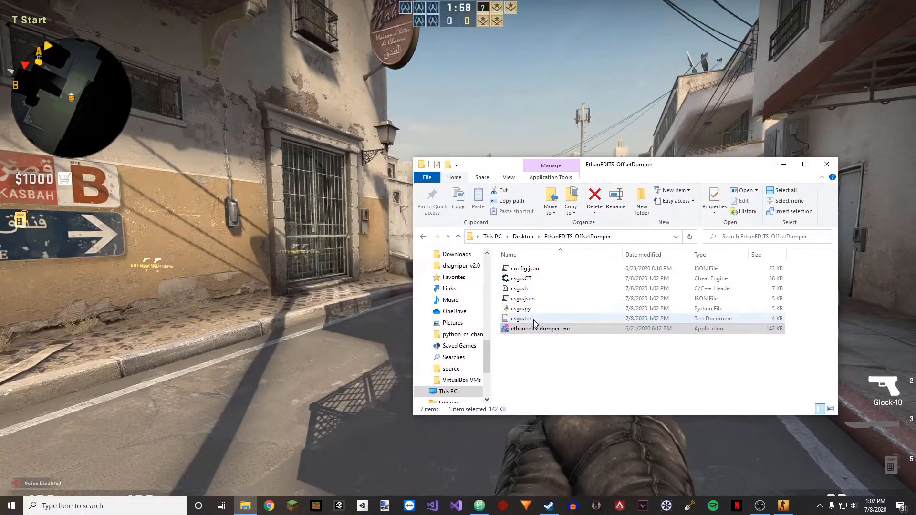
# - Open the dumped csgo.txt offsets in Notepad and scroll through the netvars
pyautogui.doubleClick(519, 319)
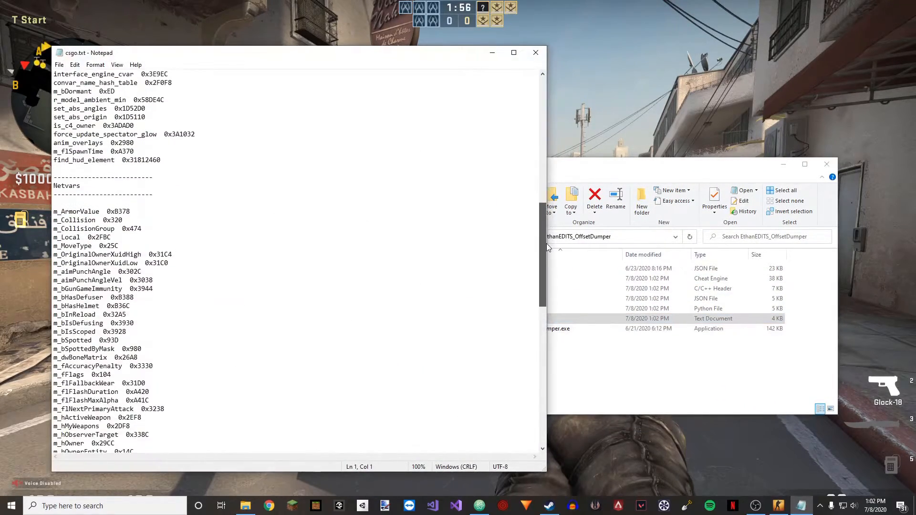
pyautogui.scroll(-3)
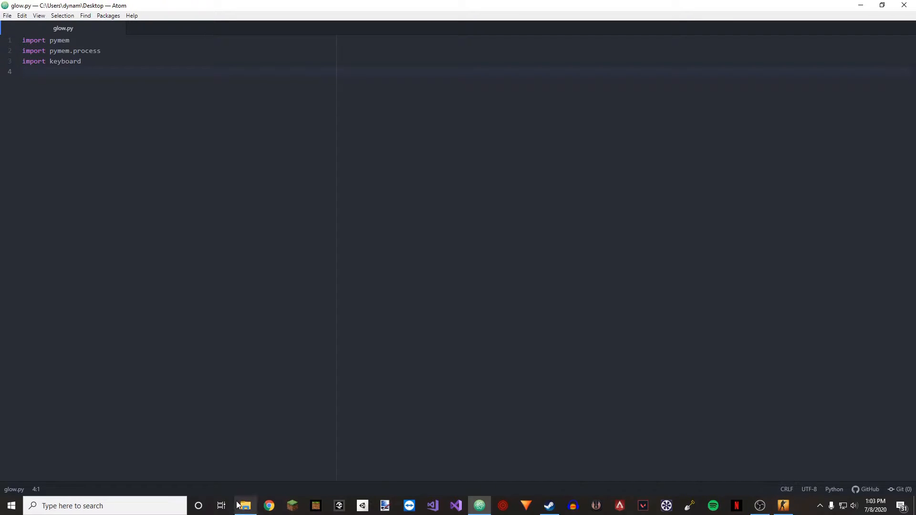
# - Open csgo.py from the dumper folder and copy dwEntityList and dwLocalPlayer offsets into glow.py
pyautogui.click(245, 506)
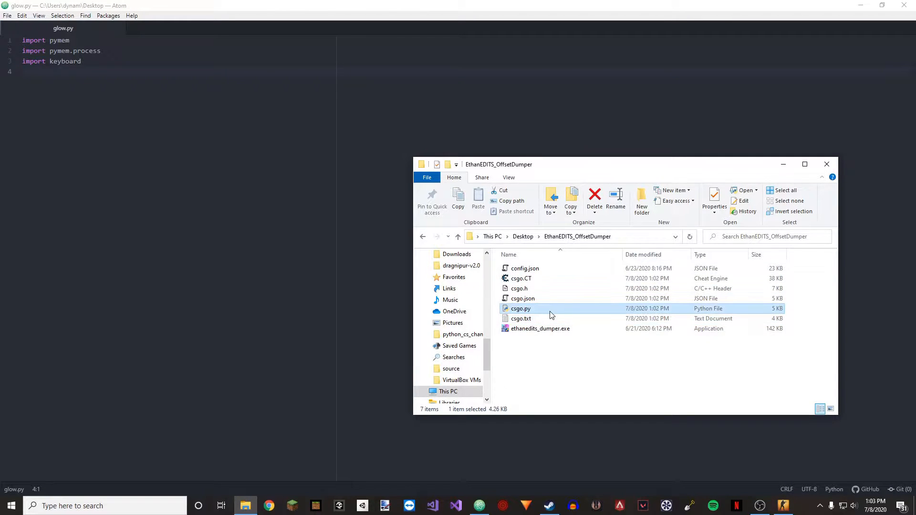
pyautogui.doubleClick(520, 309)
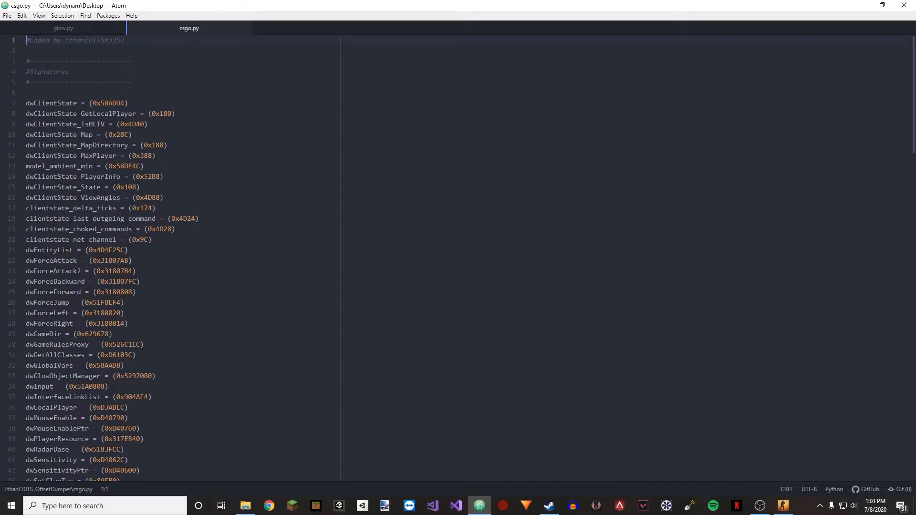
pyautogui.click(156, 156)
pyautogui.write('dwEn')
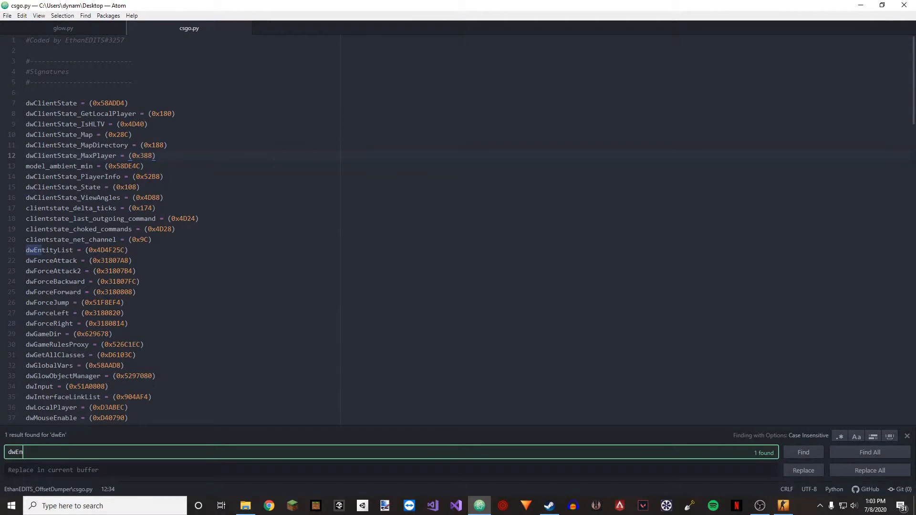
pyautogui.click(63, 28)
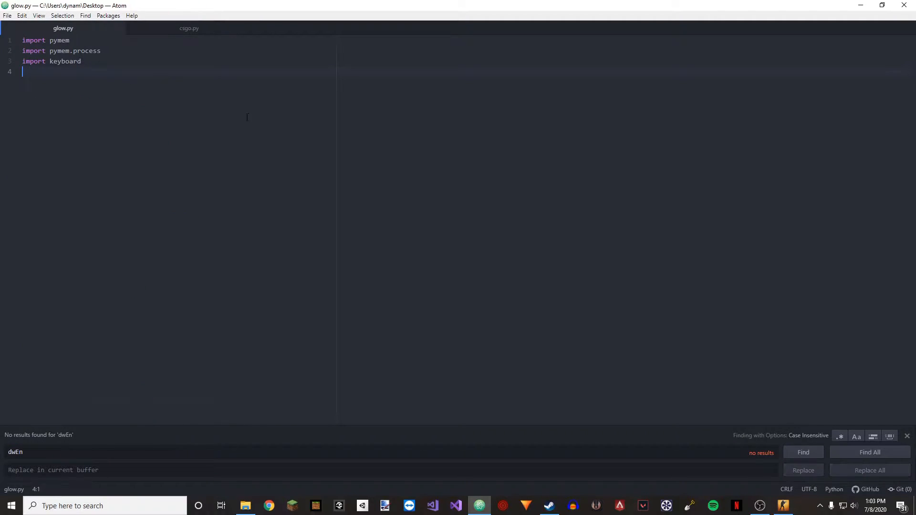
pyautogui.click(189, 28)
pyautogui.write('LocalPlayer')
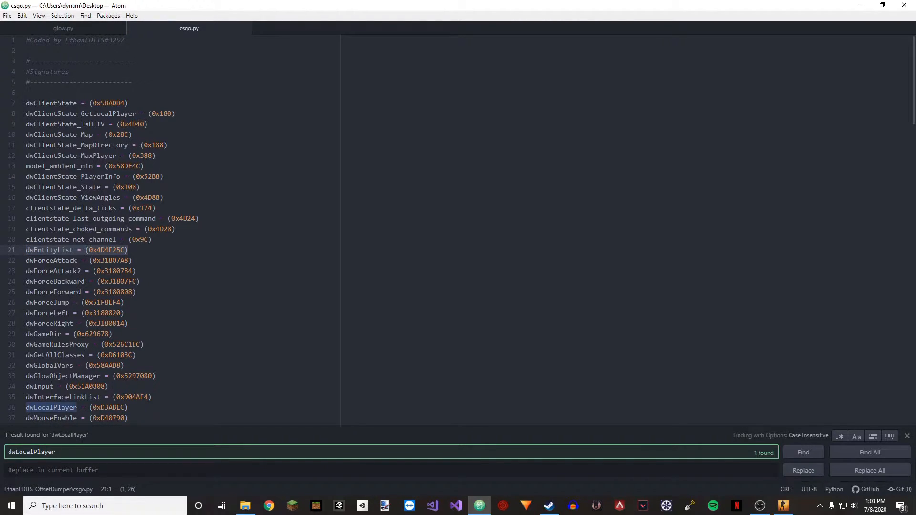
pyautogui.click(63, 28)
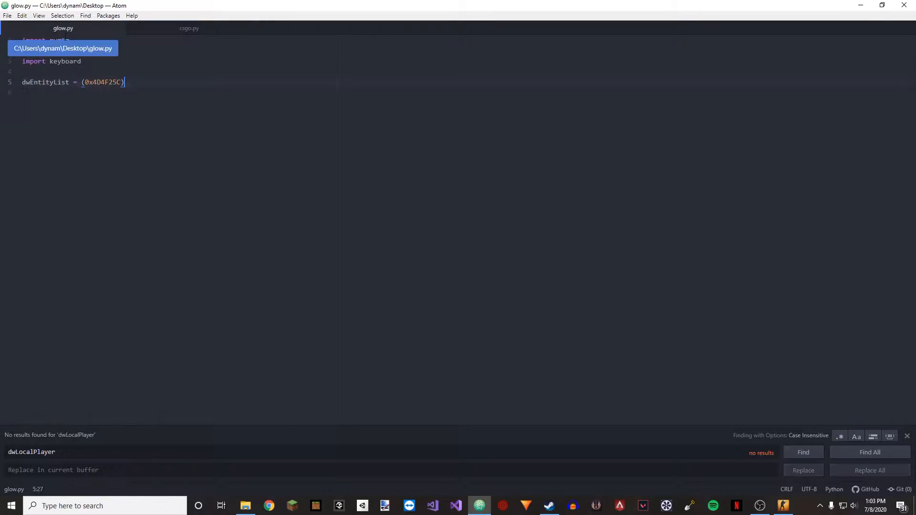
pyautogui.click(189, 28)
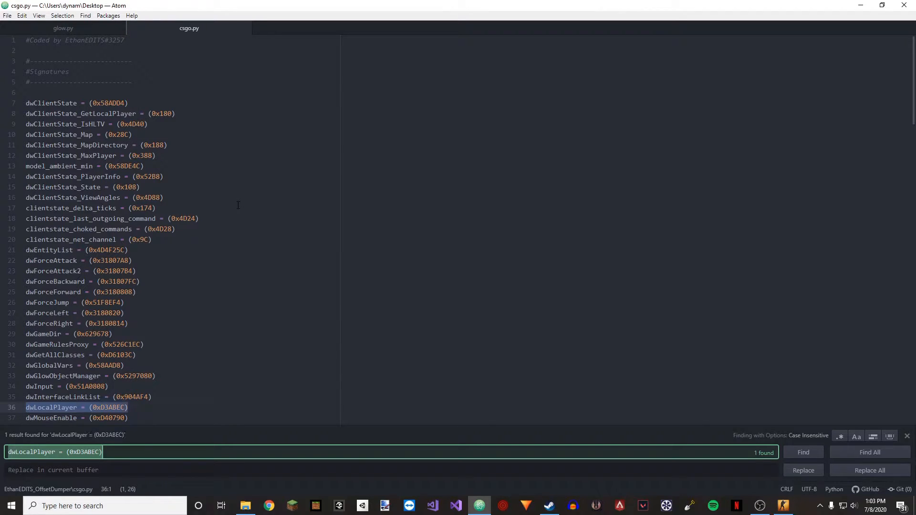
# - Add m_iTeamNum, dwGlowObjectManager and m_iGlowIndex = (0xA438) offsets to glow.py
pyautogui.write('m_iTeam')
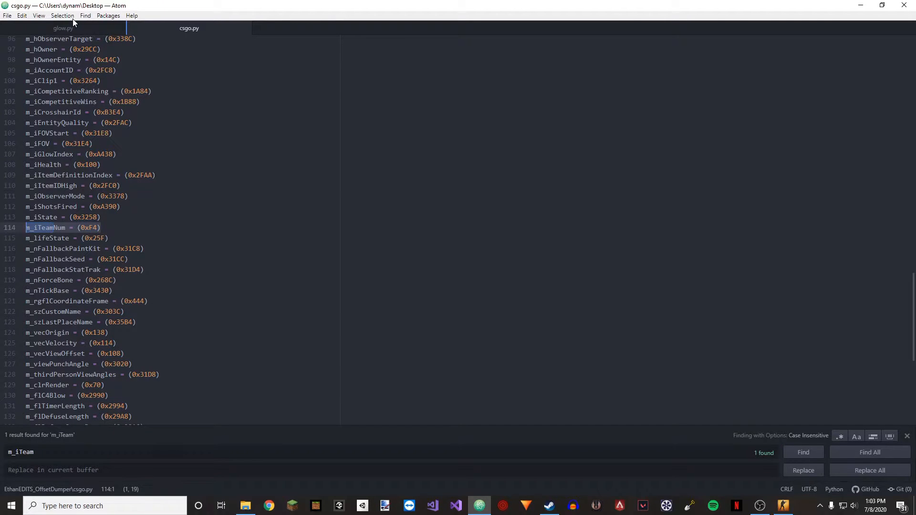
pyautogui.click(63, 27)
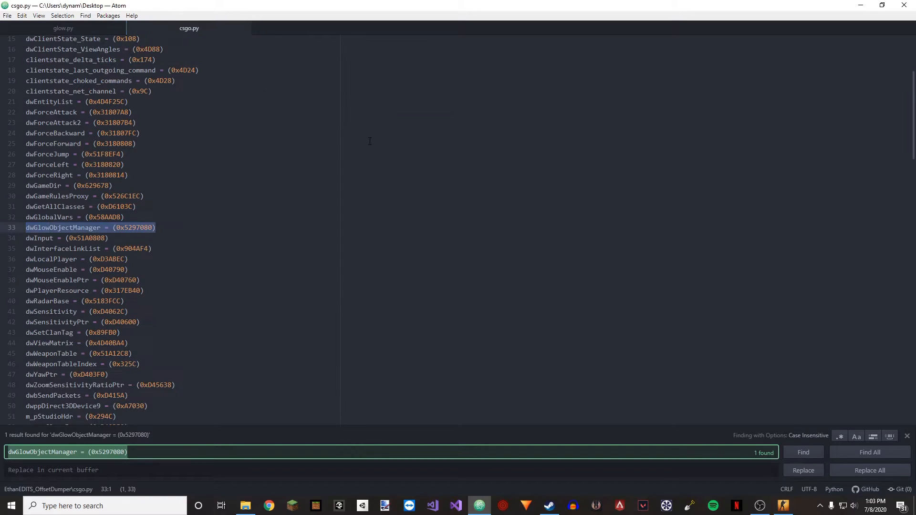
pyautogui.write('m_iGlow')
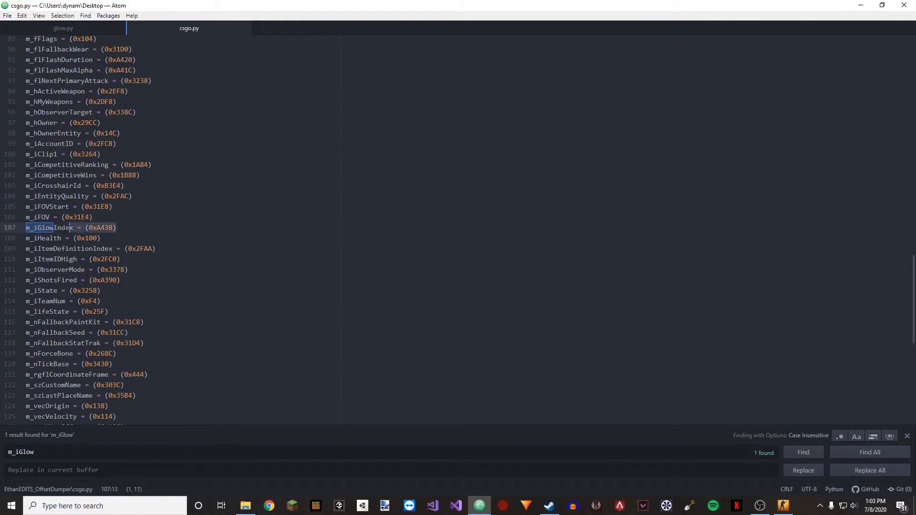
pyautogui.click(63, 27)
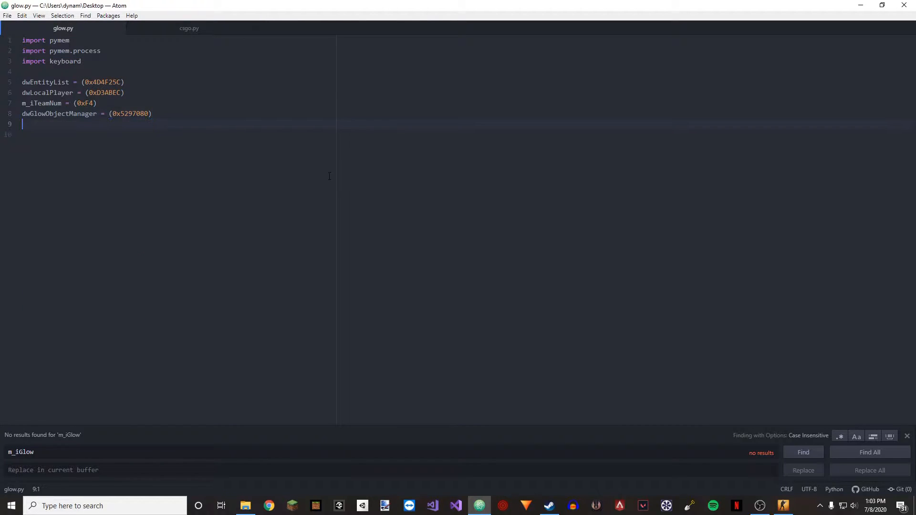
pyautogui.write('m_iGlowIndex = (0xA438)')
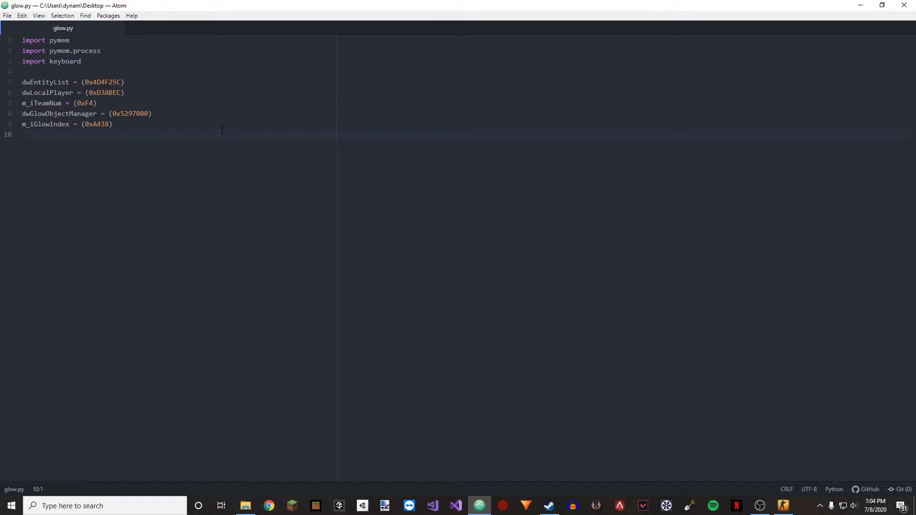
# - Define main() whose first line is pm = pymem.Pymem("csgo.exe")
pyautogui.write('d')
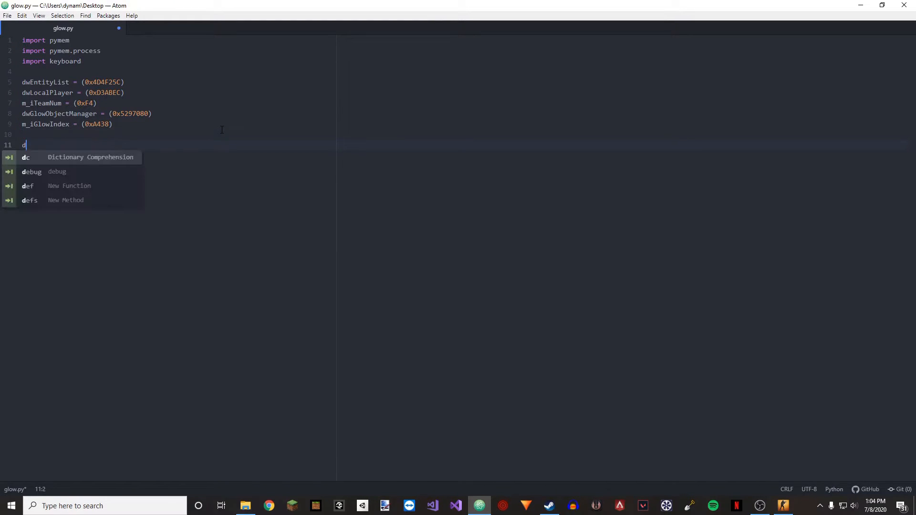
pyautogui.write('ef main():')
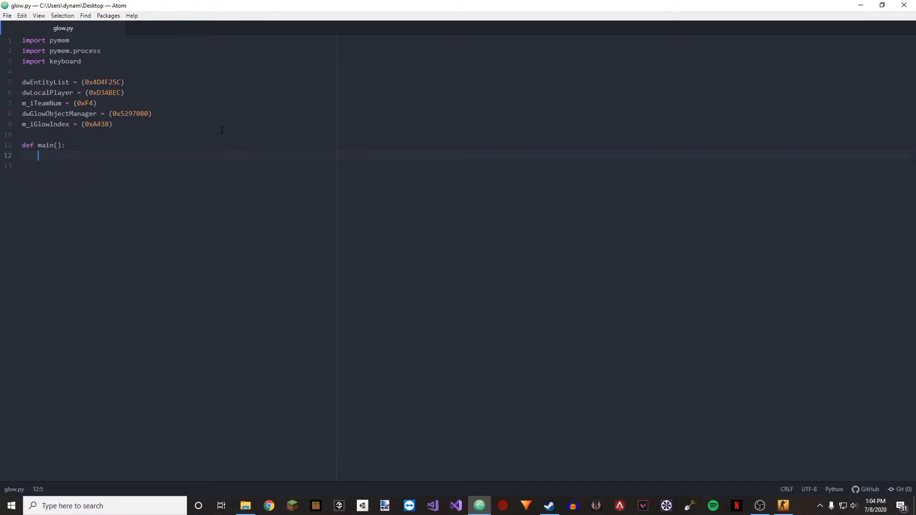
pyautogui.write('pm =')
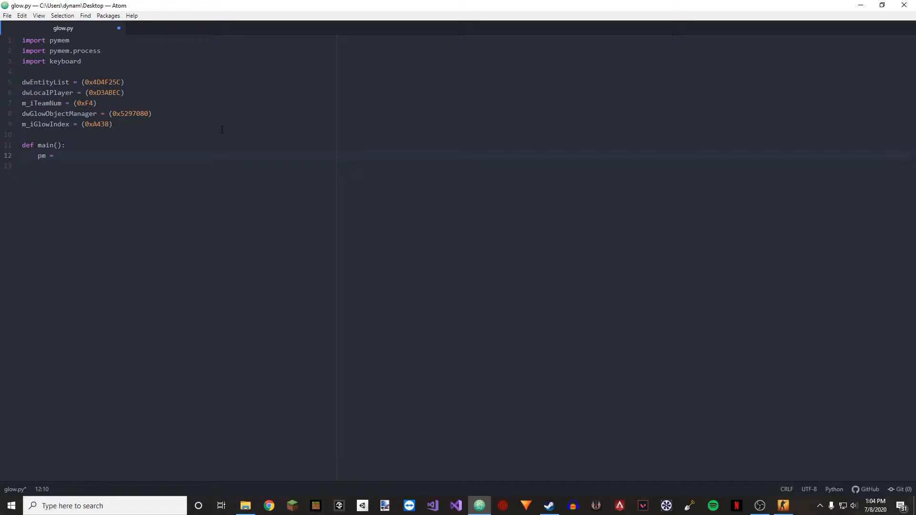
pyautogui.write('pymem.P')
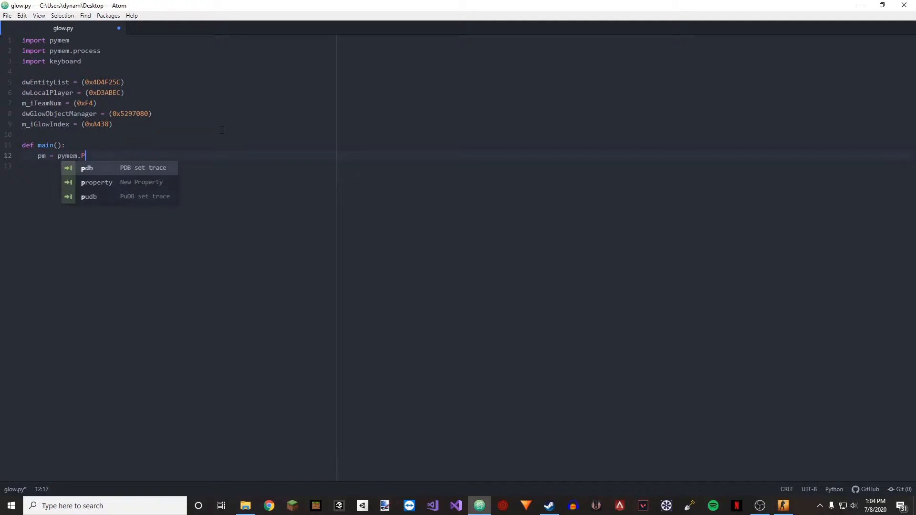
pyautogui.write('ymem("")')
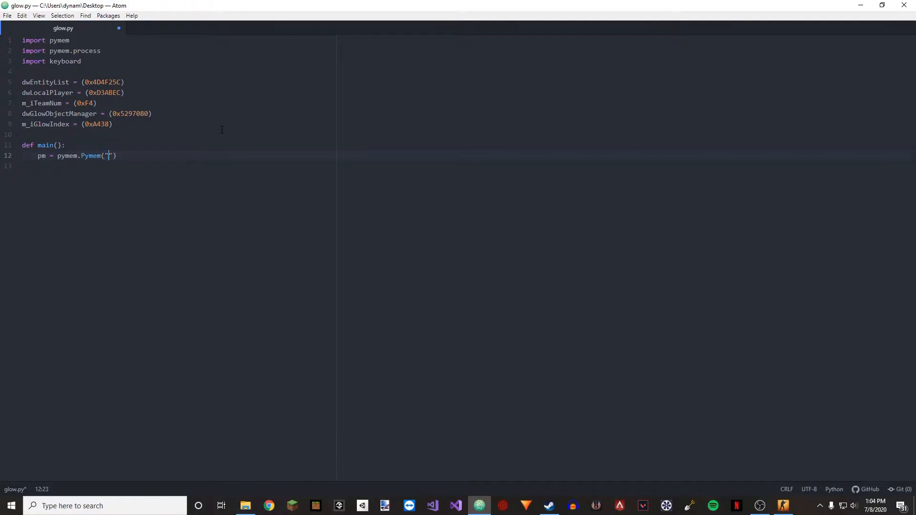
pyautogui.write('csgo.exe')
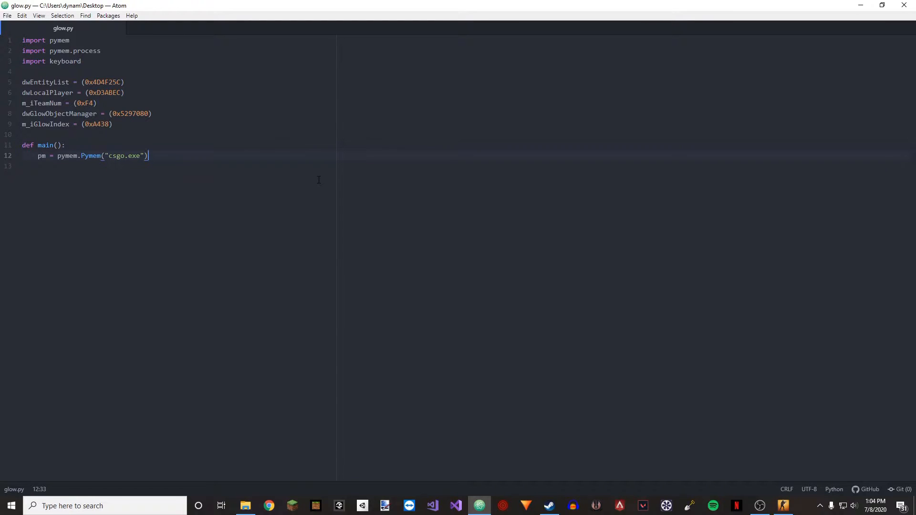
# - Start the client = pymem.process.module_from_name() line inside main()
pyautogui.press('enter')
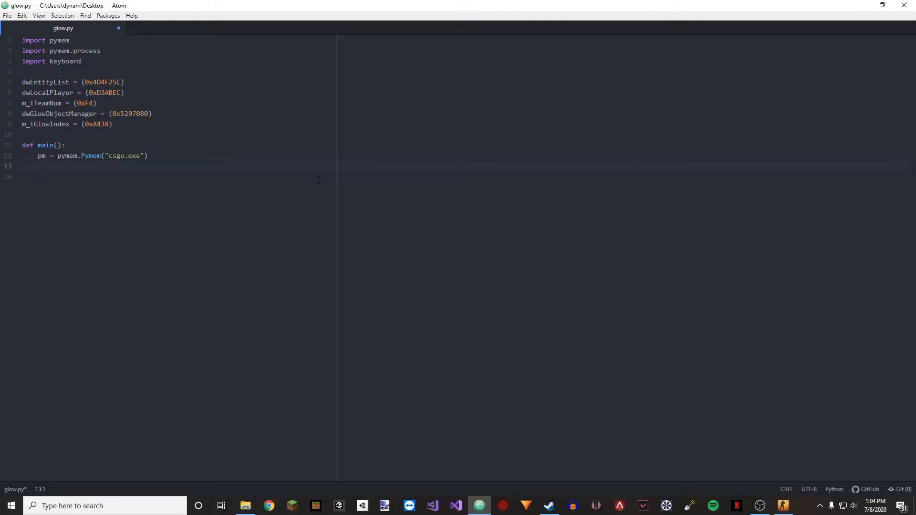
pyautogui.write('client')
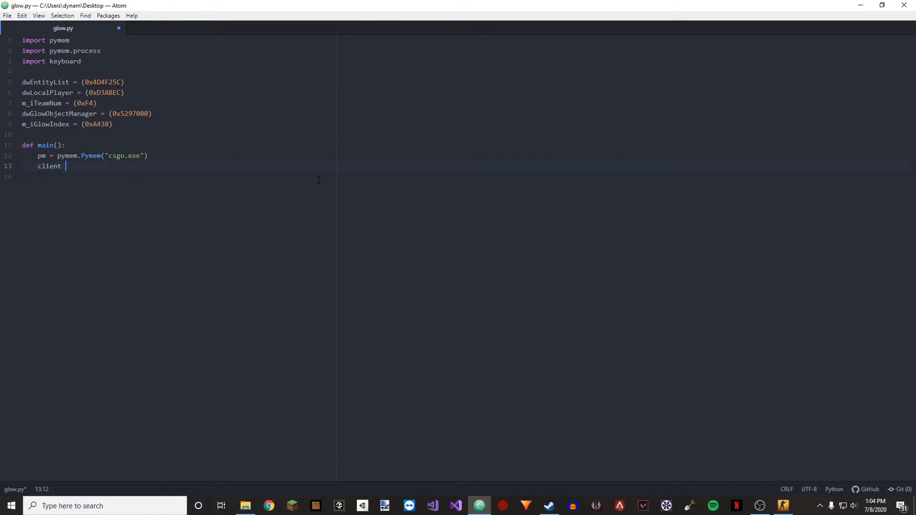
pyautogui.write('=')
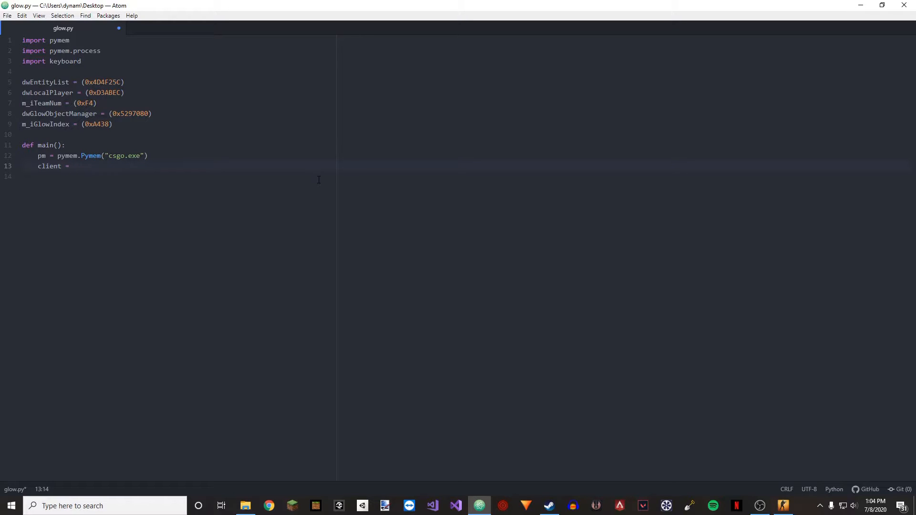
pyautogui.write('pymem.')
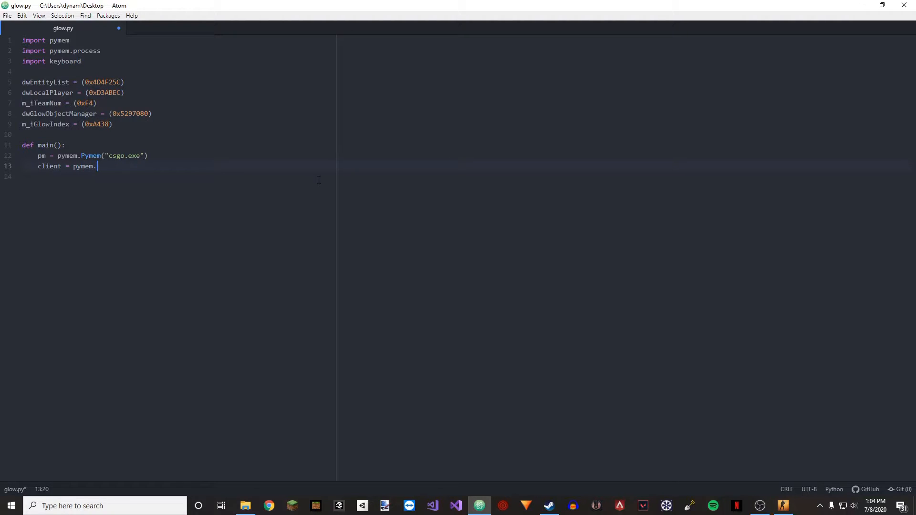
pyautogui.write('proces')
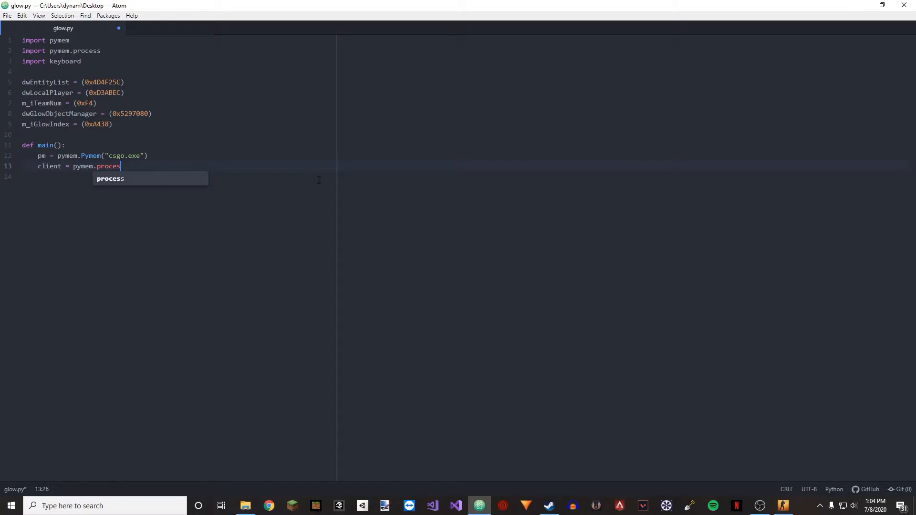
pyautogui.write('s.modu')
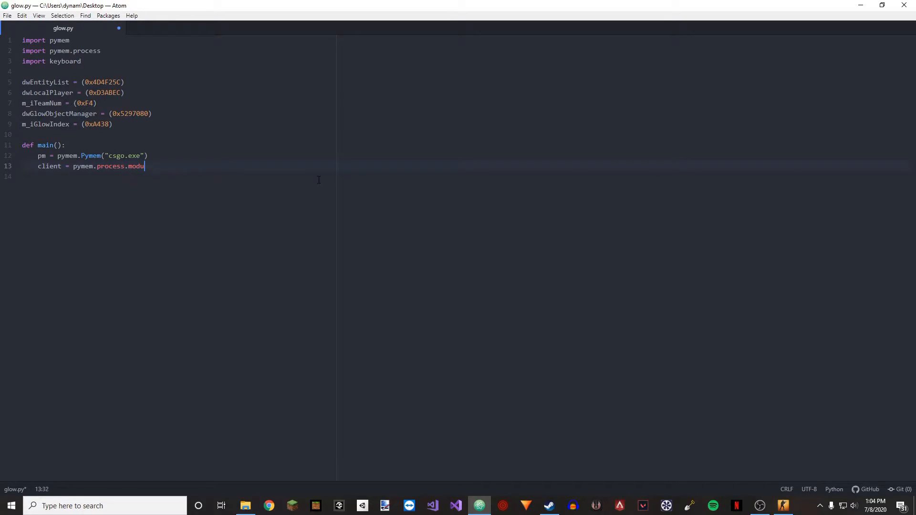
pyautogui.write('le_from_n')
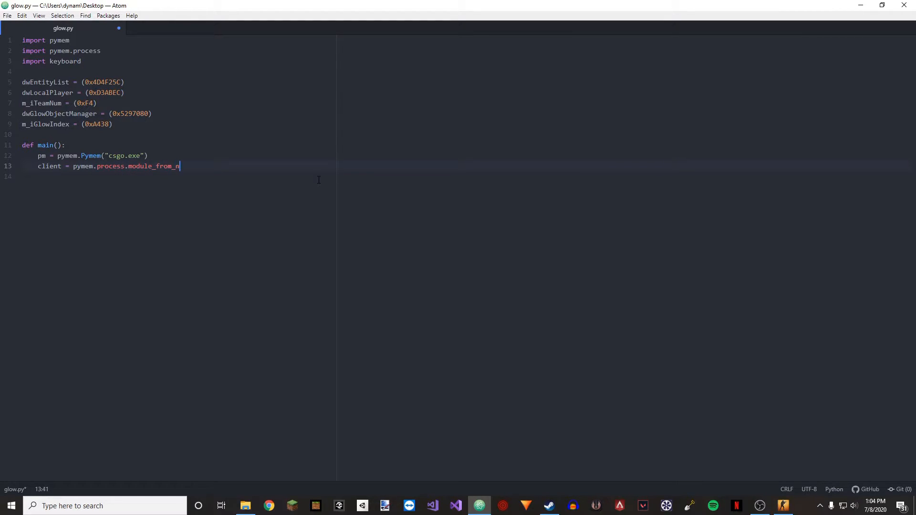
pyautogui.write('ame()')
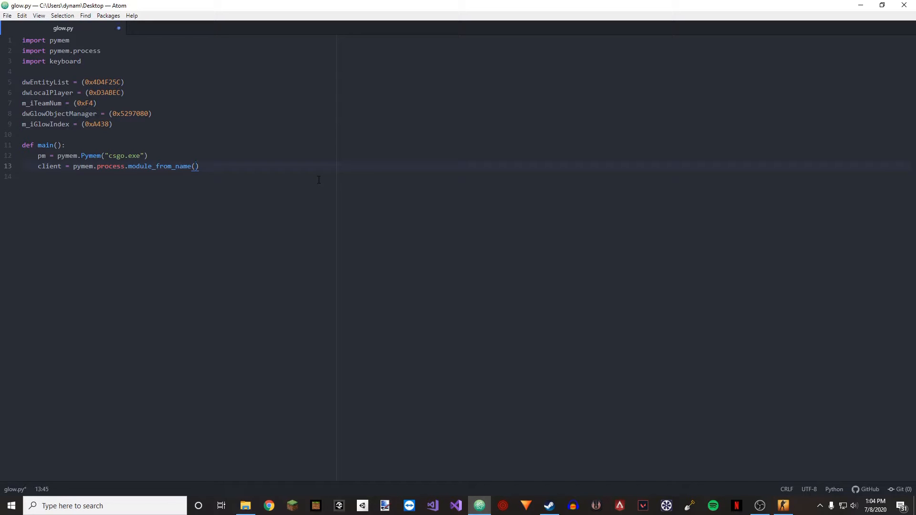
# - Complete it with (pm.process_handle, "client.dll").lpBaseOfDll
pyautogui.write('pm.process')
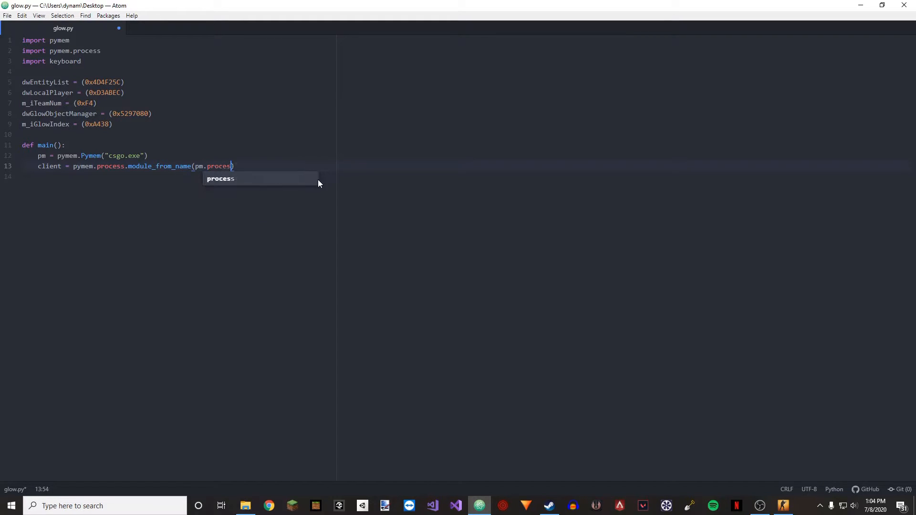
pyautogui.write('_handle')
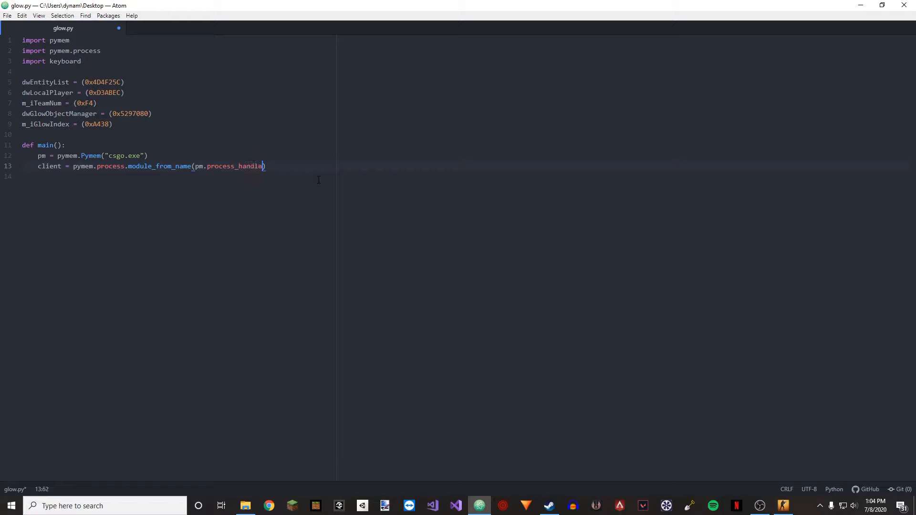
pyautogui.write(', "')
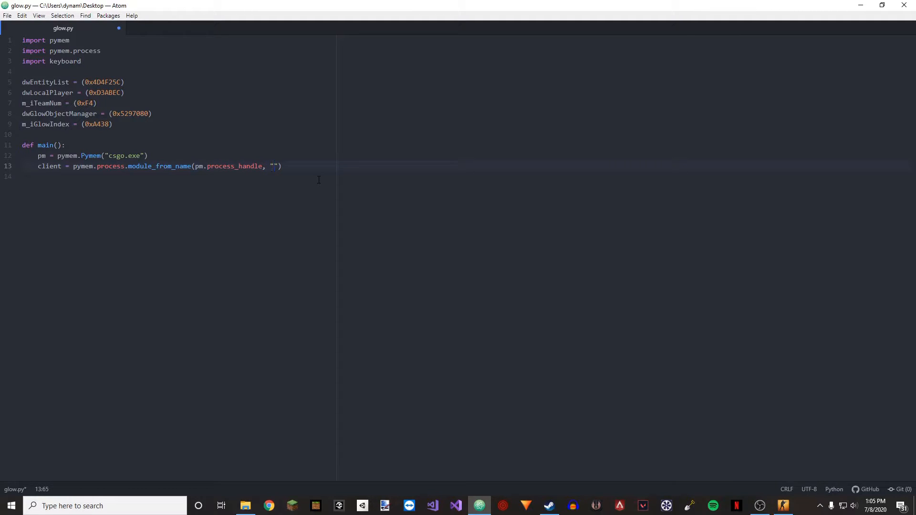
pyautogui.write('client.dll')
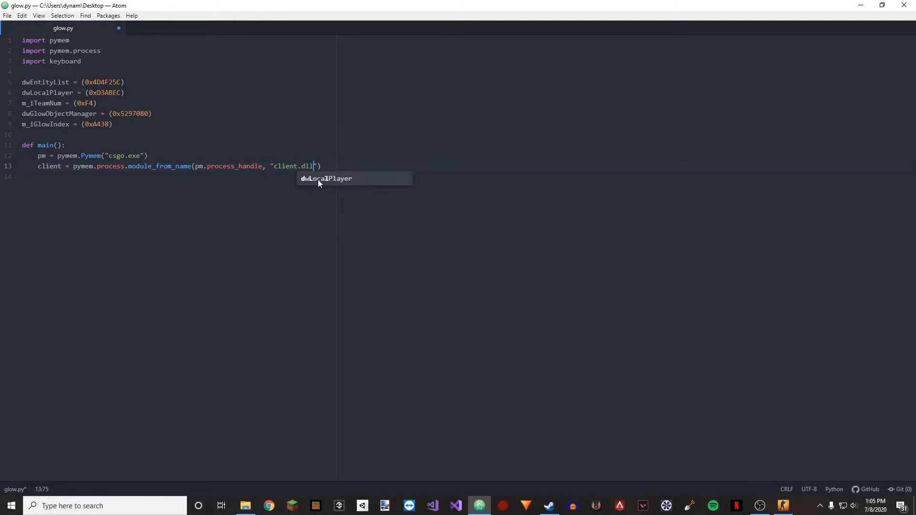
pyautogui.write('.l')
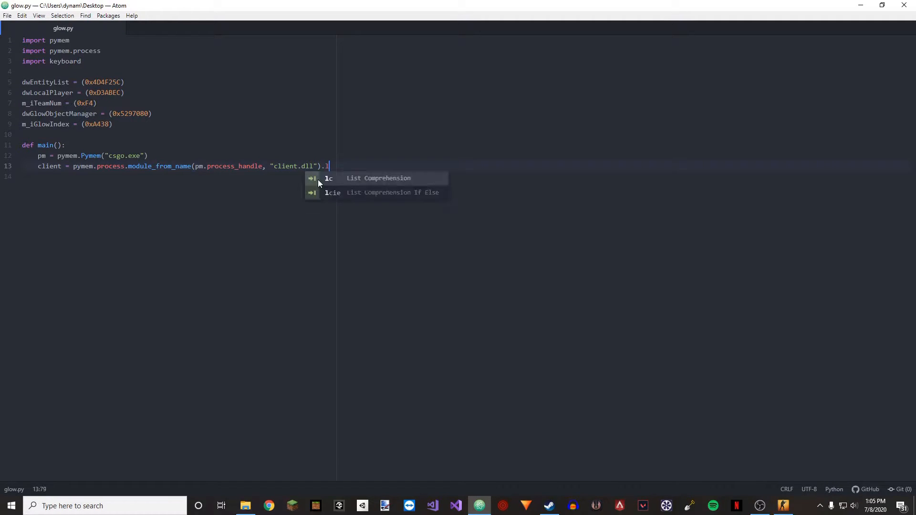
pyautogui.write('pBase')
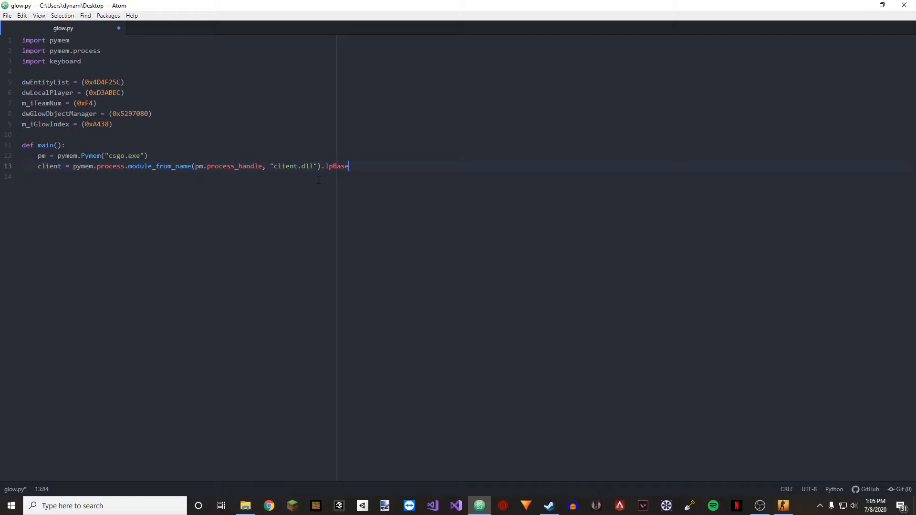
pyautogui.write('OfDll')
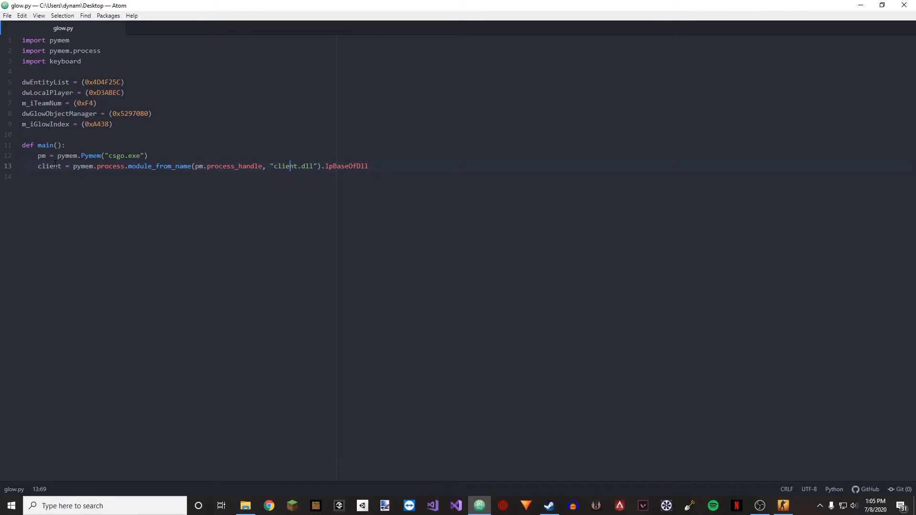
pyautogui.moveTo(111, 141)
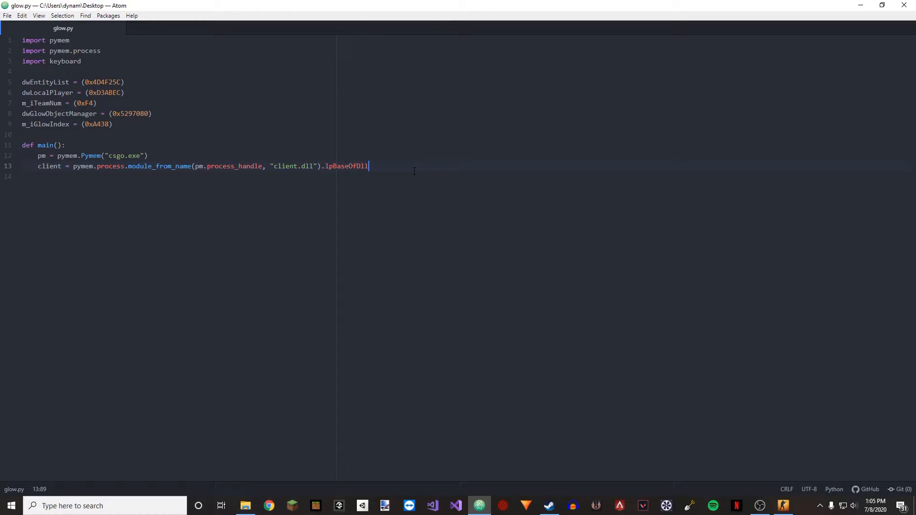
# - Add a while True loop setting glow_manager = pm.read_int(client + dwGlowObjectManager)
pyautogui.press('enter')
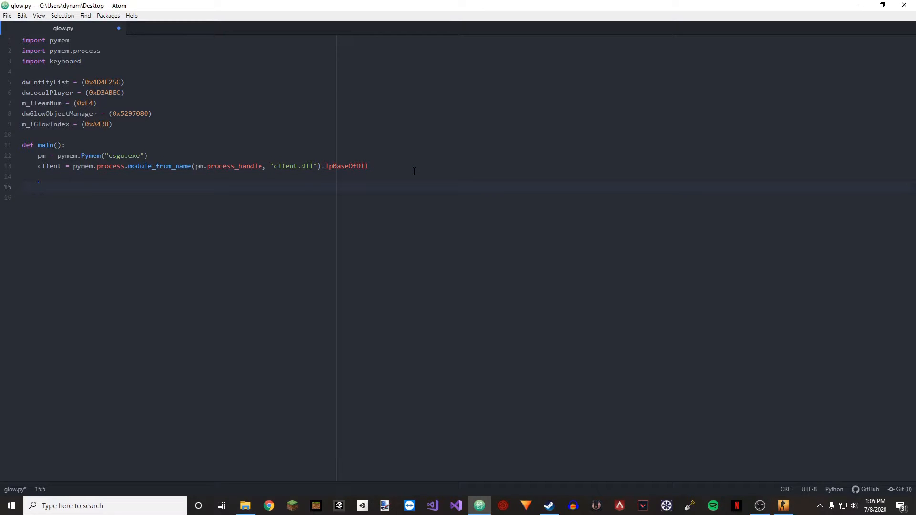
pyautogui.write('while True:')
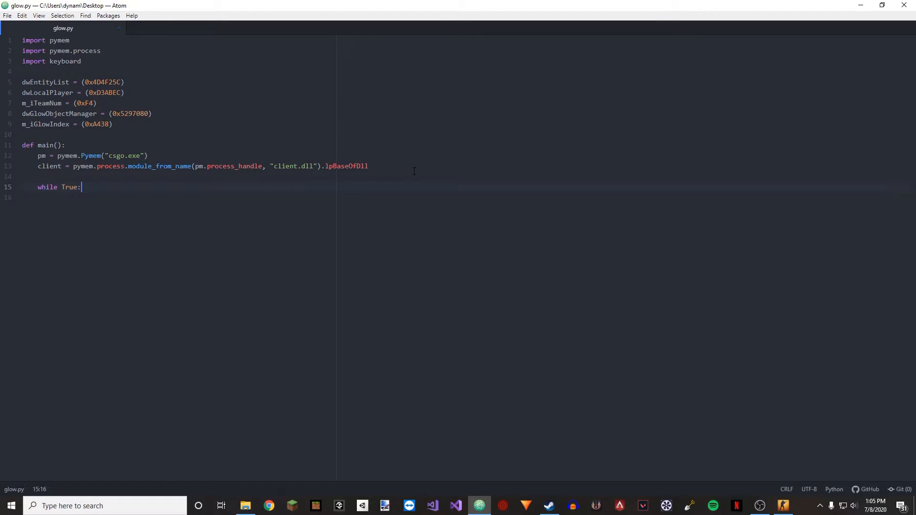
pyautogui.write('glow_m')
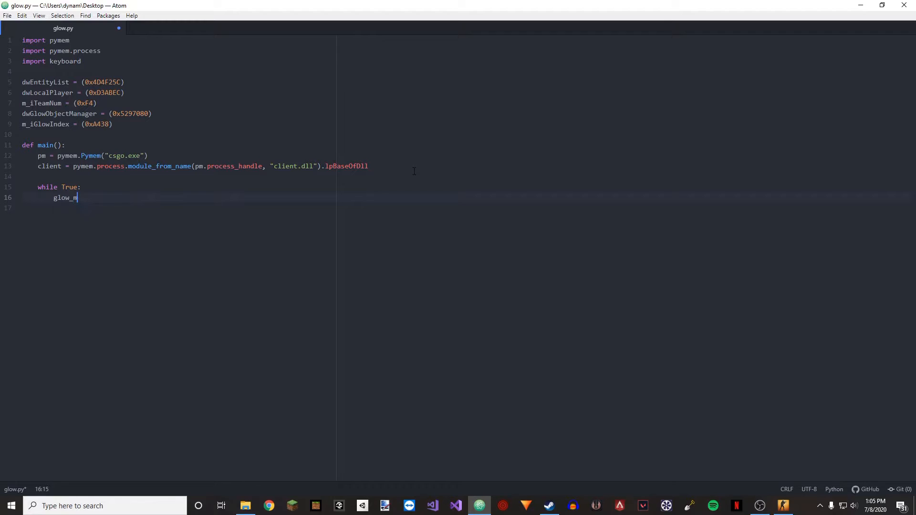
pyautogui.write('anager =')
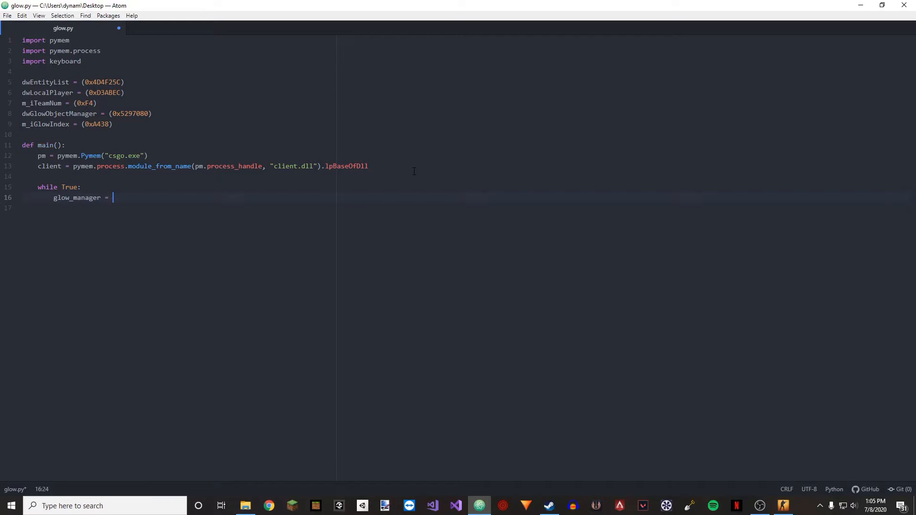
pyautogui.write('pm.read_int(')
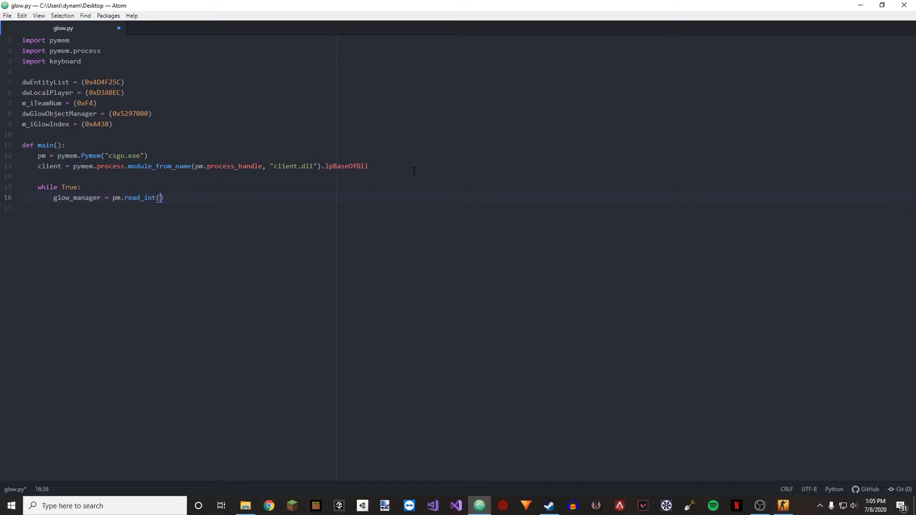
pyautogui.write('client +')
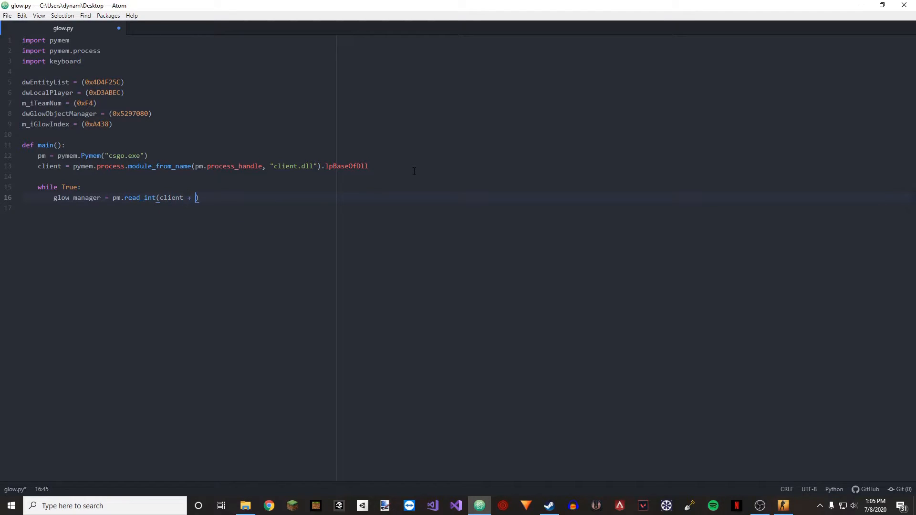
pyautogui.write('dwGlow')
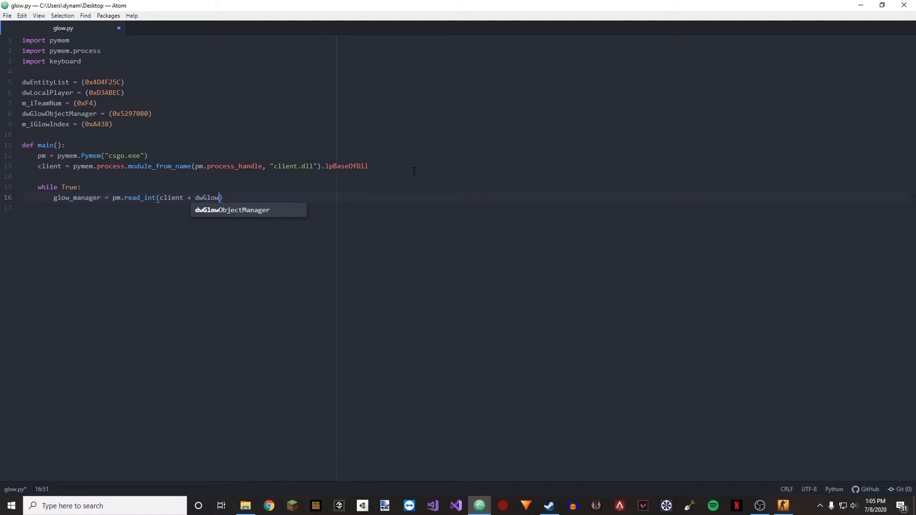
pyautogui.press('Tab')
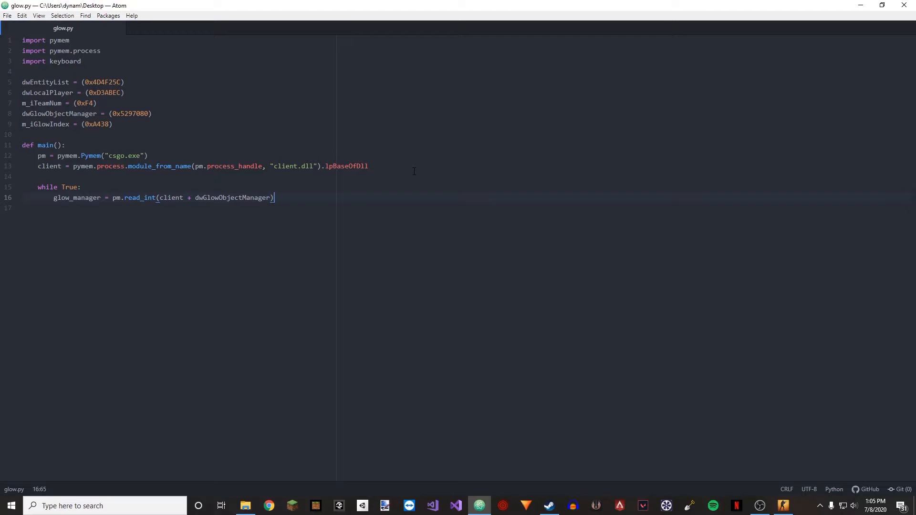
# - Loop for i in range(1,32) reading entity = pm.read_int(client + dwEntityList + i*0x10)
pyautogui.write('for i in range(1,')
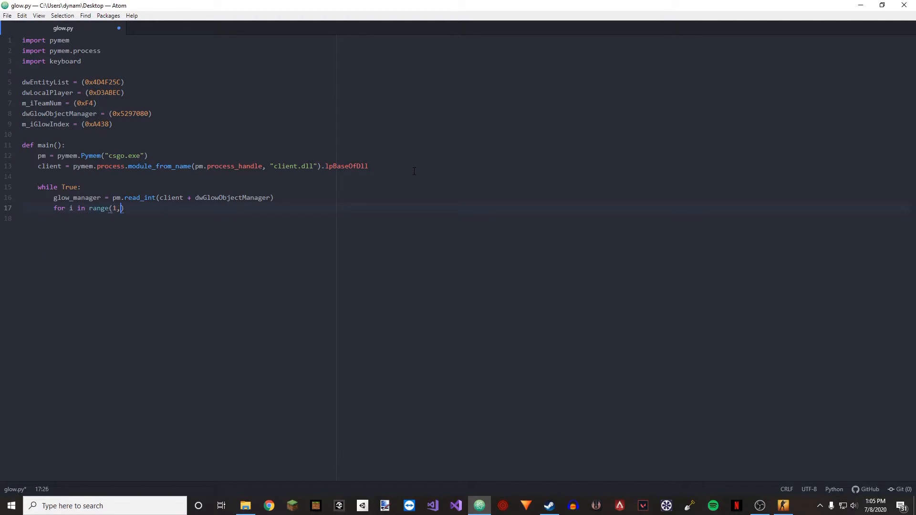
pyautogui.write('32')
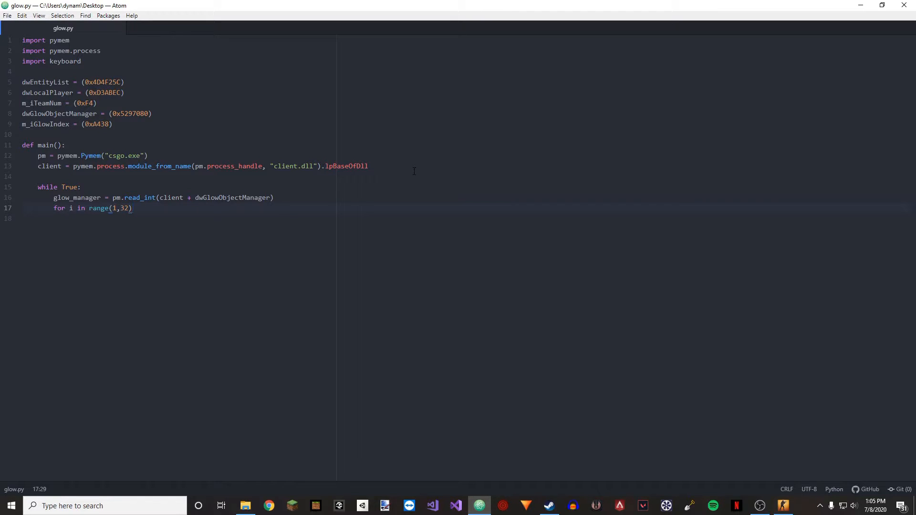
pyautogui.write(':')
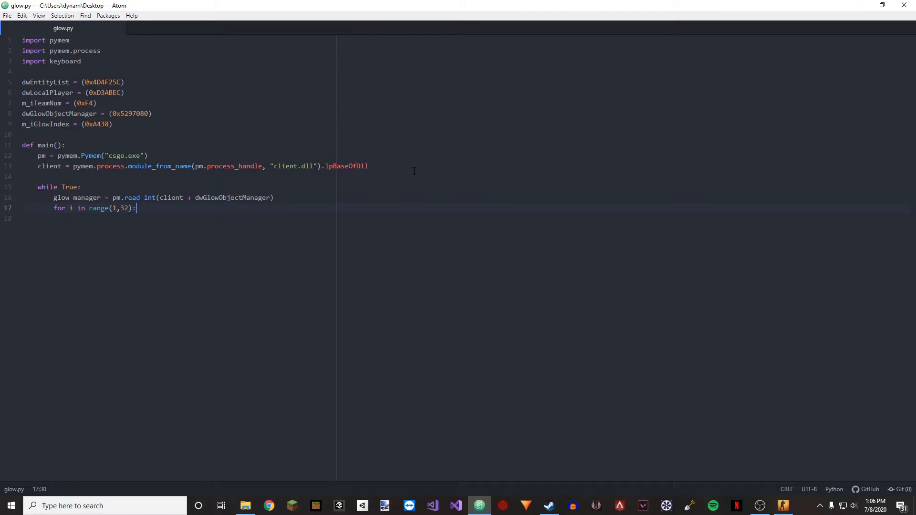
pyautogui.write('entity = o')
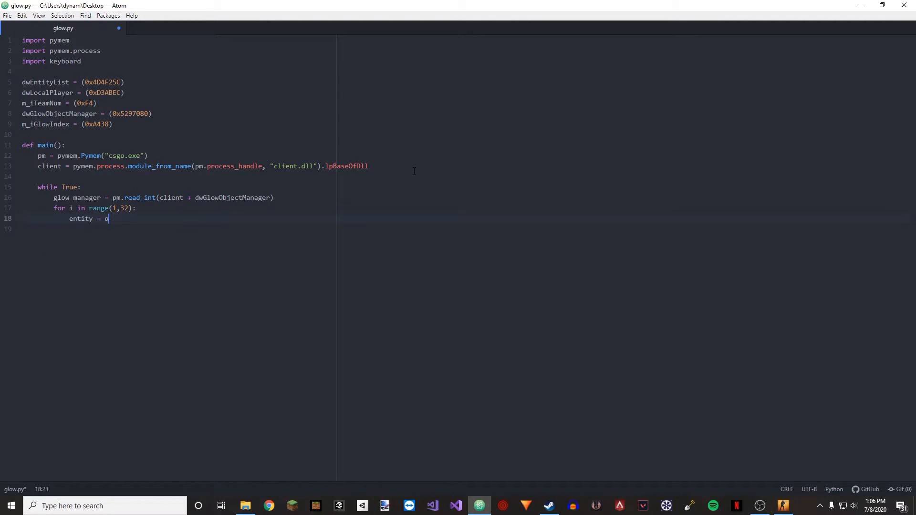
pyautogui.write('pm.read_int')
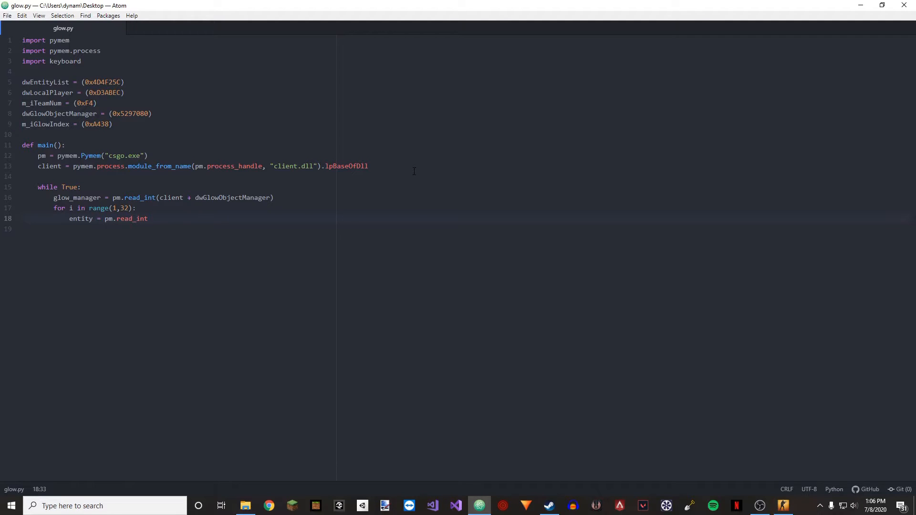
pyautogui.write('(client +')
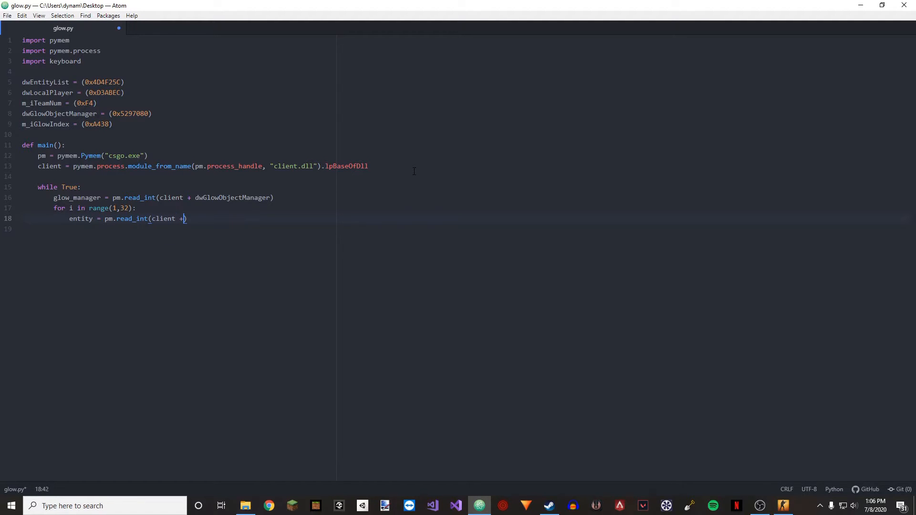
pyautogui.write('dwEntityList + i')
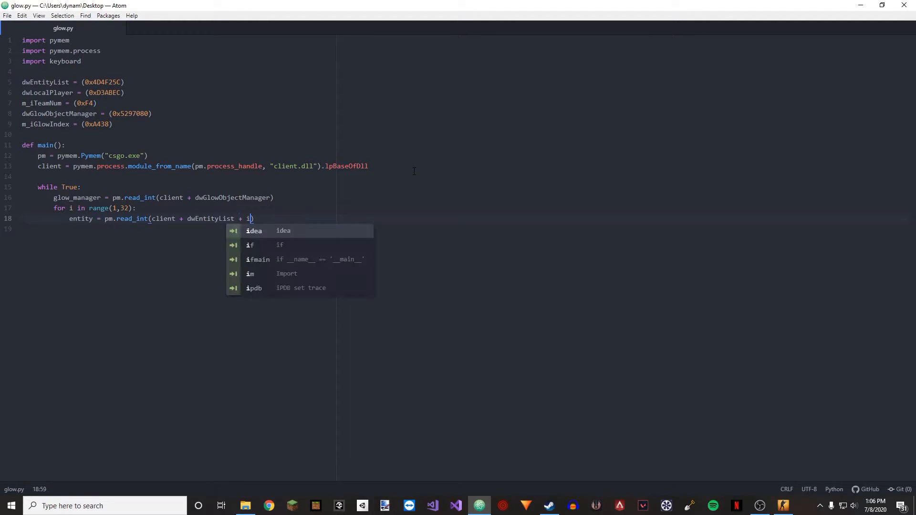
pyautogui.write('*0x10')
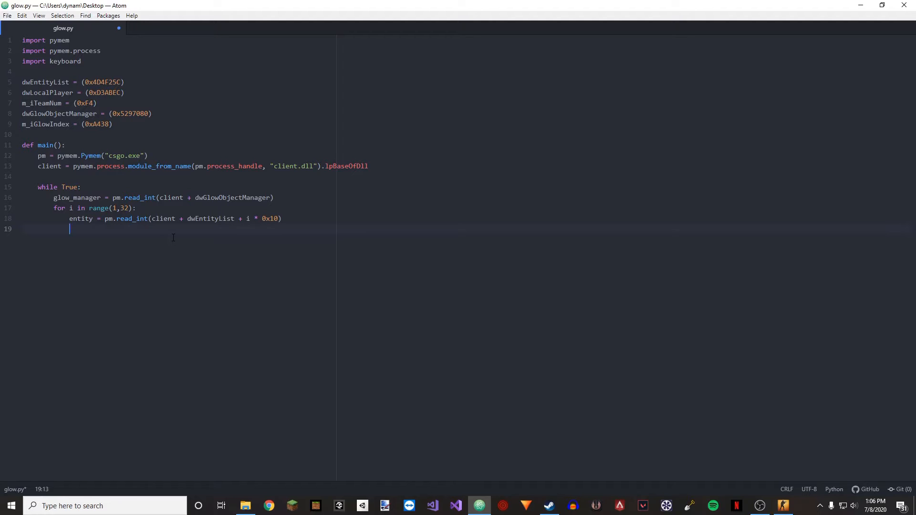
# - Under if entity:, set entity_team_id = pm.read_int(entity + m_iTeamNum)
pyautogui.write('if entity:')
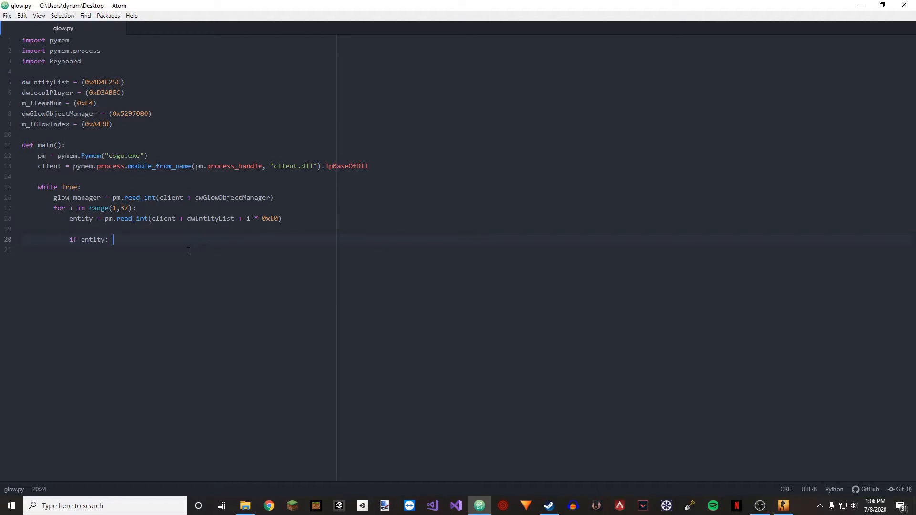
pyautogui.write('entio')
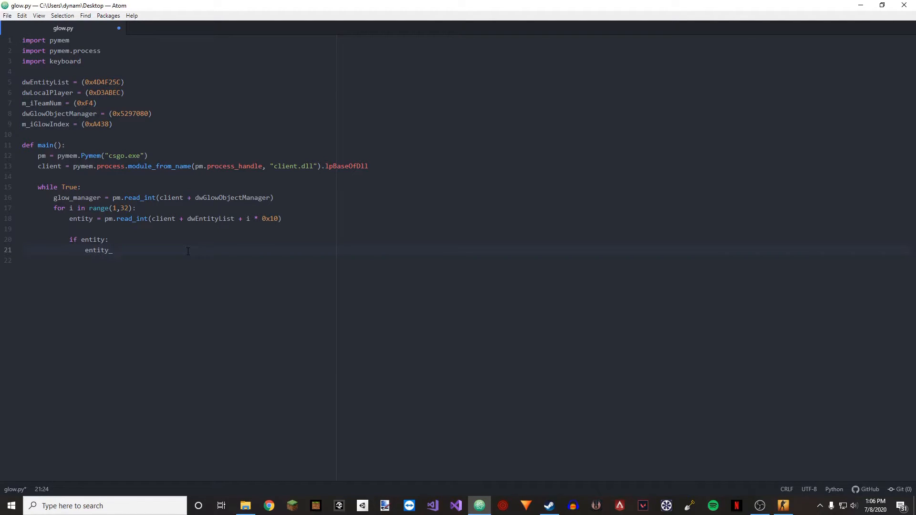
pyautogui.write('_team_id =')
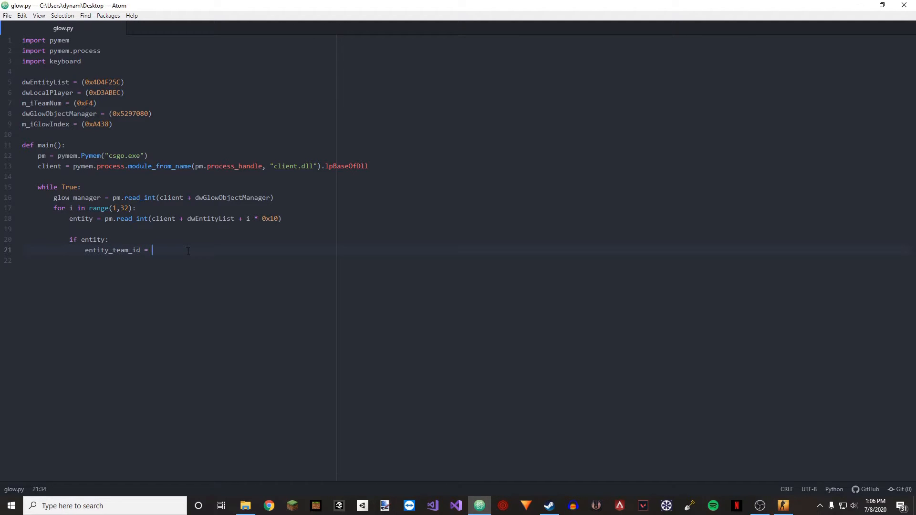
pyautogui.write('pm.read_int')
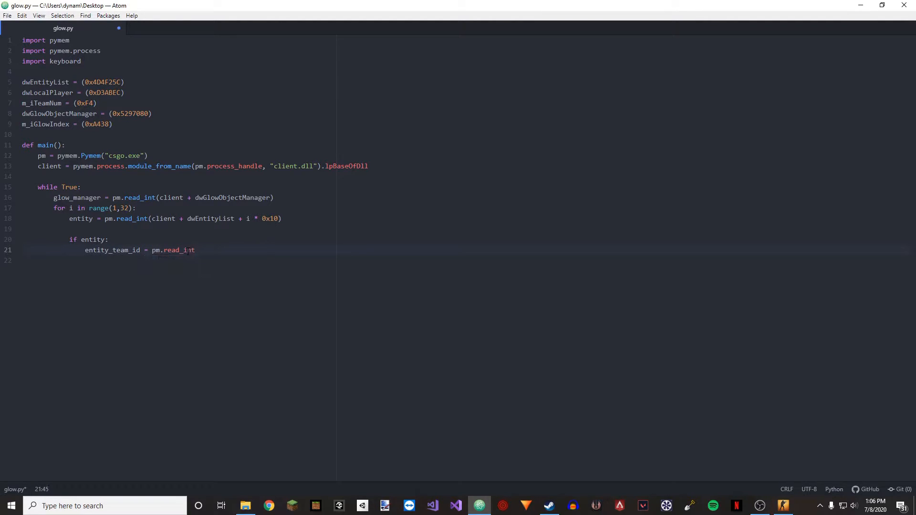
pyautogui.write('(entity_team_id)')
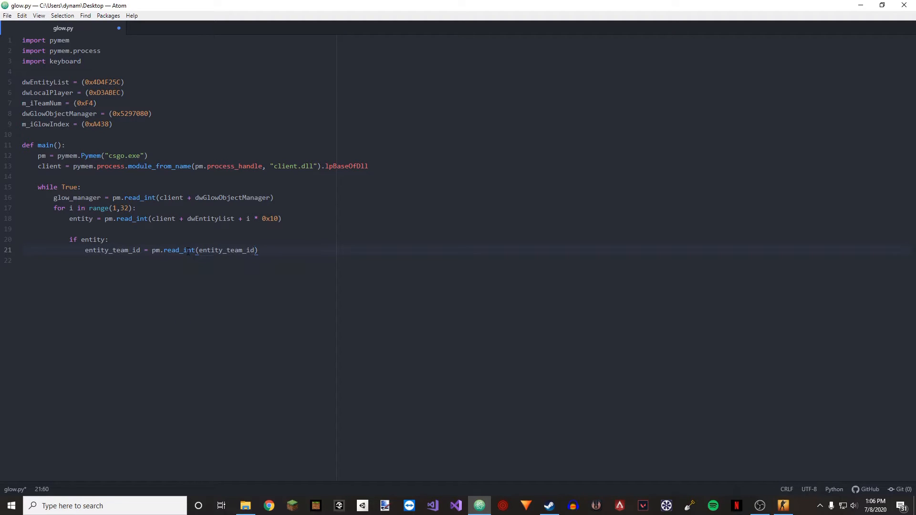
pyautogui.press('BackSpace')
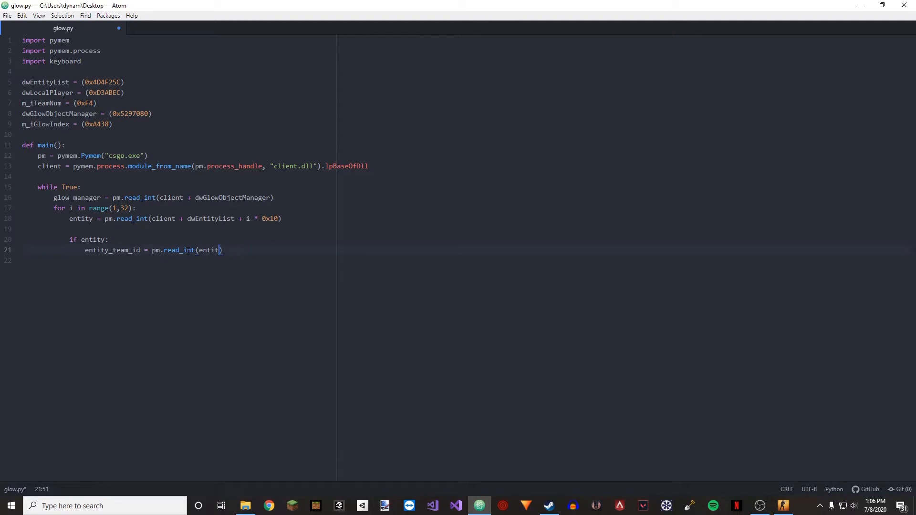
pyautogui.write('+ m')
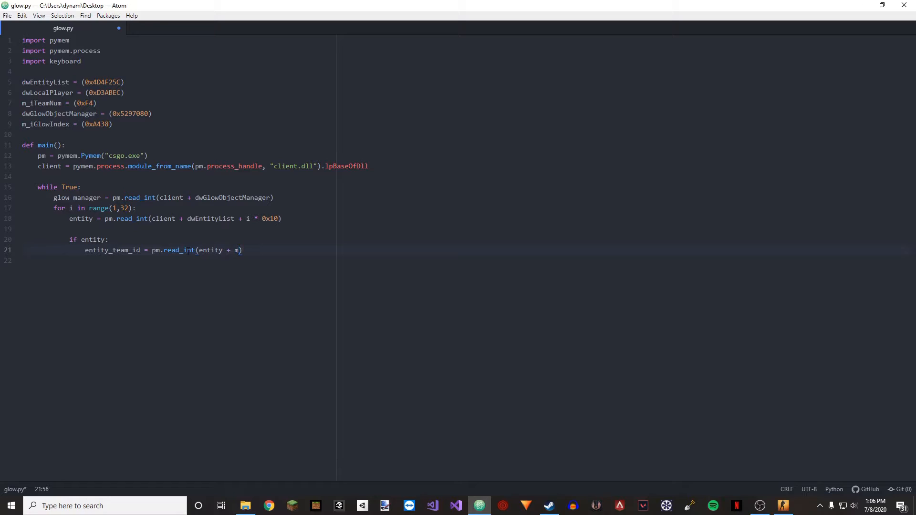
pyautogui.write('_iTeamNum')
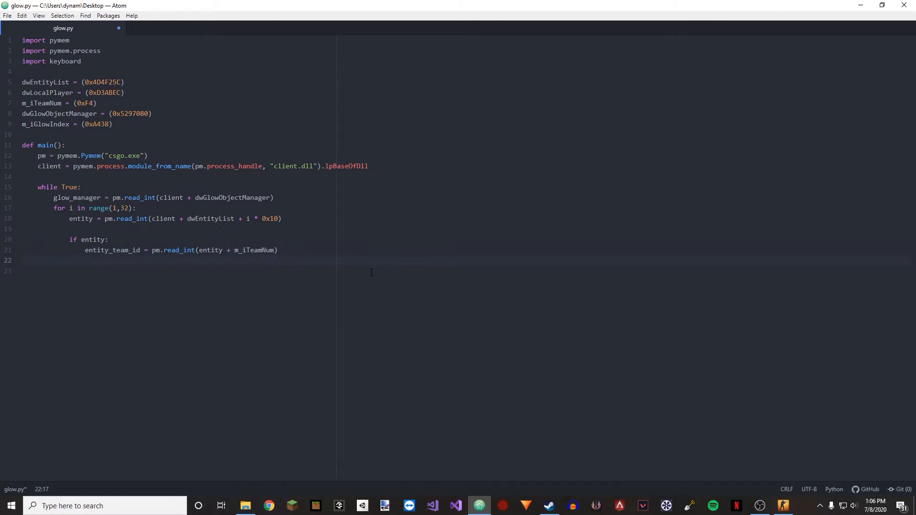
# - Add entity_glow = pm.read_int(entity + m_iGlowIndex) beneath the team id line
pyautogui.write('entity_gh')
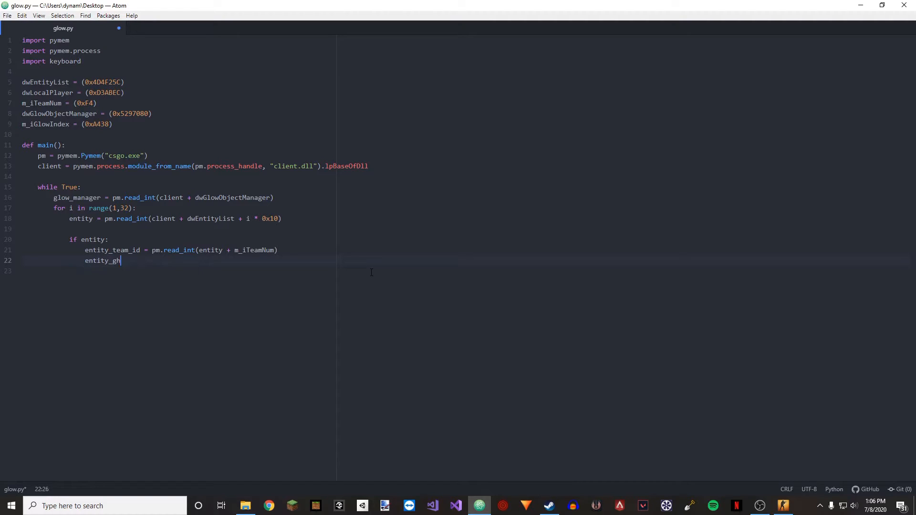
pyautogui.write('ow =')
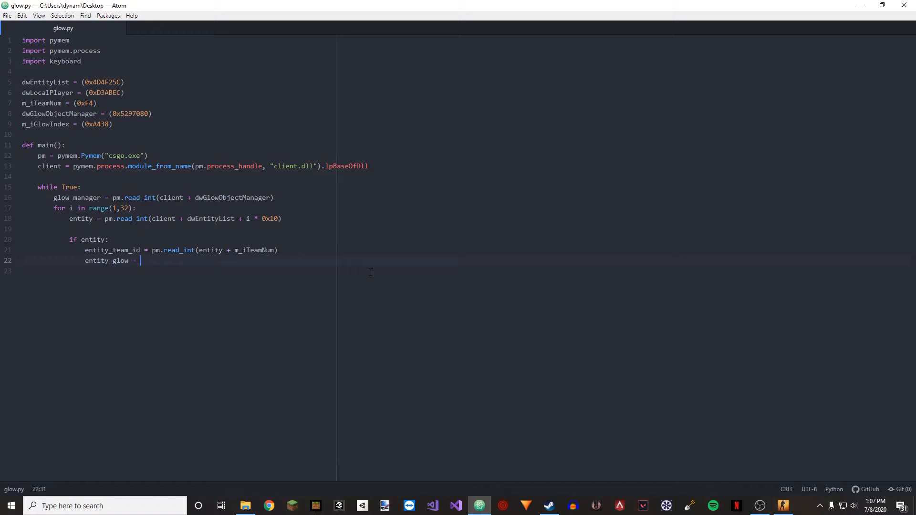
pyautogui.write('pm.read_')
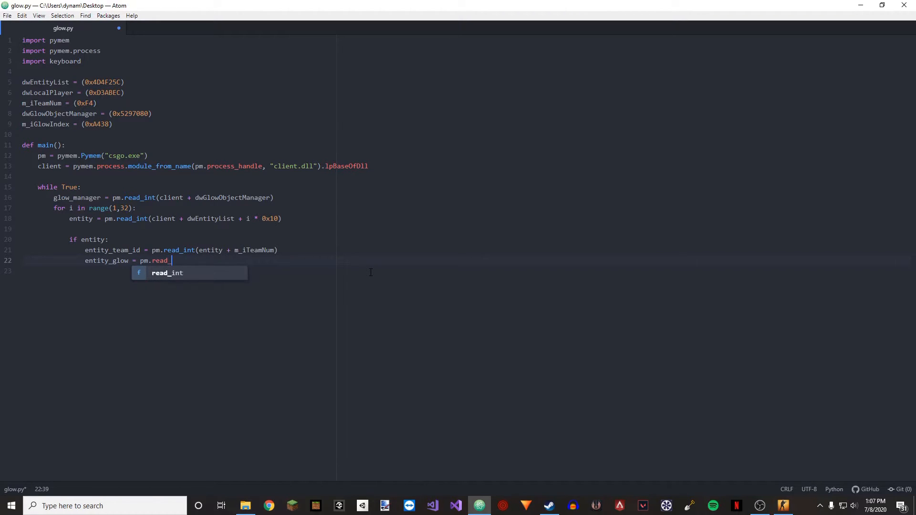
pyautogui.write('int(entity + m_')
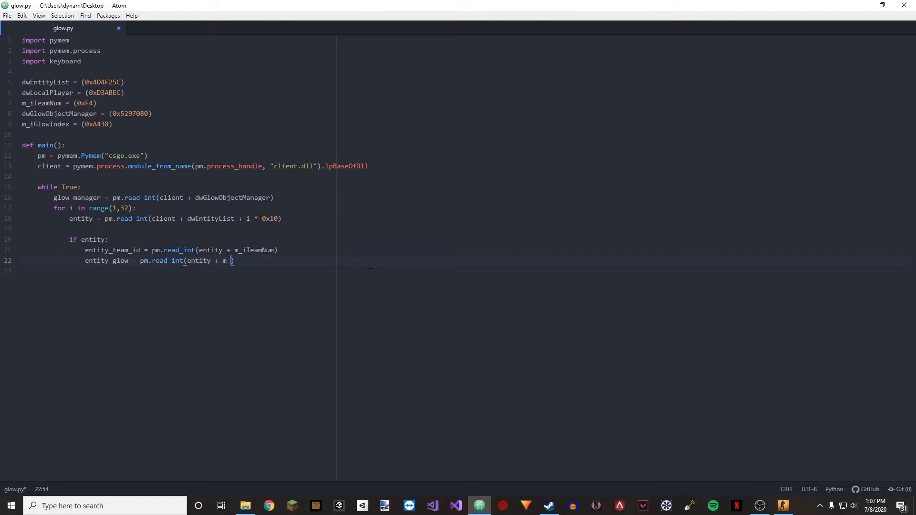
pyautogui.write('_iGlowIndex)')
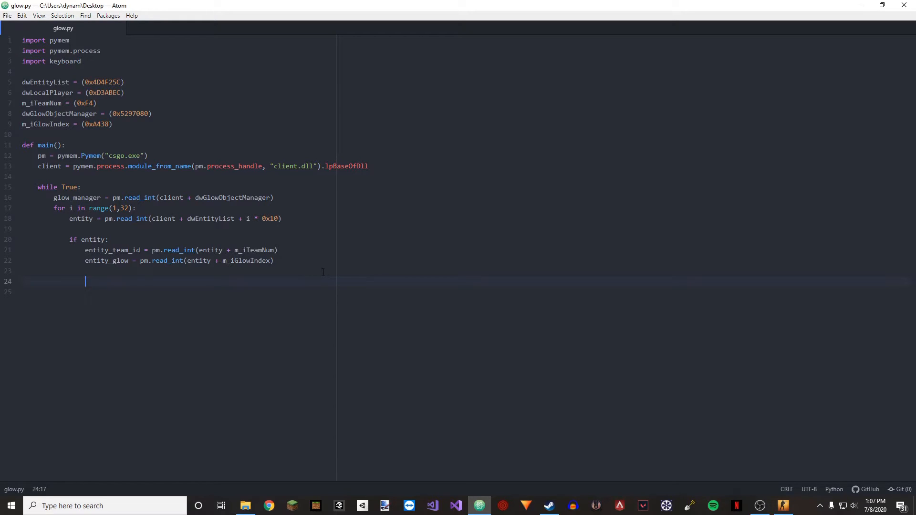
# - Begin the if entity_team_id check, save, and start an indented line under it
pyautogui.write('if entity_team_id == 2:')
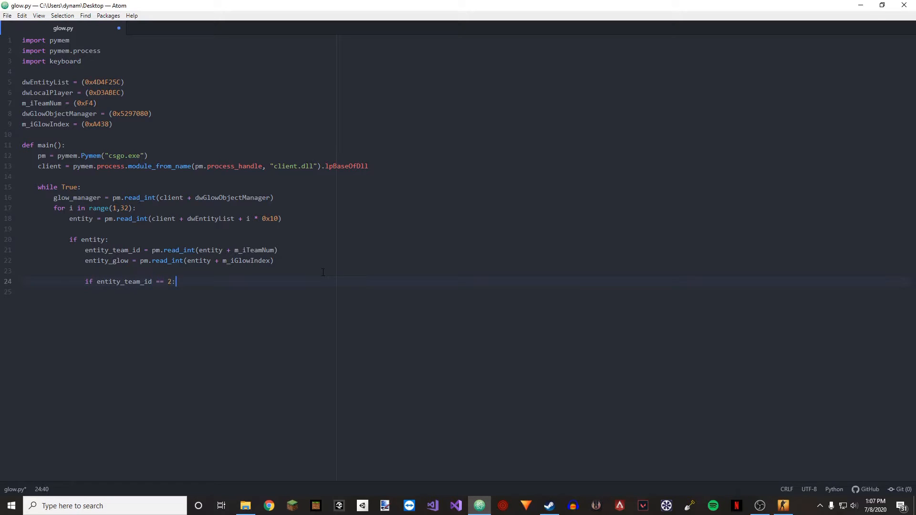
pyautogui.press('ctrl+s')
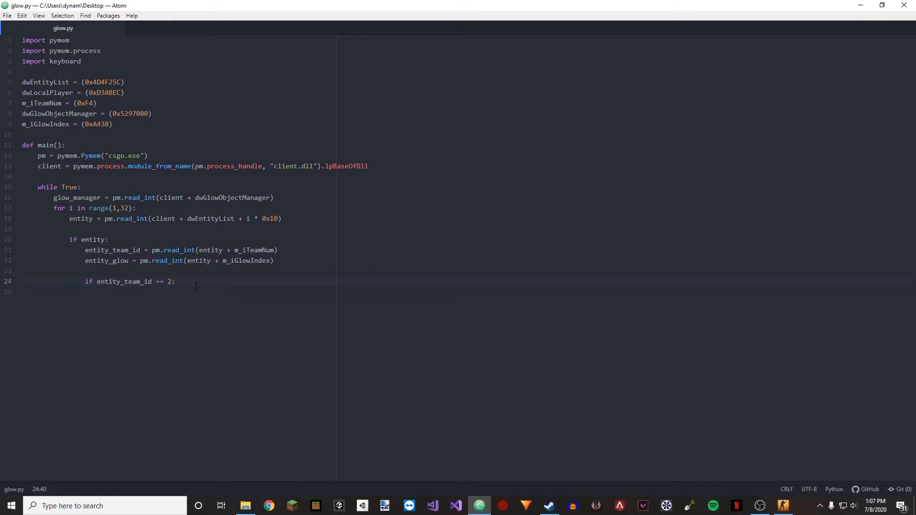
pyautogui.press('enter')
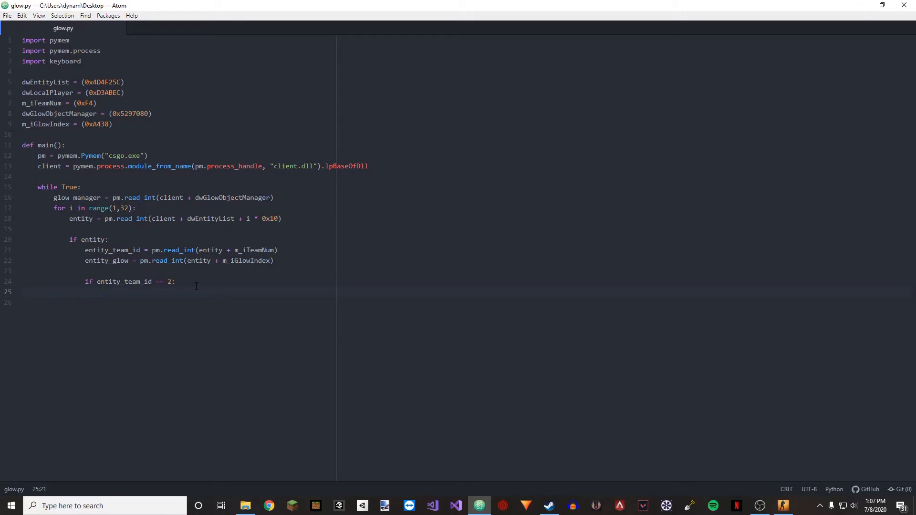
# - Write pm.write_float(glow_manager + entity_glow * 0x38 + 0x4, float(0)) #R in the team 2 branch
pyautogui.write('pm.write_float')
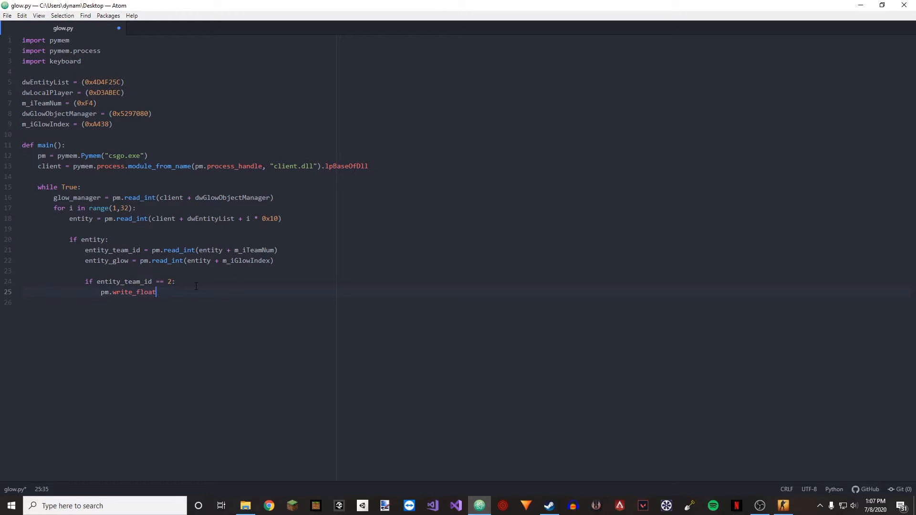
pyautogui.write('(glow)')
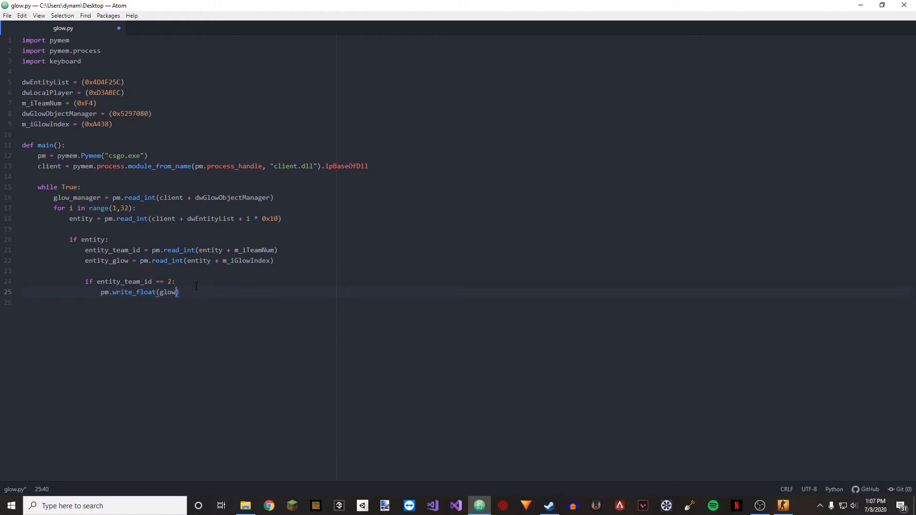
pyautogui.write('_manager + entity_glow')
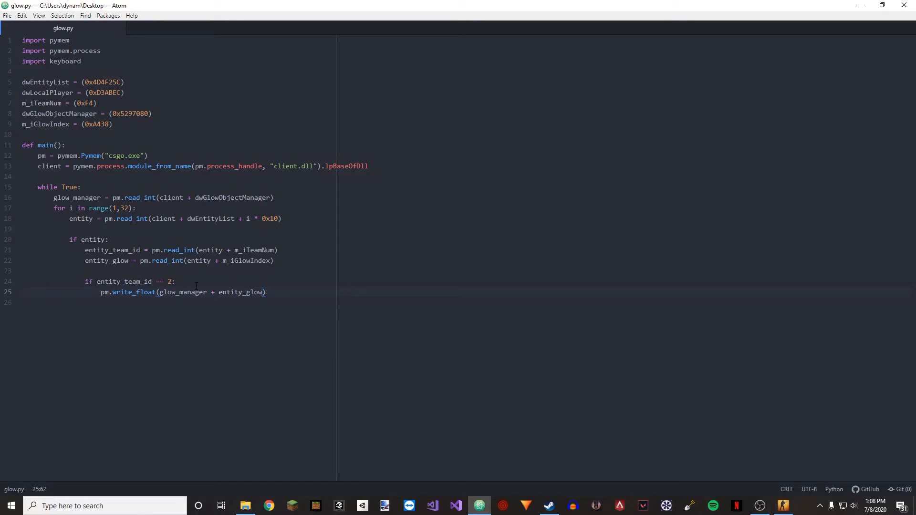
pyautogui.write('" "')
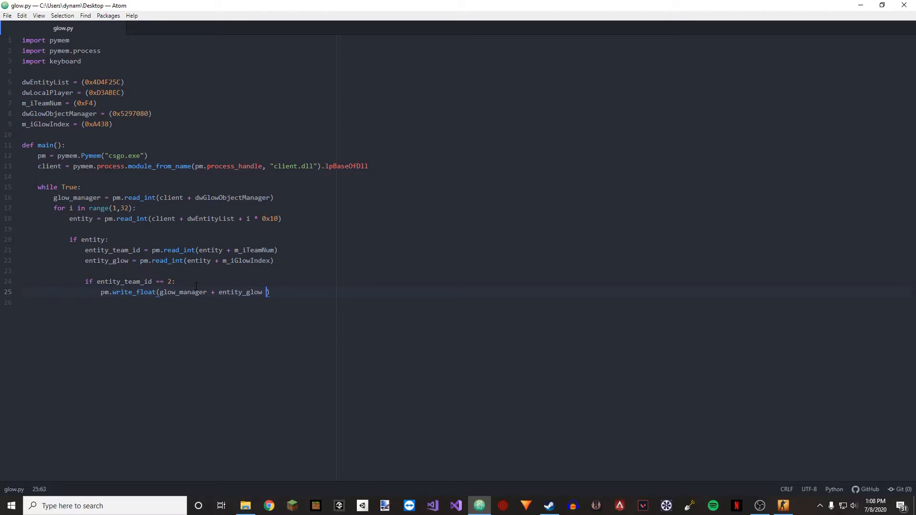
pyautogui.write('( 0x38')
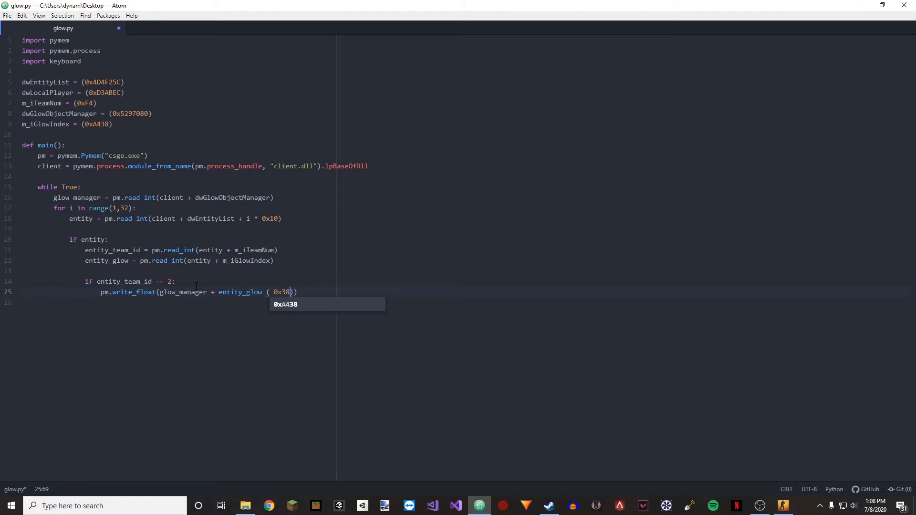
pyautogui.press('BackSpace')
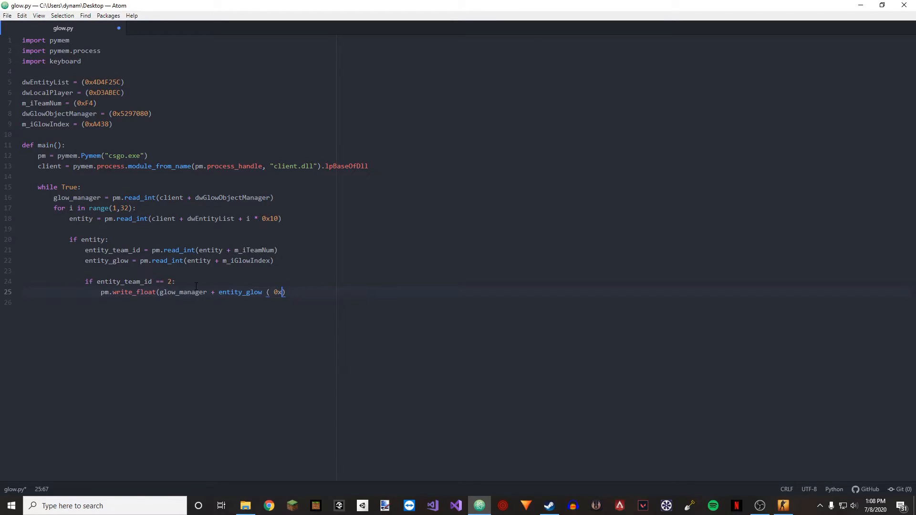
pyautogui.press('BackSpace')
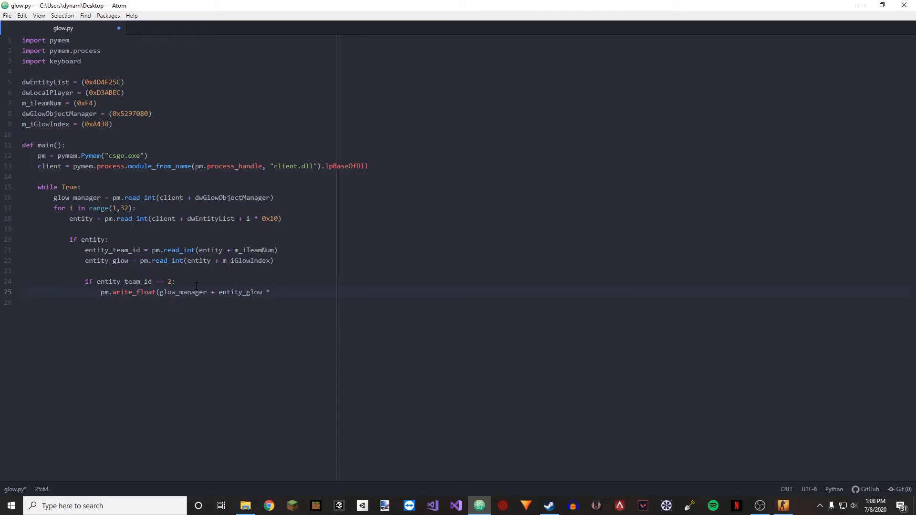
pyautogui.write('0x38)')
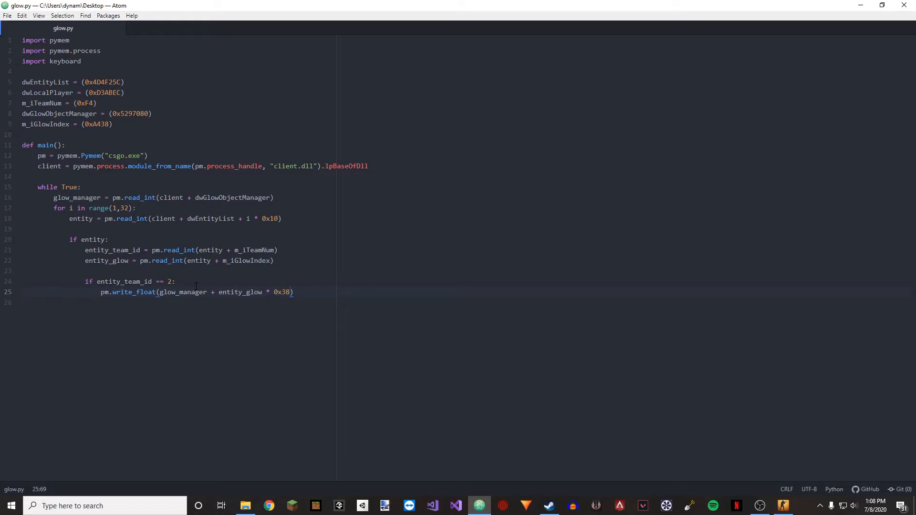
pyautogui.write('+ 0x4,')
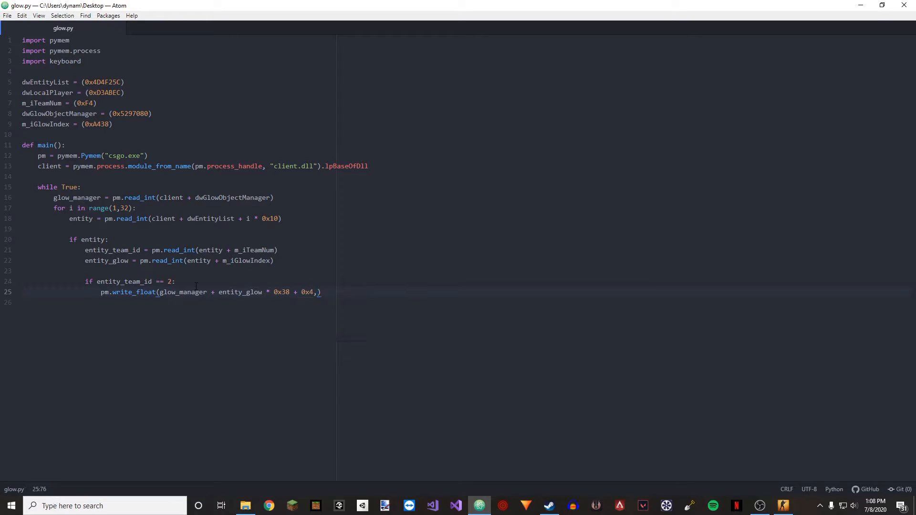
pyautogui.write('float(')
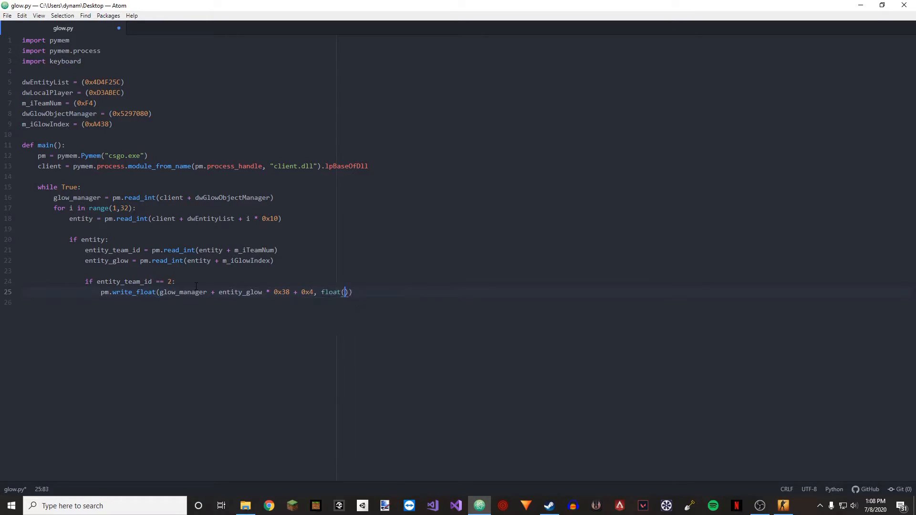
pyautogui.write('0')
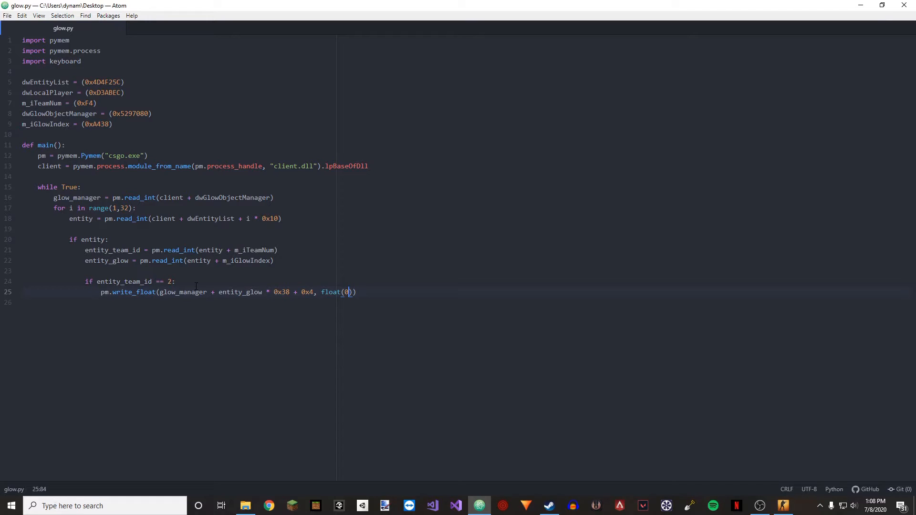
pyautogui.write('#r')
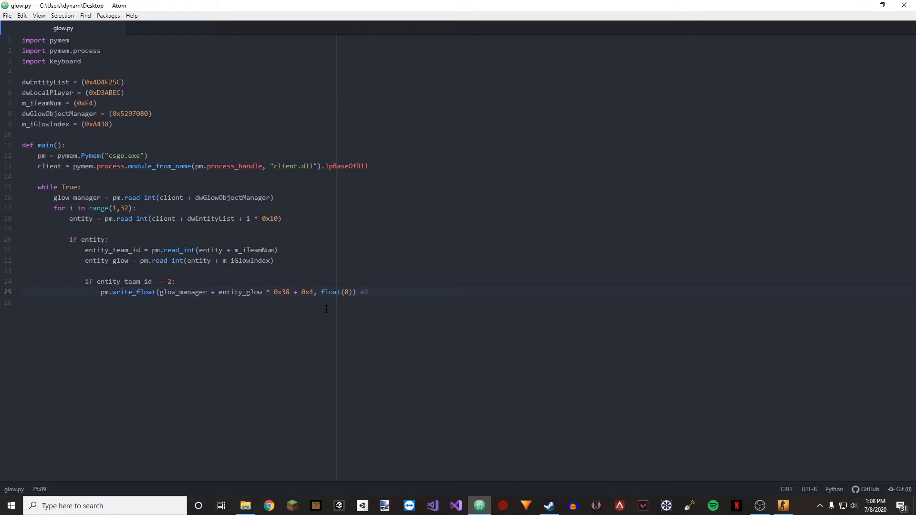
# - Duplicate the write for offsets 0x8, 0xC, 0x10 as #G, #B, #A with alpha 1, commented #Terrorist Glow
pyautogui.click(369, 293)
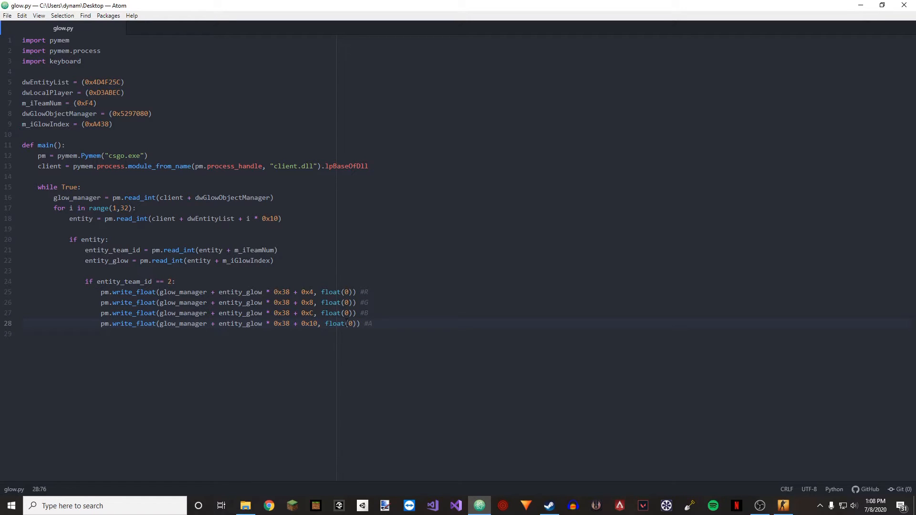
pyautogui.write('1')
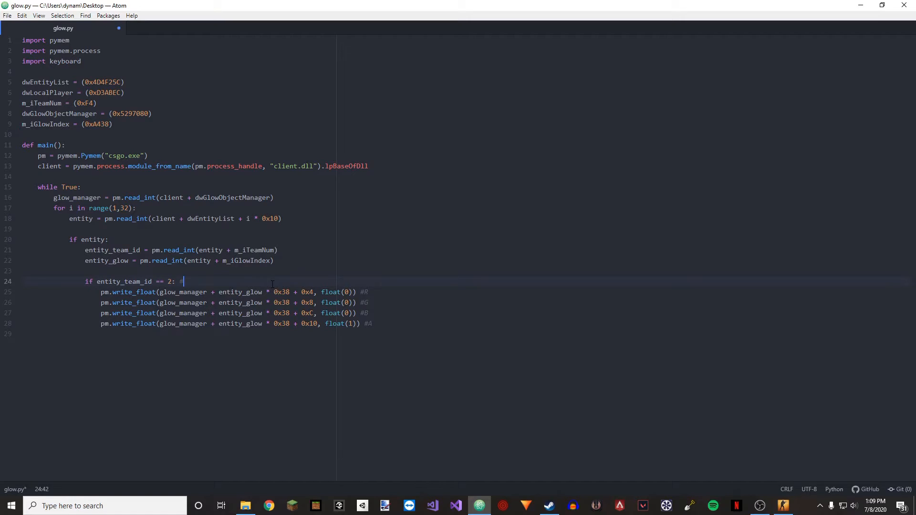
pyautogui.write('#Terrorist')
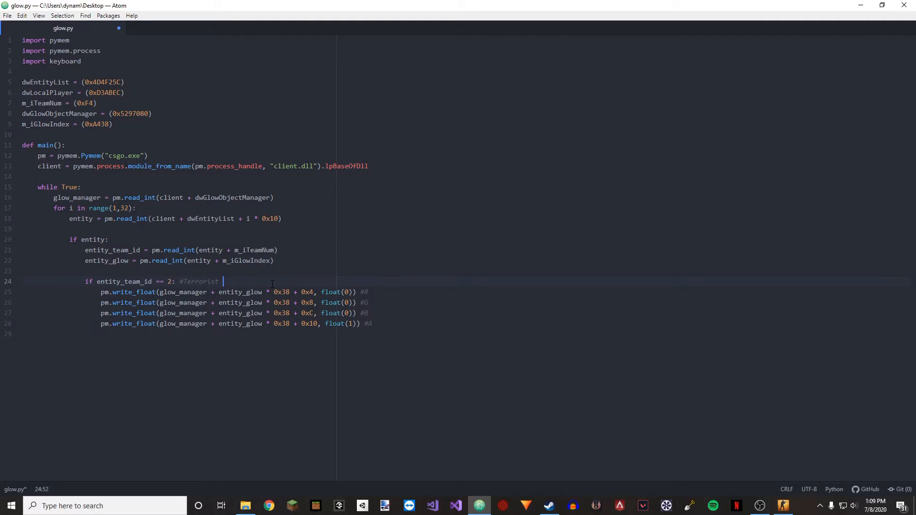
pyautogui.write('Gl')
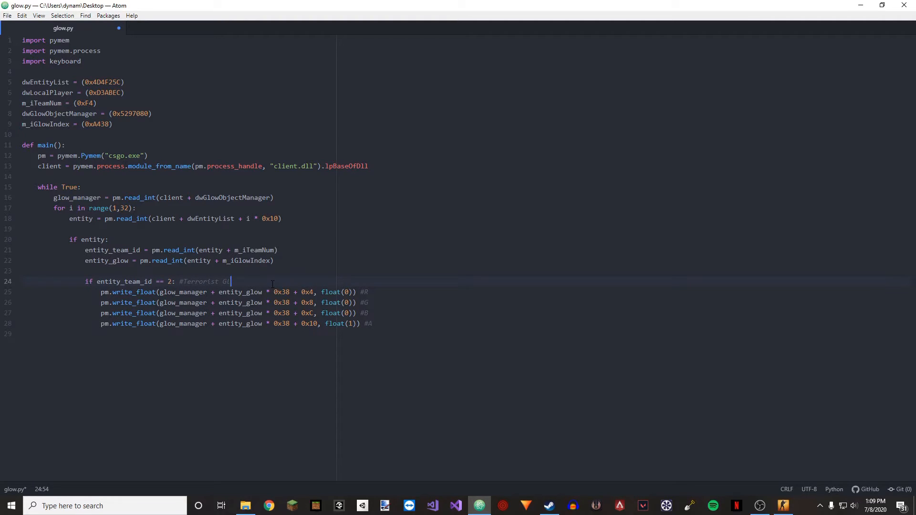
pyautogui.write('ow')
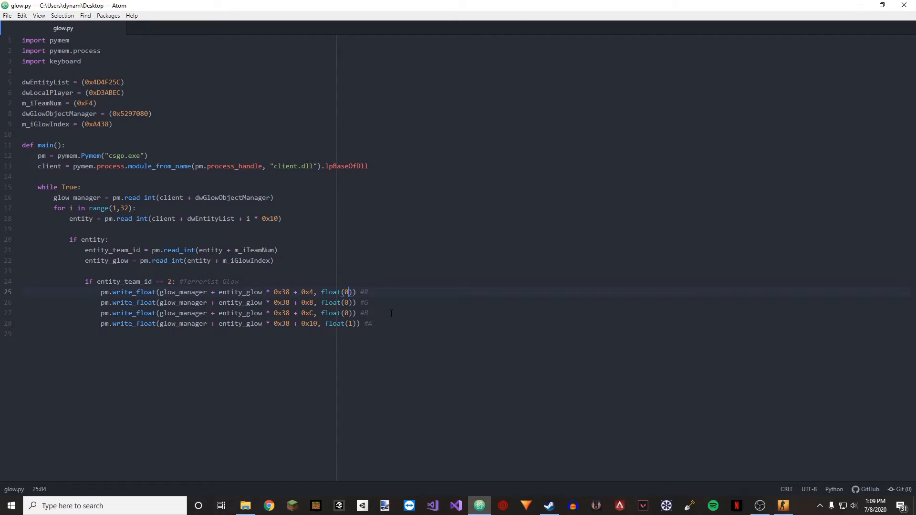
# - Set Terrorist R to 1 and add an elif team 3 Counter-Terrorist branch writing blue with alpha 1
pyautogui.write('1')
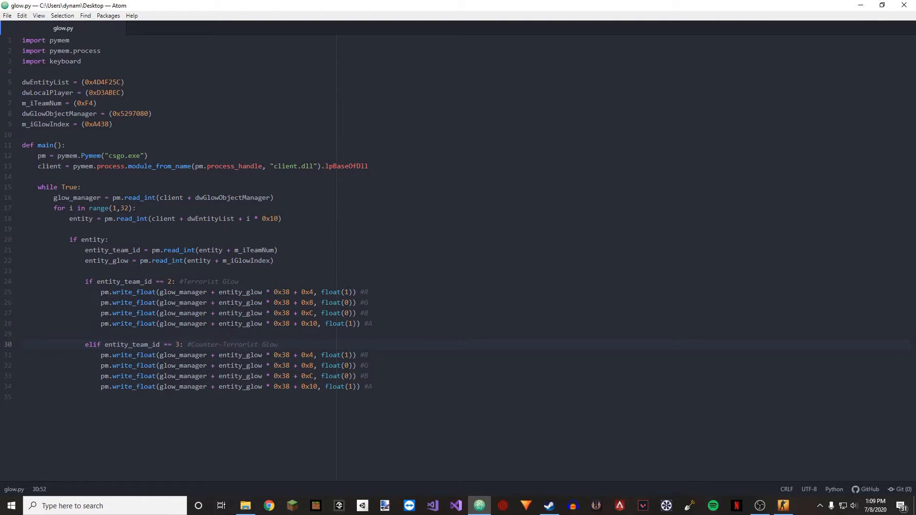
pyautogui.click(224, 345)
pyautogui.write('pm.')
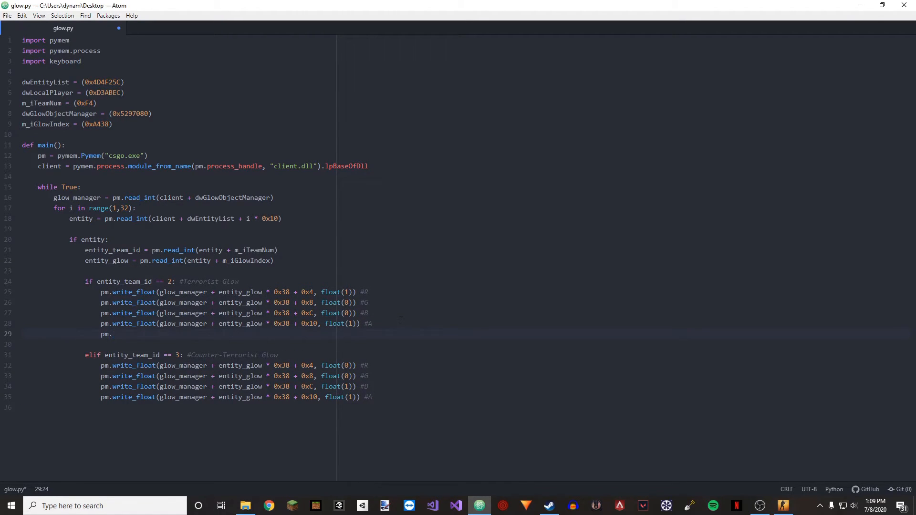
# - End both team branches with pm.write_int(glow_manager + entity_glow * 0x38 + 0x24, 1) #Enabling and save
pyautogui.write('write_float')
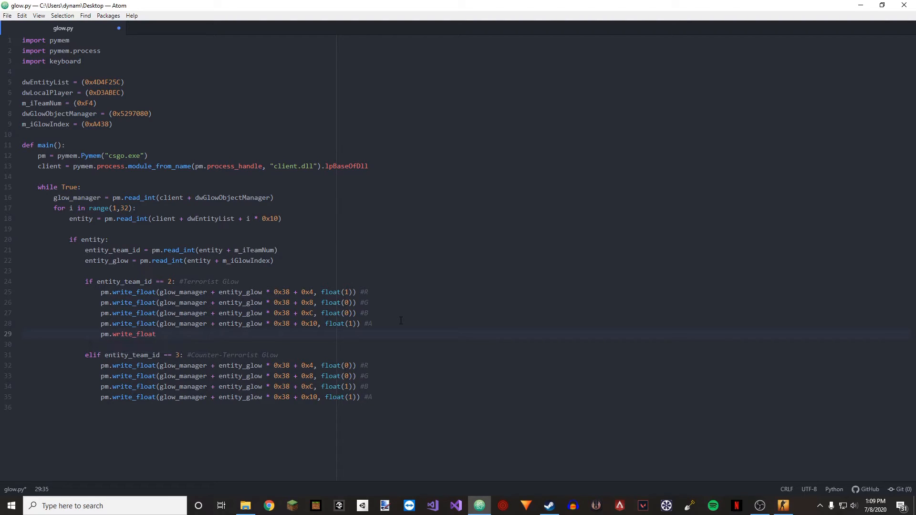
pyautogui.press('BackSpace')
pyautogui.write('int(')
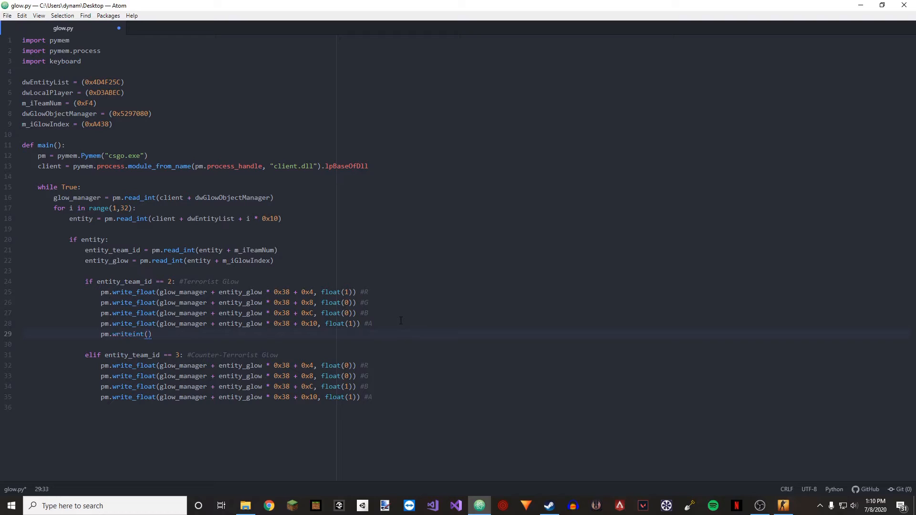
pyautogui.write('glow_manager')
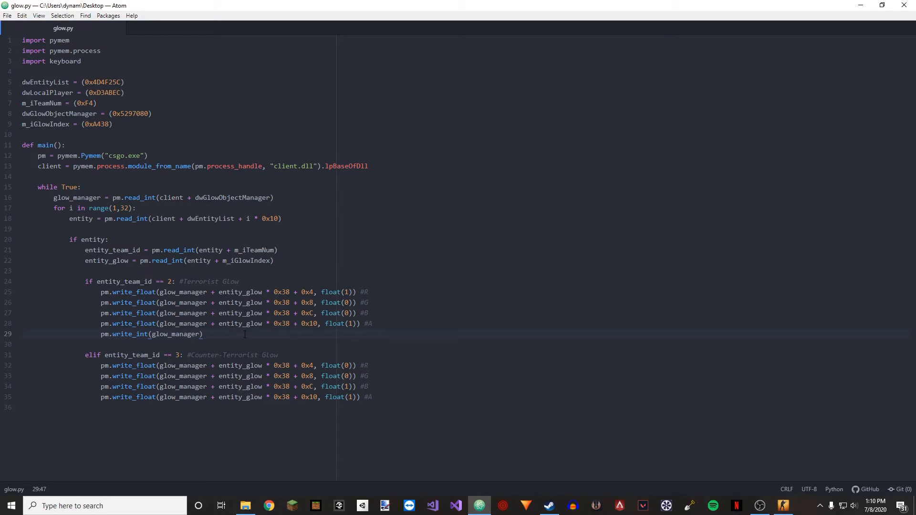
pyautogui.write('+')
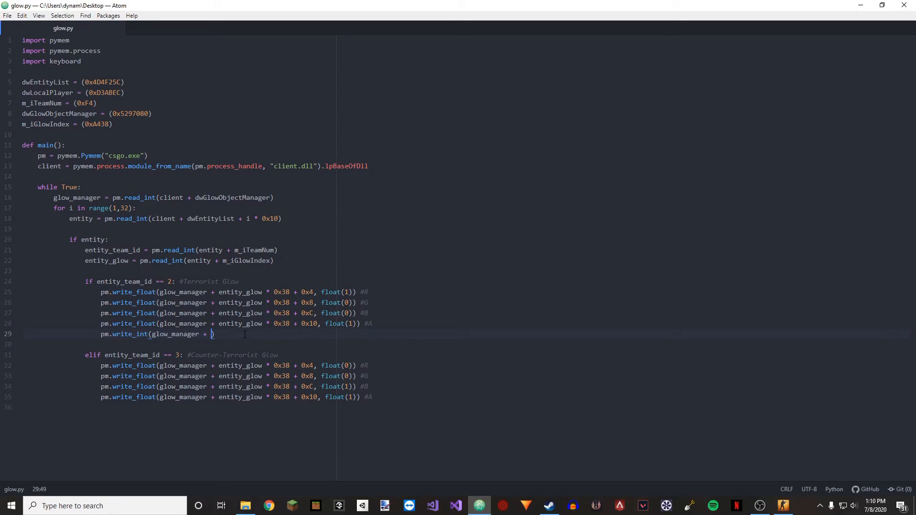
pyautogui.write('entity_team')
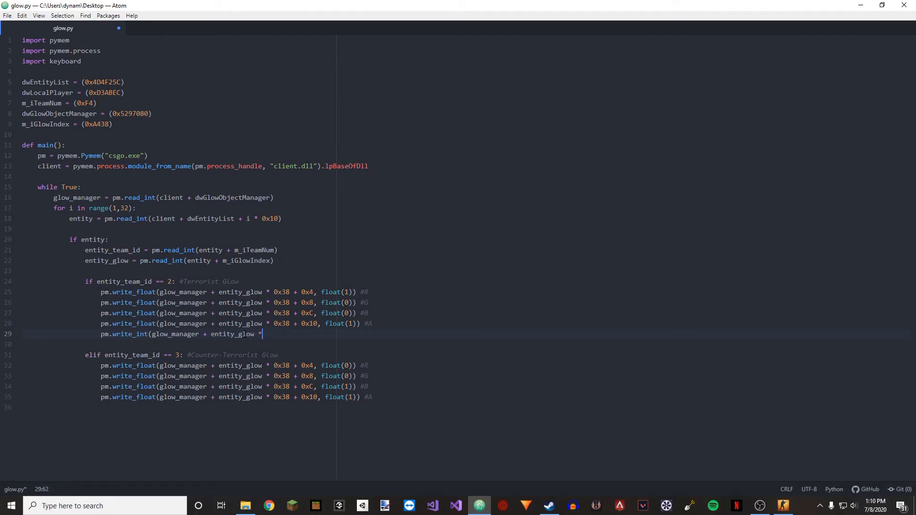
pyautogui.write(')')
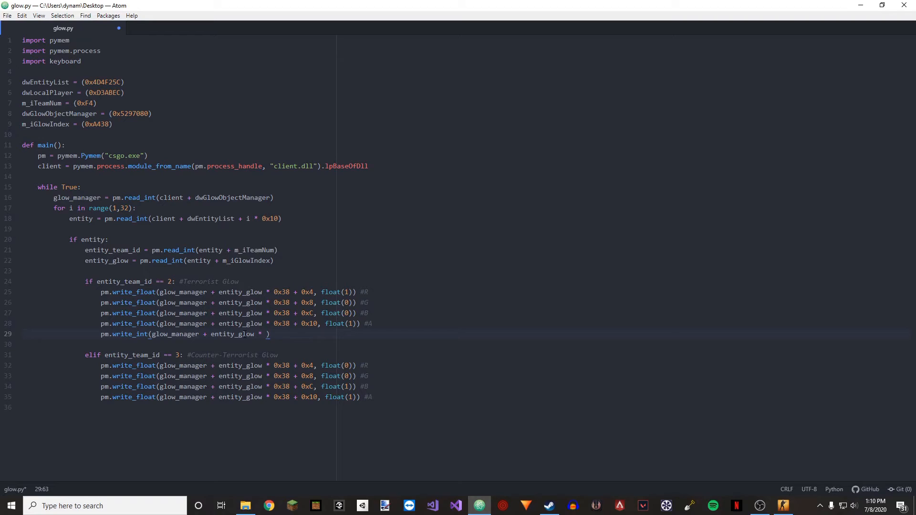
pyautogui.write('0x38')
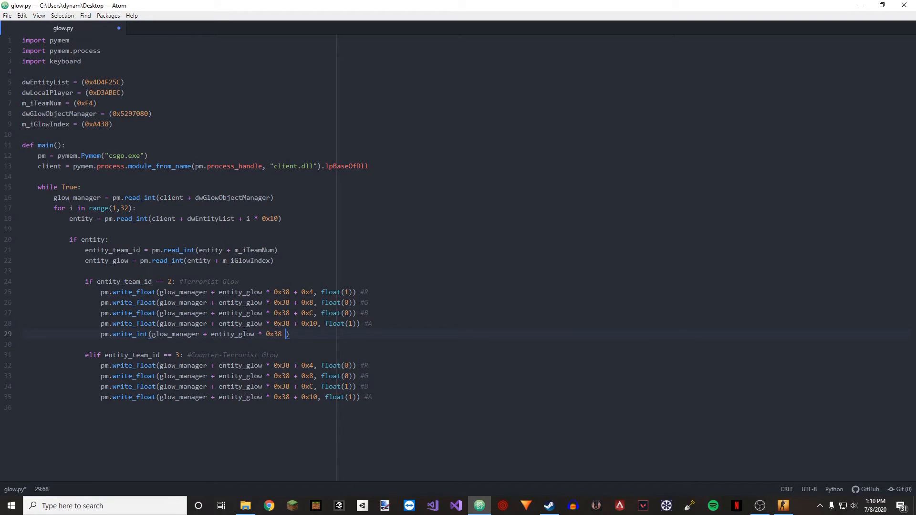
pyautogui.write('+ 0x24')
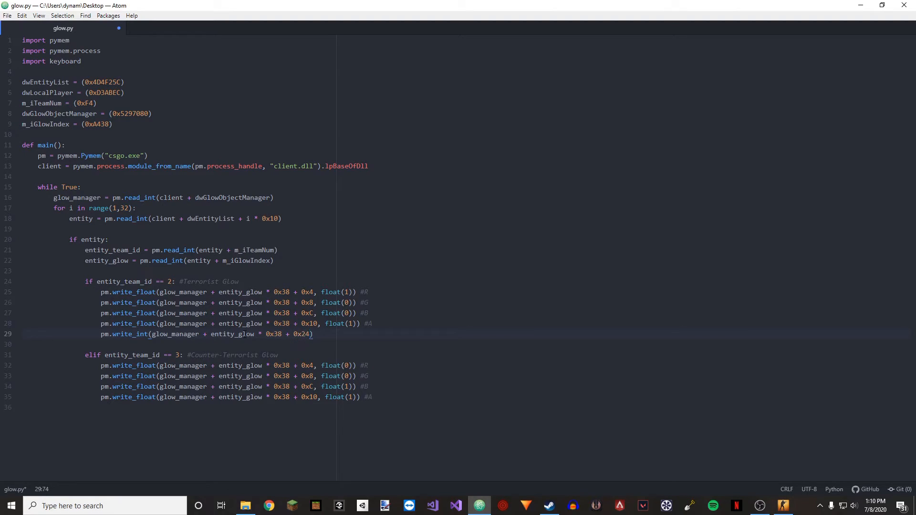
pyautogui.write(',')
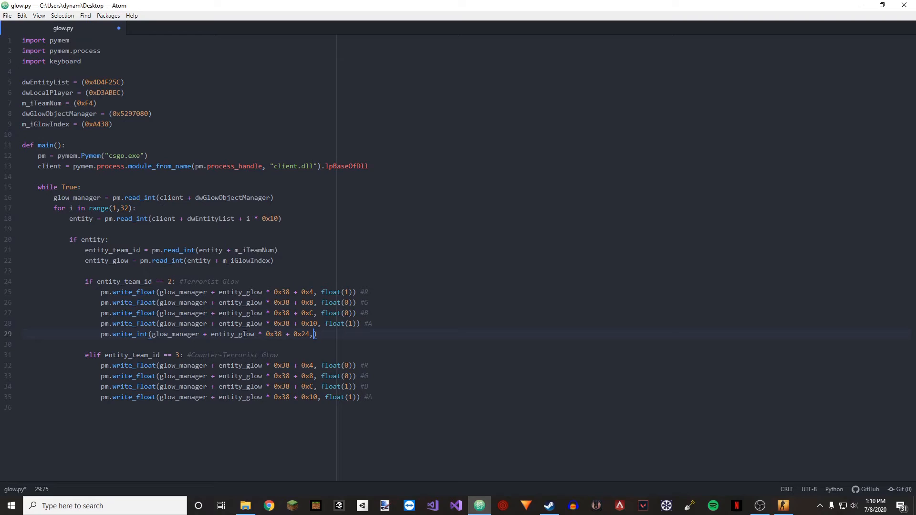
pyautogui.write('1')
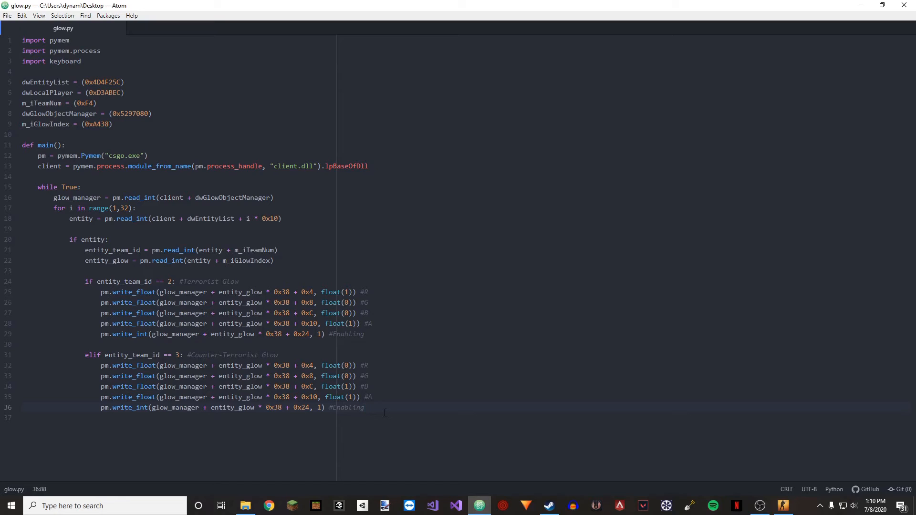
# - Start the while loop with if keyboard.is_pressed('end'): exit(0) as a kill key
pyautogui.press('enter')
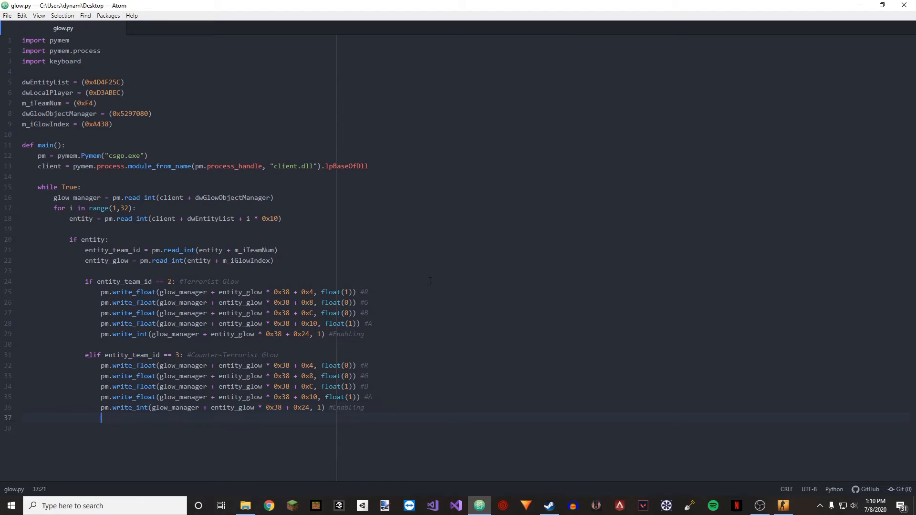
pyautogui.press('enter')
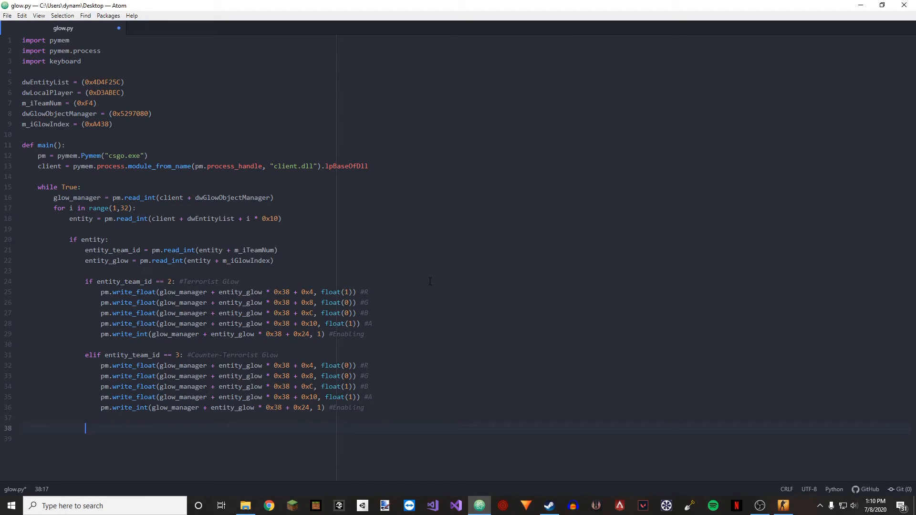
pyautogui.press('enter')
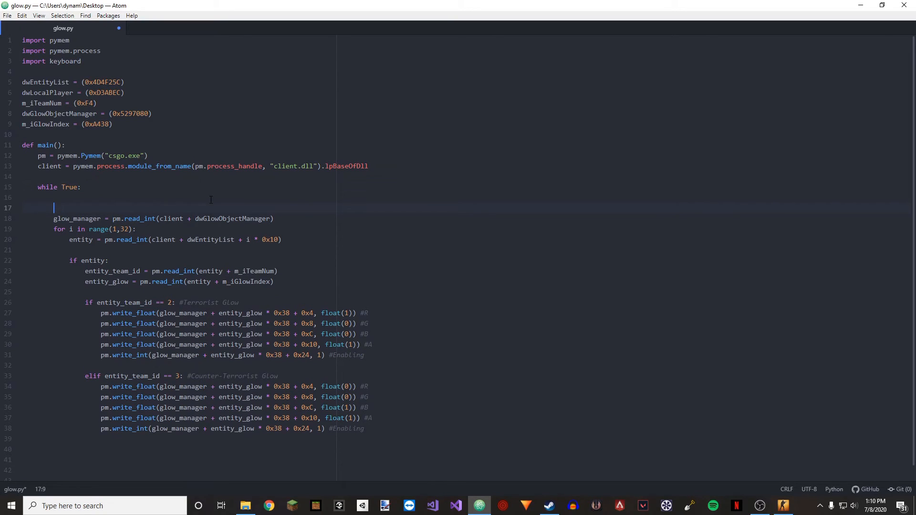
pyautogui.press('backspace')
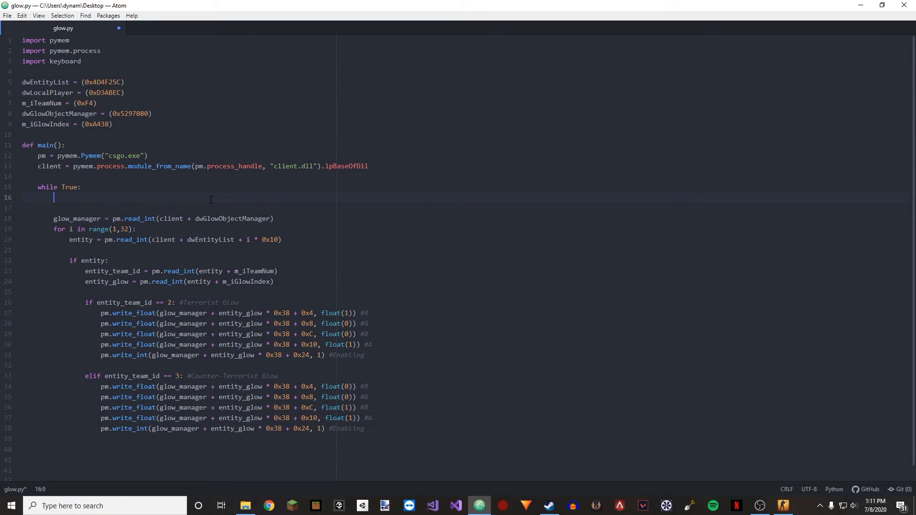
pyautogui.write('i')
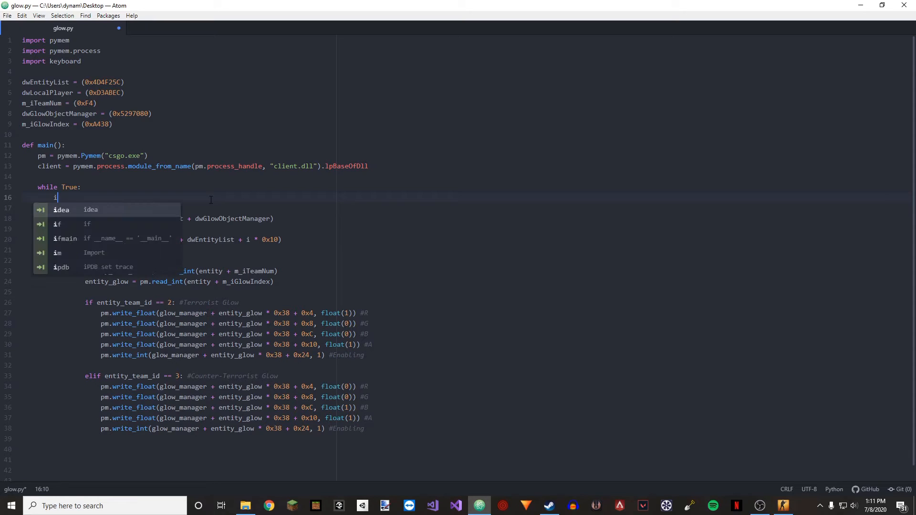
pyautogui.write('f ke')
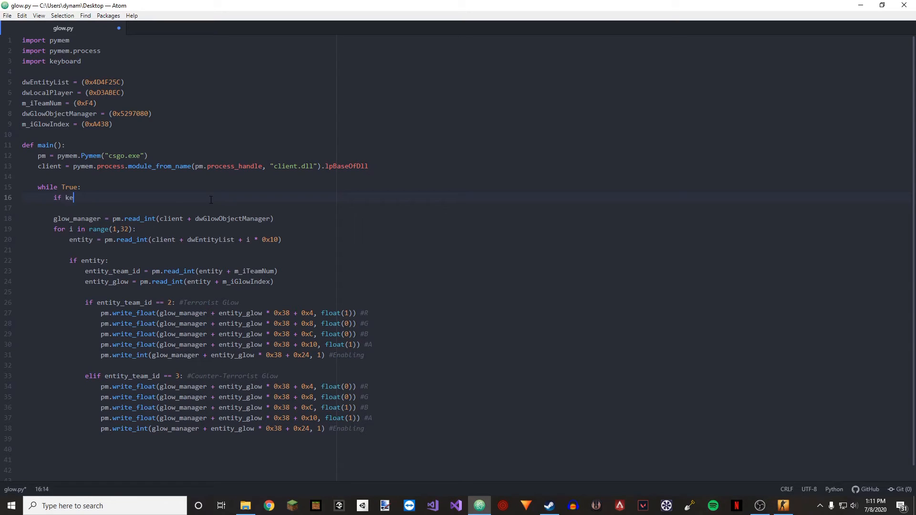
pyautogui.write('yboar')
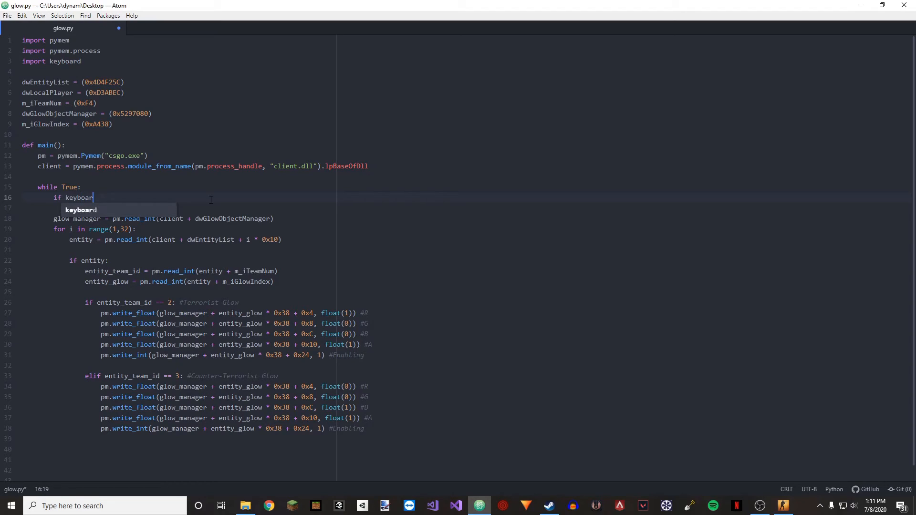
pyautogui.write('.')
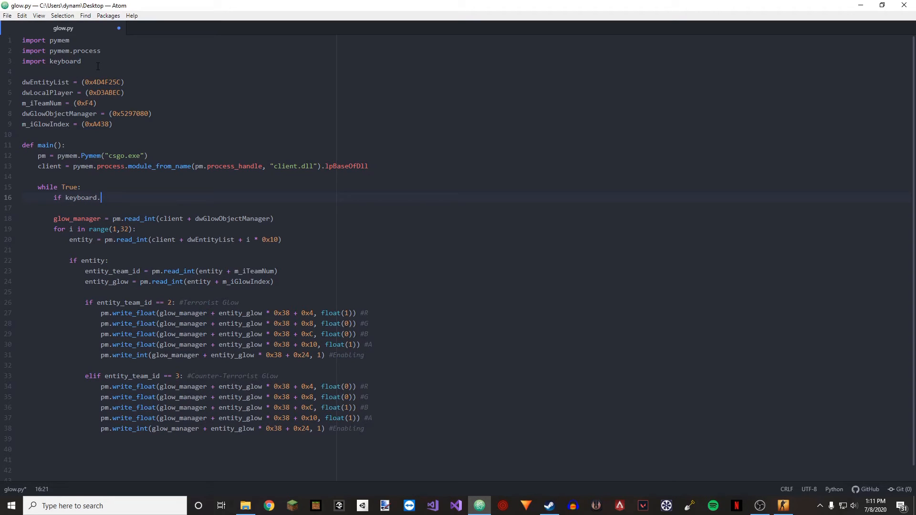
pyautogui.write('is')
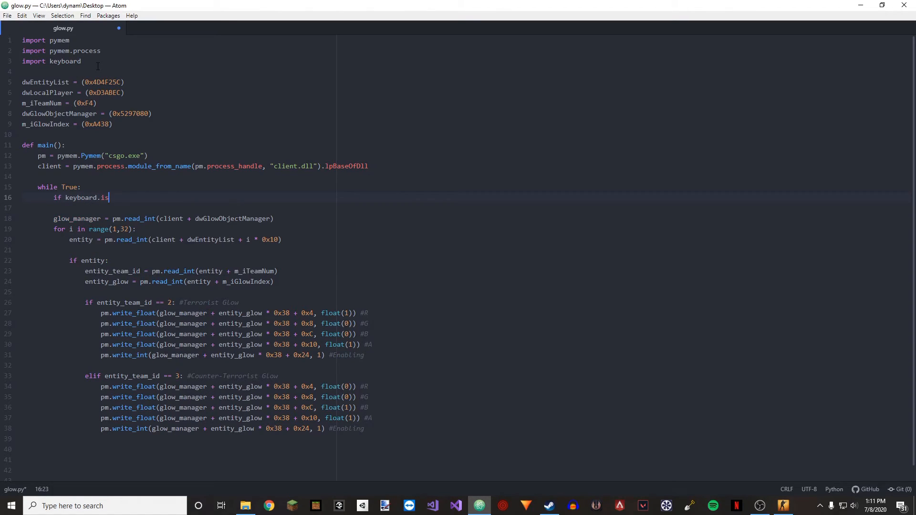
pyautogui.write('+proces')
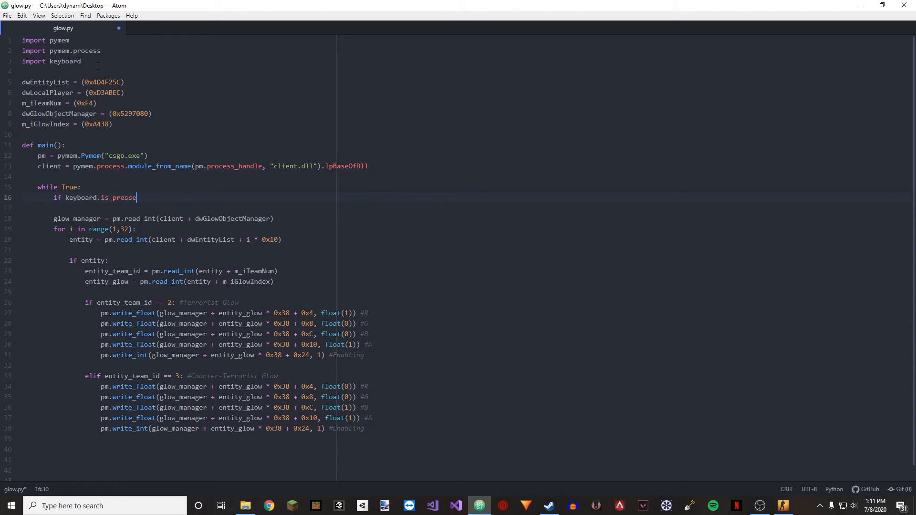
pyautogui.write('()')
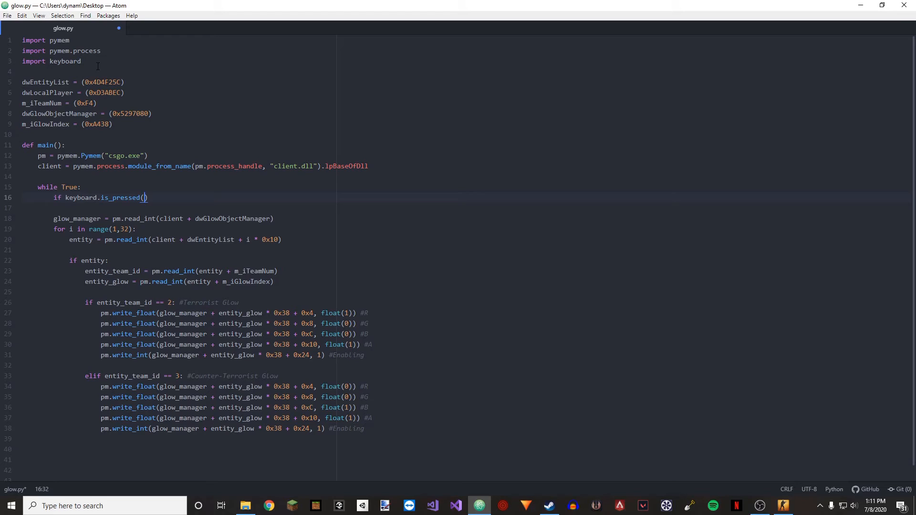
pyautogui.write("'end'")
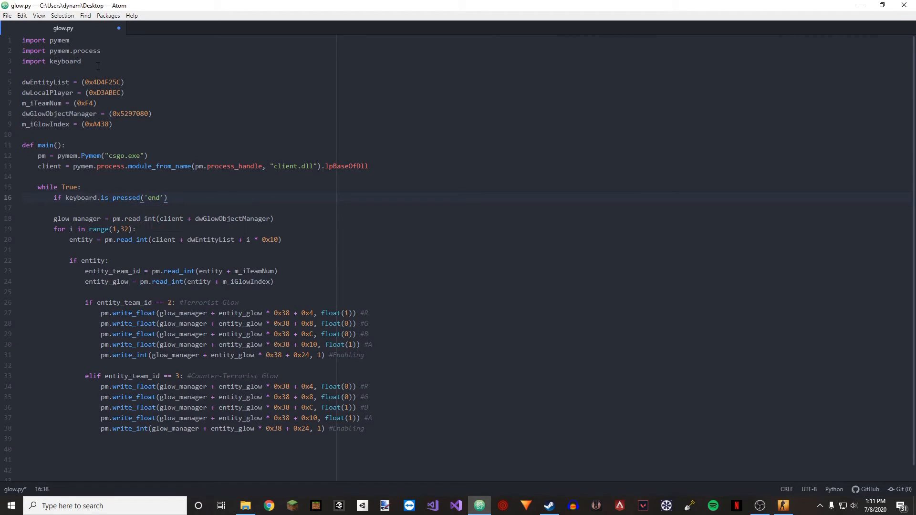
pyautogui.write(':')
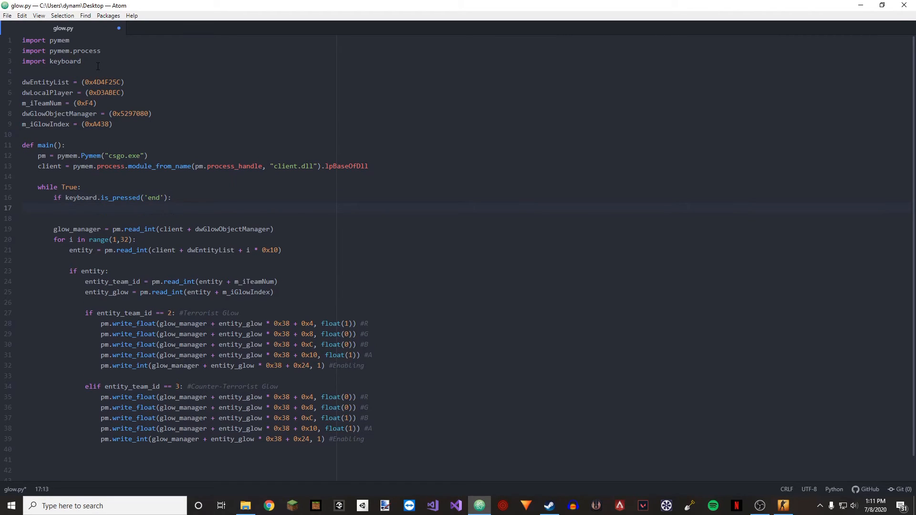
pyautogui.write('exit(0)')
pyautogui.click(178, 449)
pyautogui.write('if __')
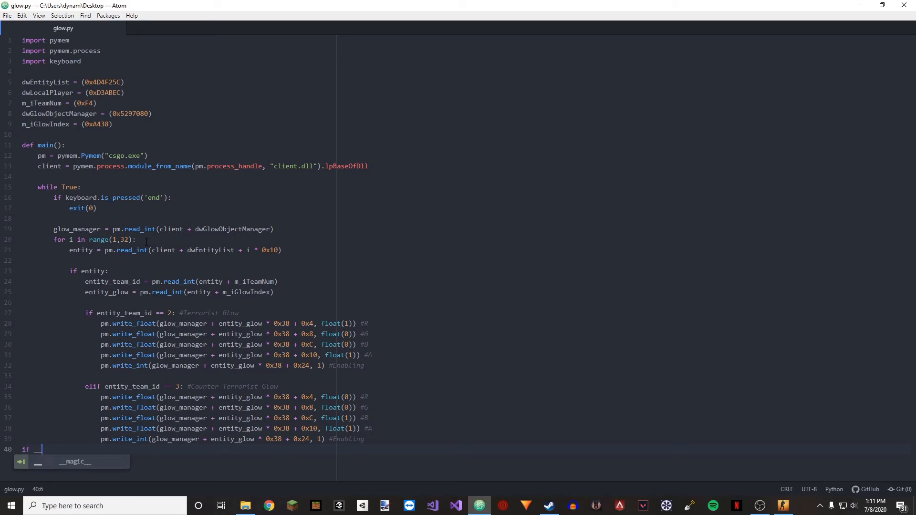
# - End glow.py with an if __name__ == '__main__': guard calling main() and save
pyautogui.write('module_from_nam')
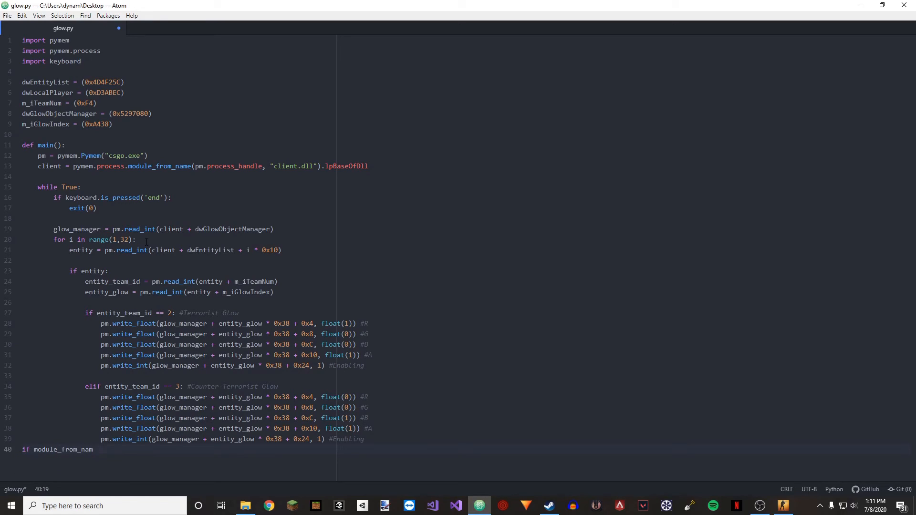
pyautogui.write('__name__ ==')
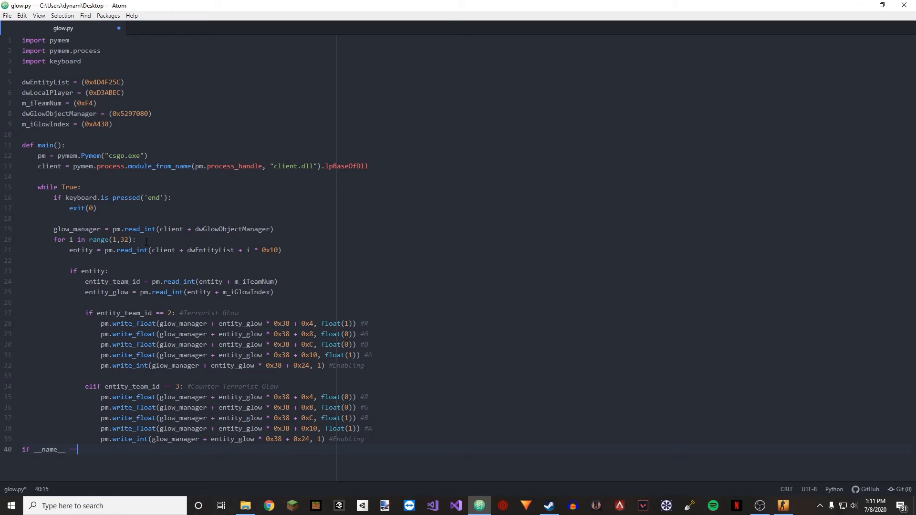
pyautogui.write("'main'")
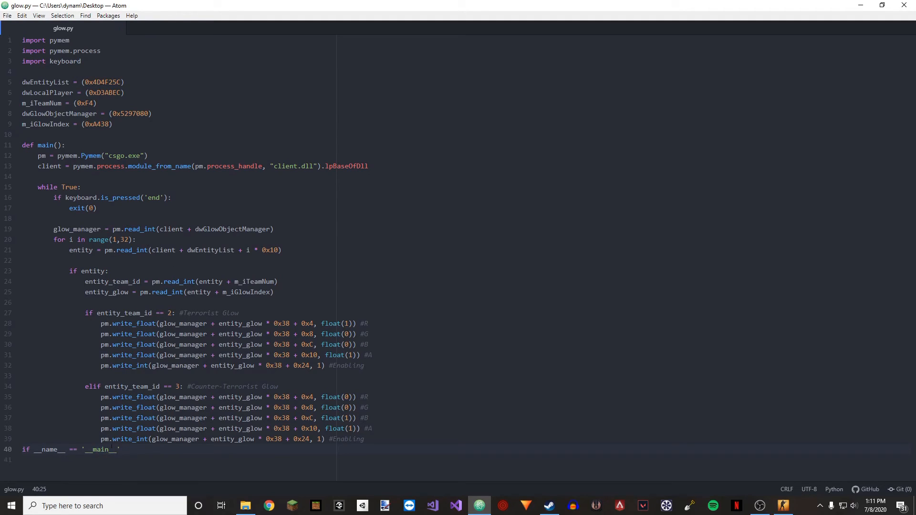
pyautogui.click(117, 450)
pyautogui.write(':')
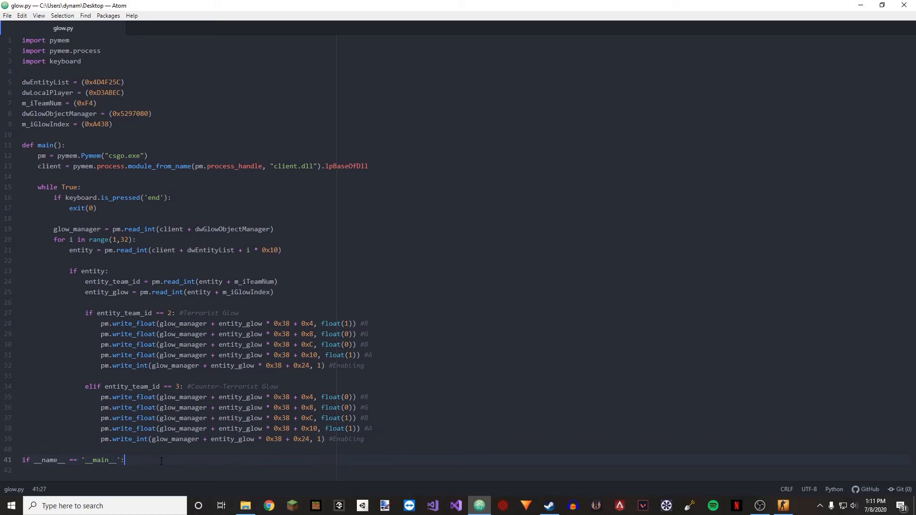
pyautogui.write('main()')
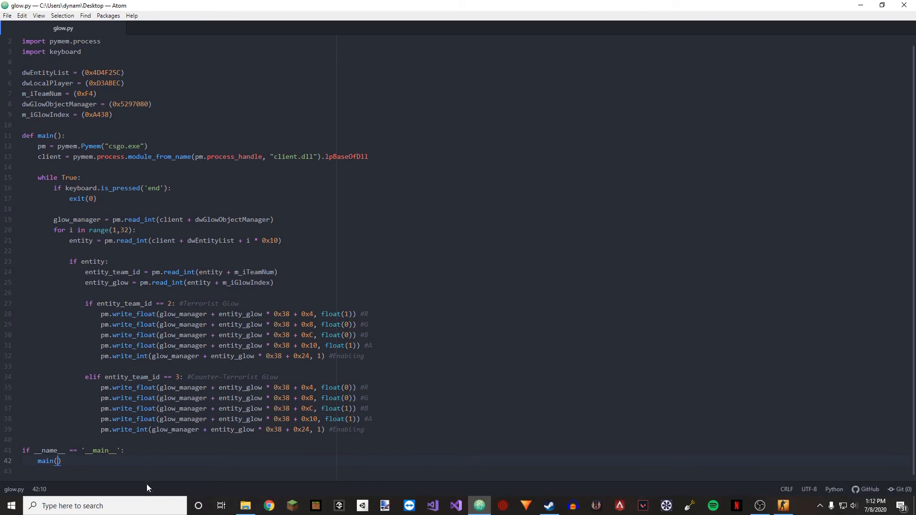
# - In Command Prompt, cd to Desktop and launch the script with python glow.py
pyautogui.click(801, 506)
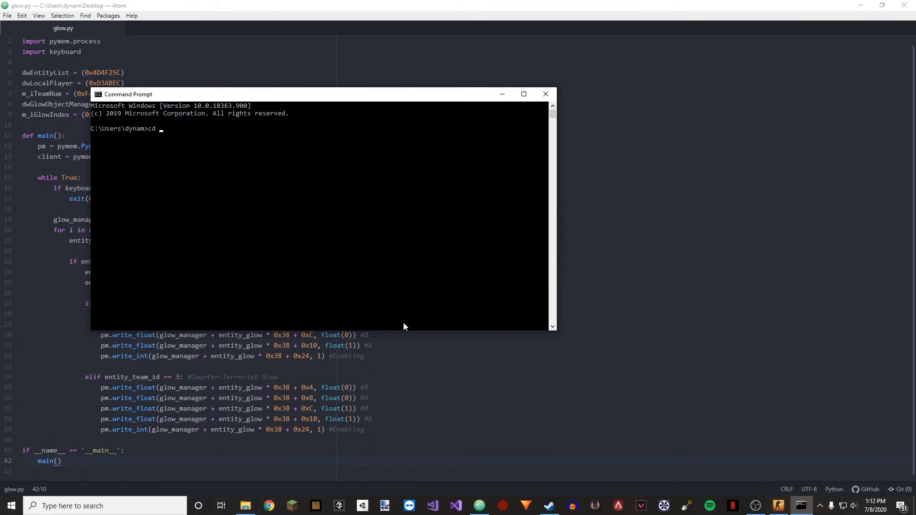
pyautogui.write('desktop')
pyautogui.write('c')
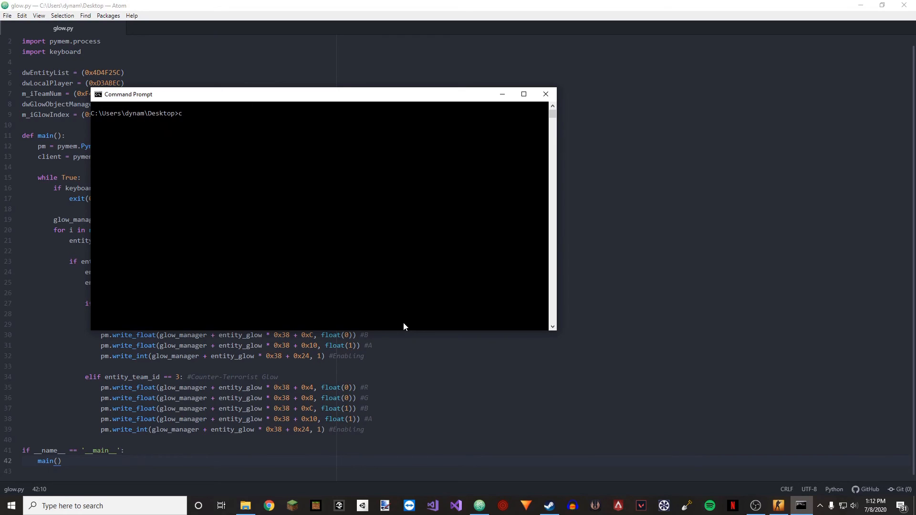
pyautogui.press('Backspace')
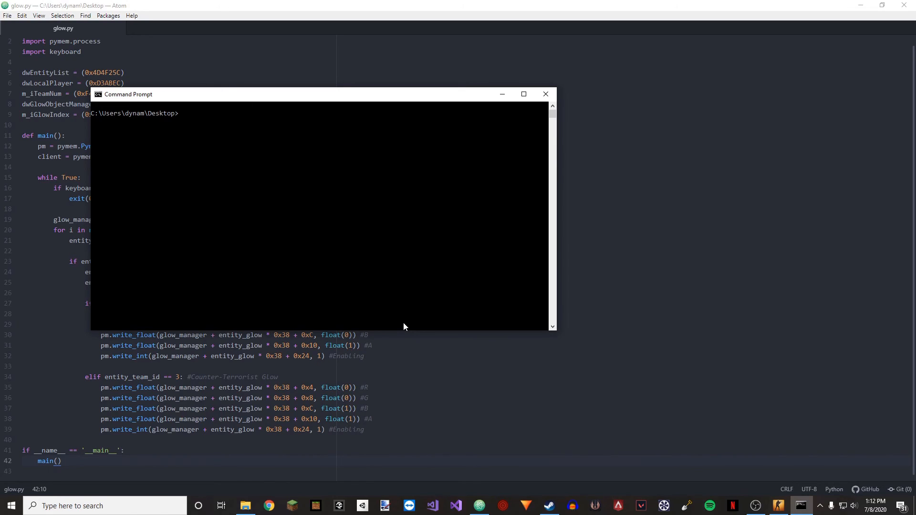
pyautogui.write('python glow.py')
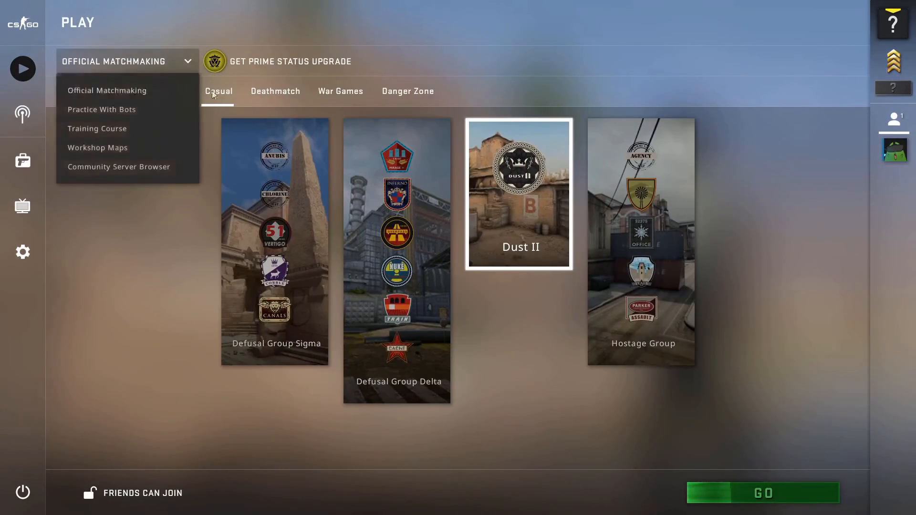
# - Start a Practice With Bots match on Dust II from the Play menu
pyautogui.click(102, 109)
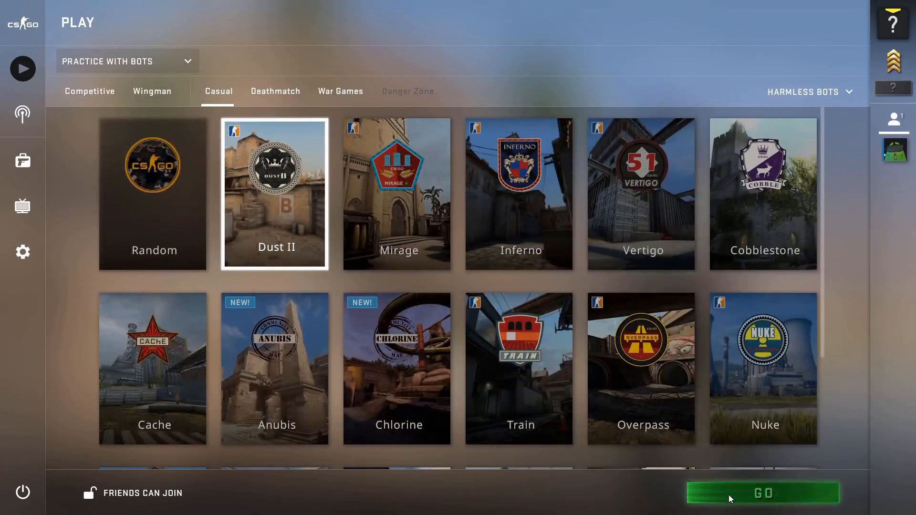
pyautogui.click(763, 493)
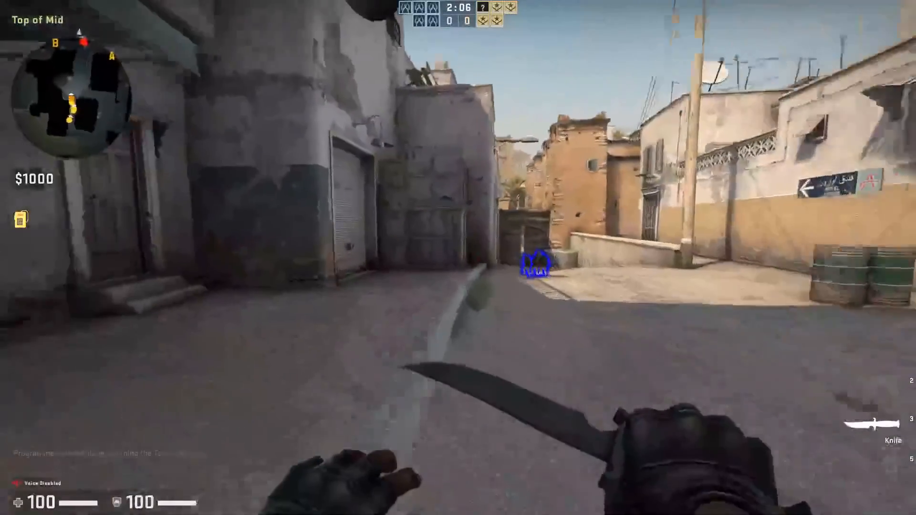
# - Switch to the pistol and shoot at the blue-glowing bot at mid
pyautogui.press('2')
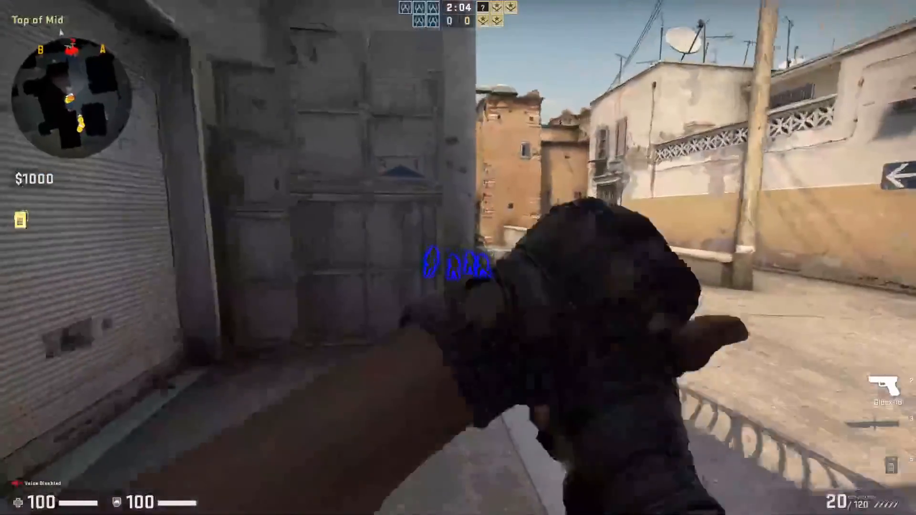
pyautogui.click(458, 258)
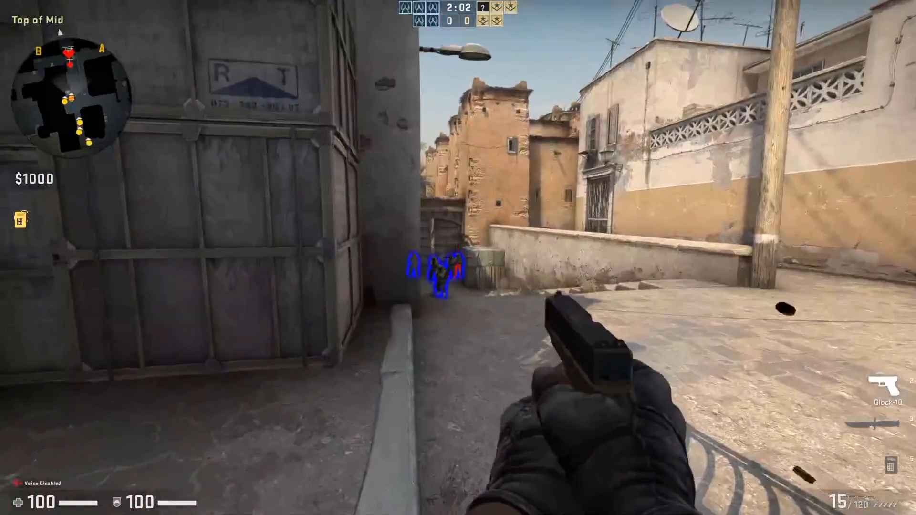